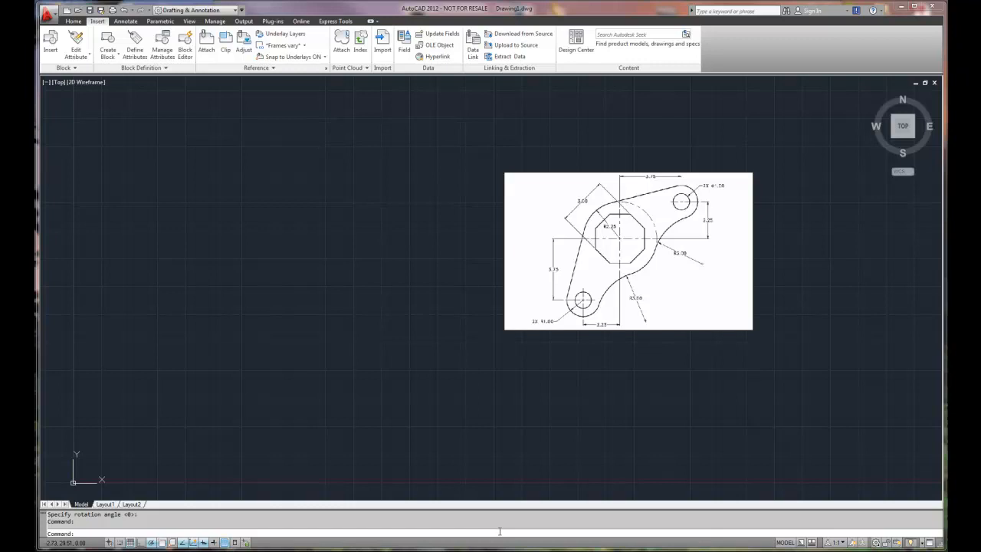
mouse_move(666, 448)
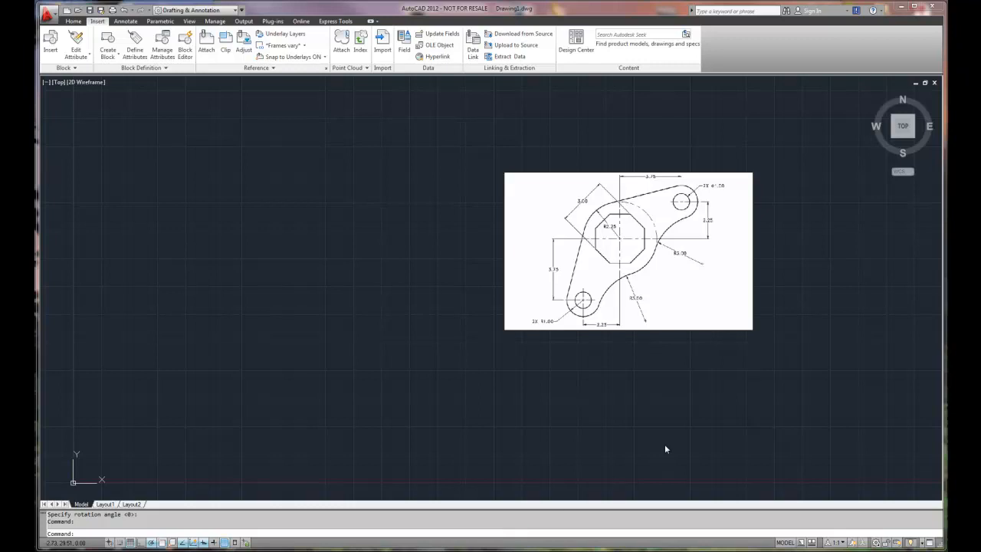
mouse_move(652, 435)
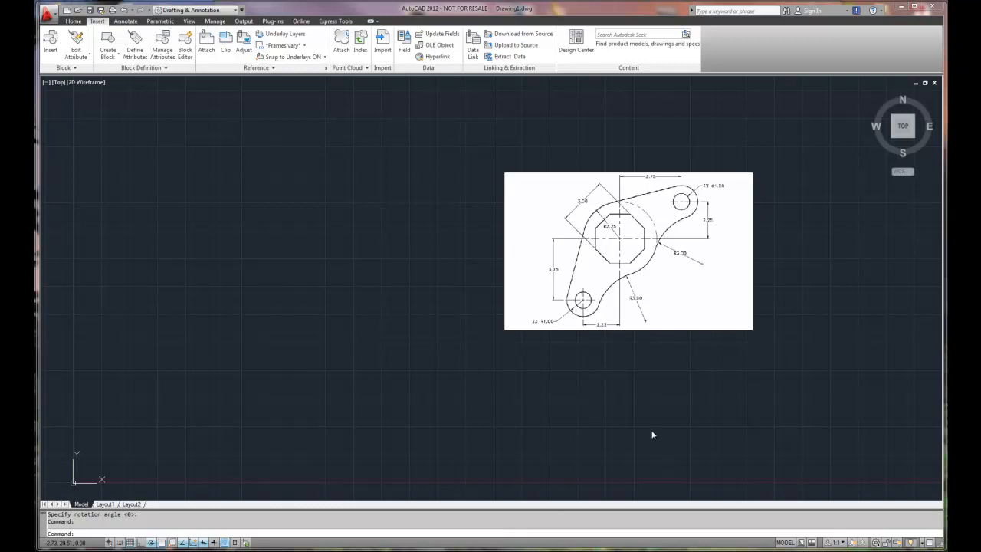
mouse_move(605, 311)
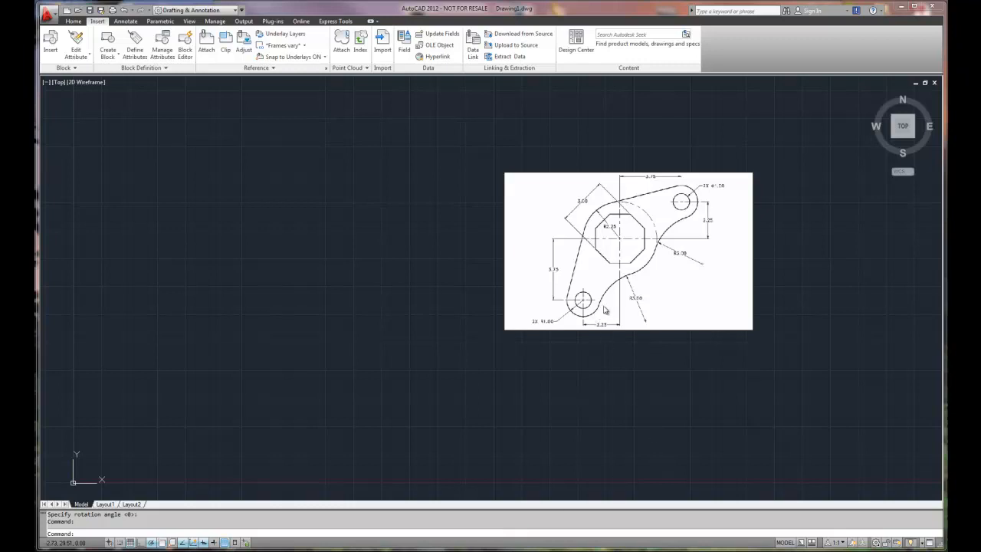
mouse_move(664, 242)
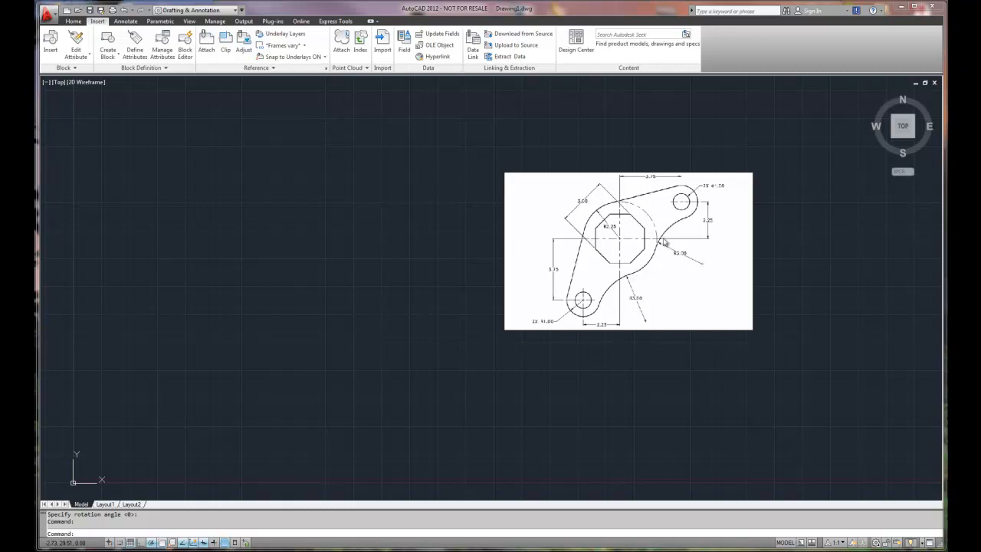
mouse_move(732, 388)
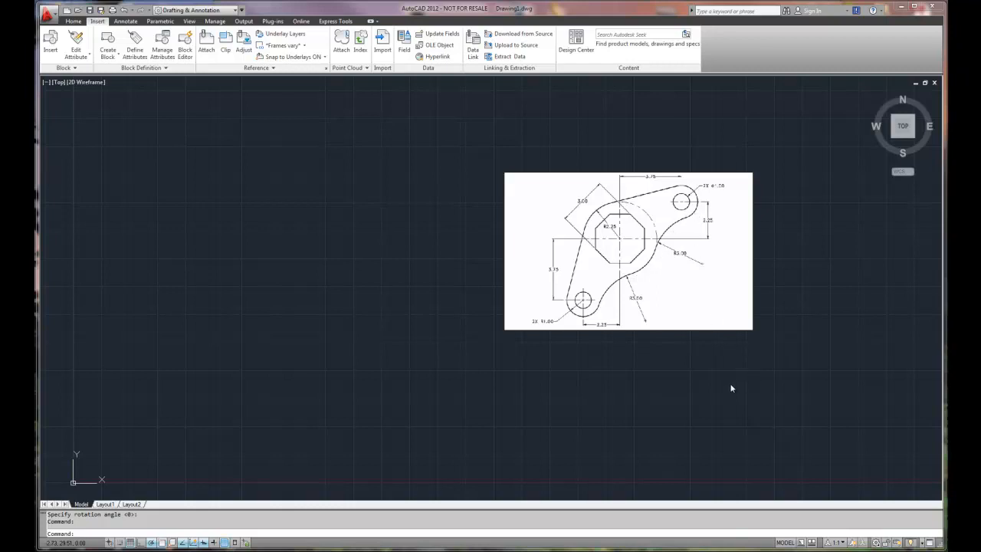
mouse_move(701, 410)
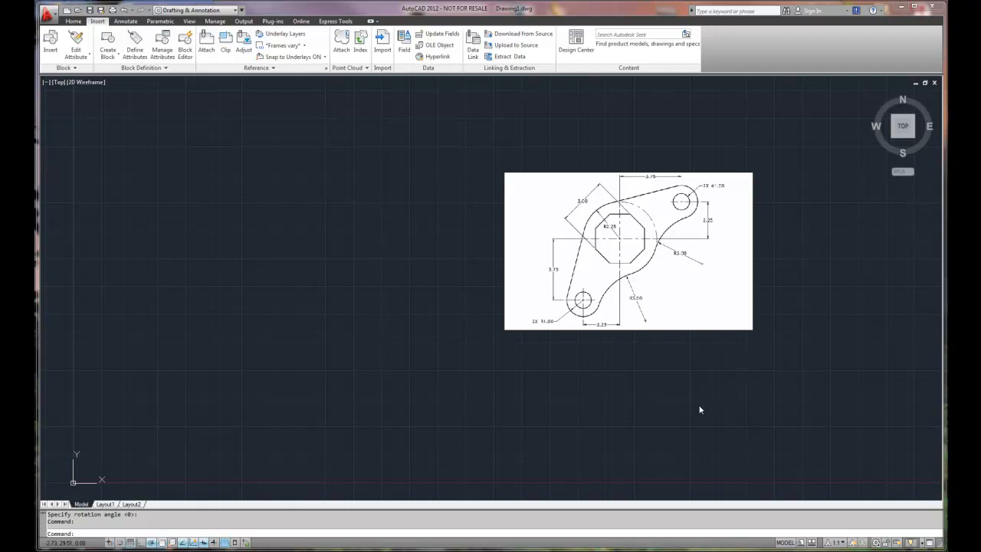
mouse_move(697, 410)
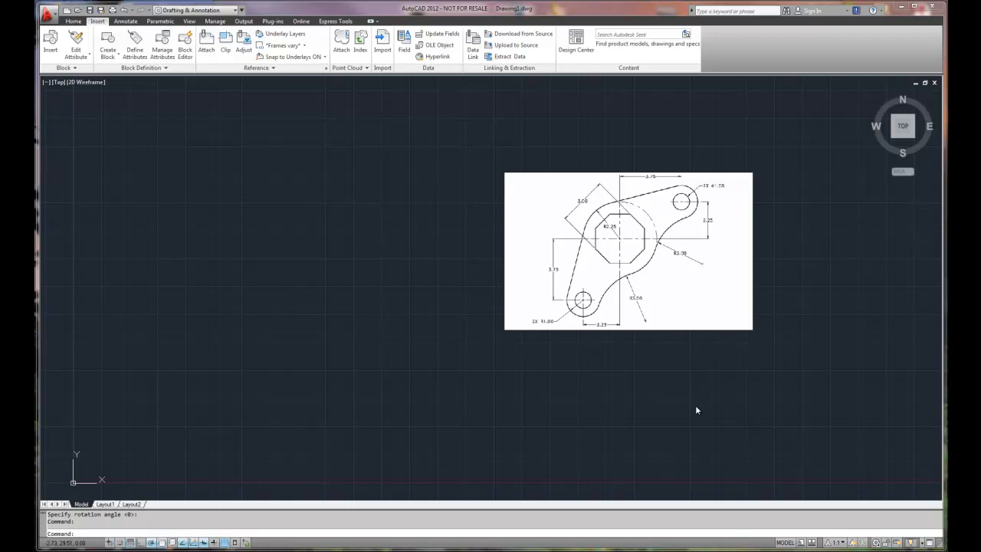
mouse_move(594, 341)
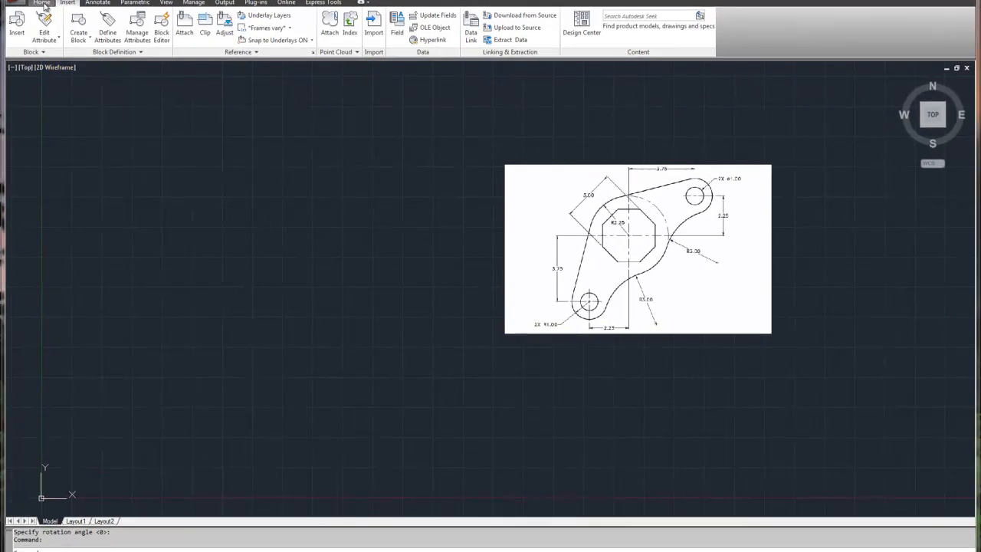
From the Home tab and Application menu, open Drawing Units: decimal, 0.00 precision, inches
click(40, 6)
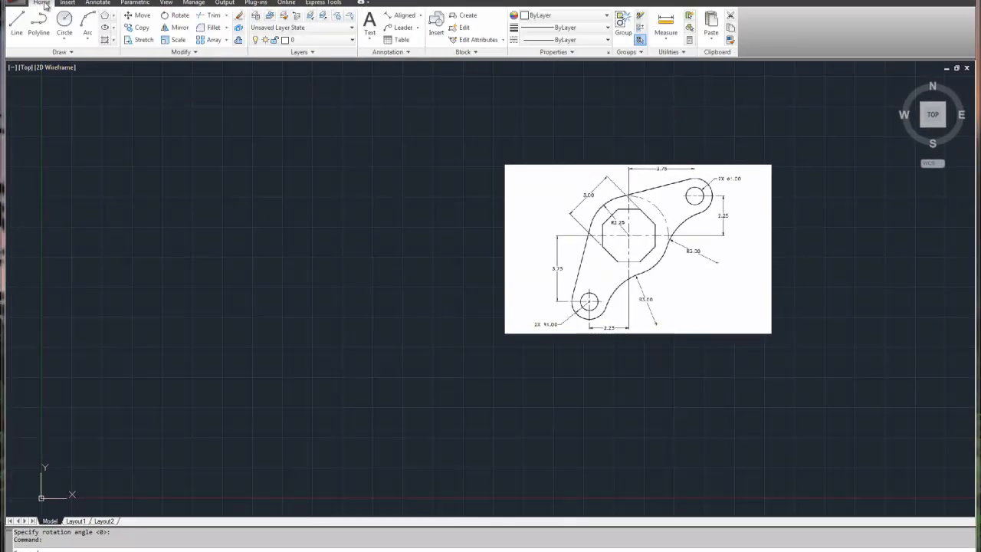
mouse_move(263, 353)
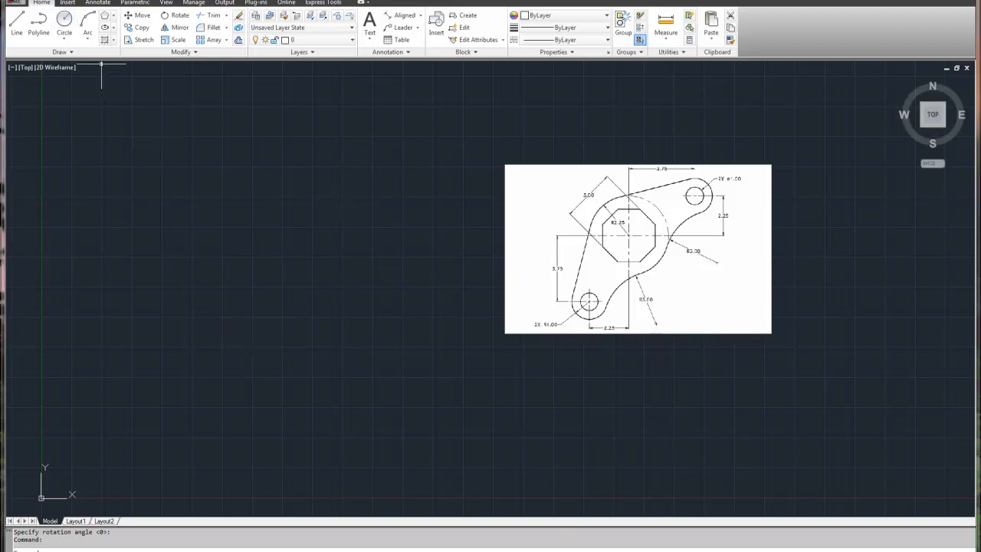
click(12, 6)
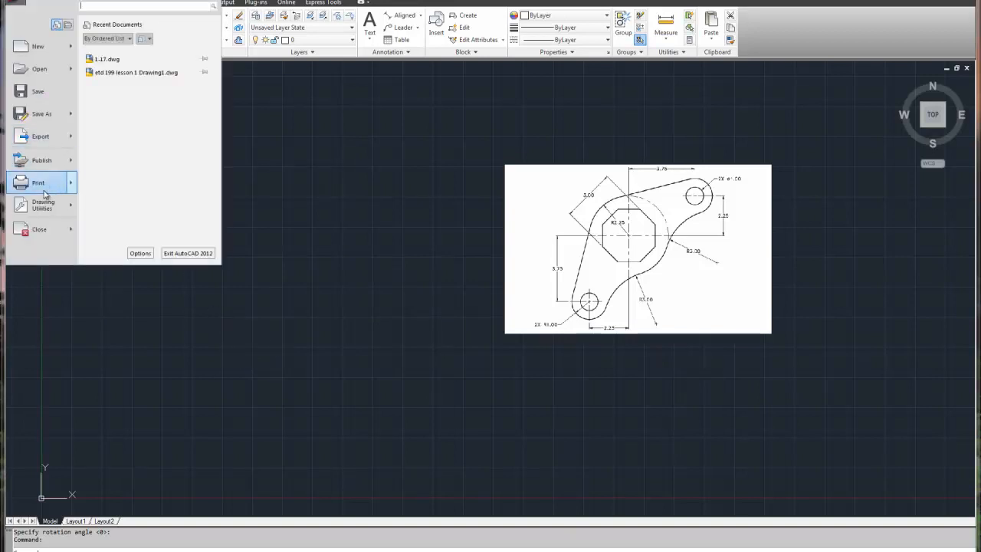
click(43, 206)
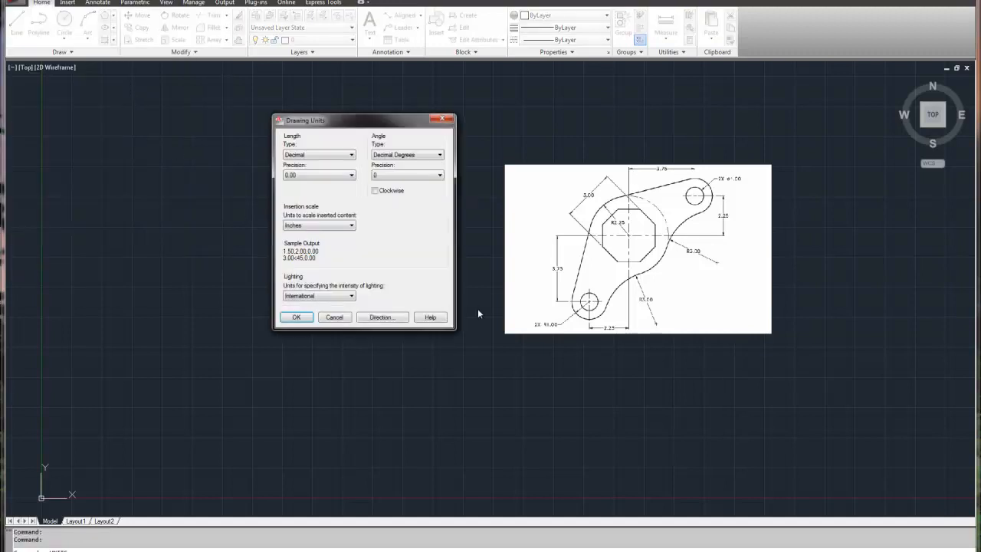
mouse_move(318, 154)
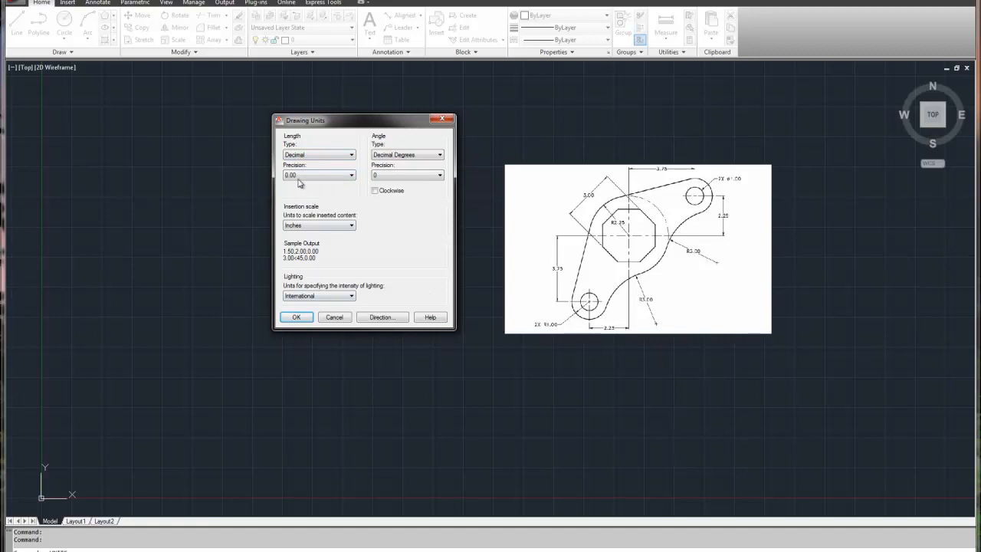
mouse_move(301, 178)
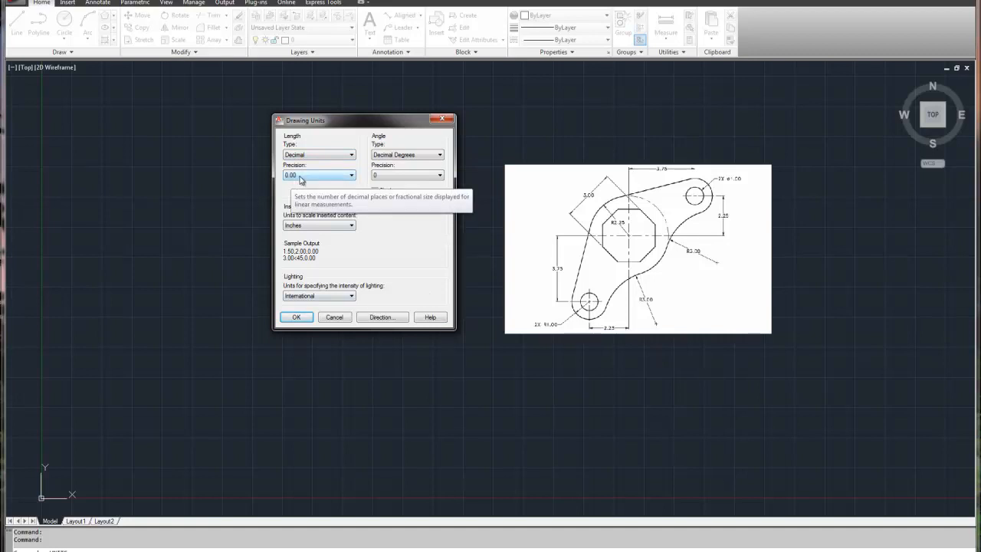
mouse_move(224, 336)
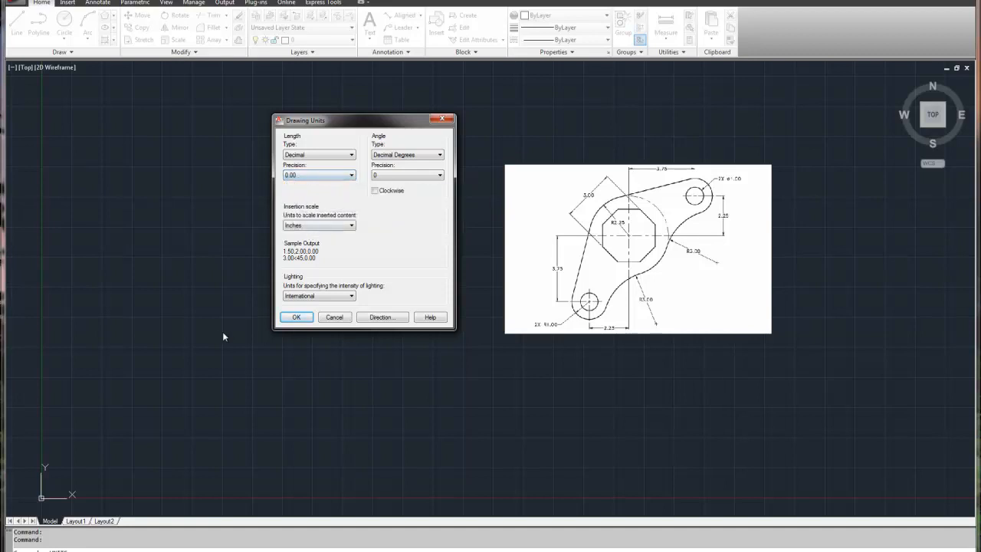
mouse_move(220, 341)
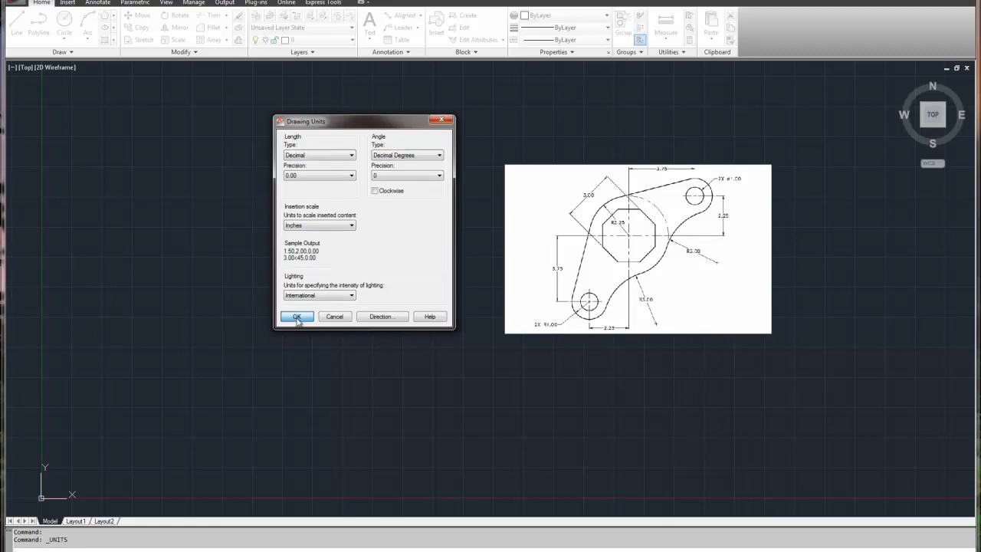
Accept Drawing Units unchanged and open Drafting Settings at polar tracking with 5-degree increment
click(297, 316)
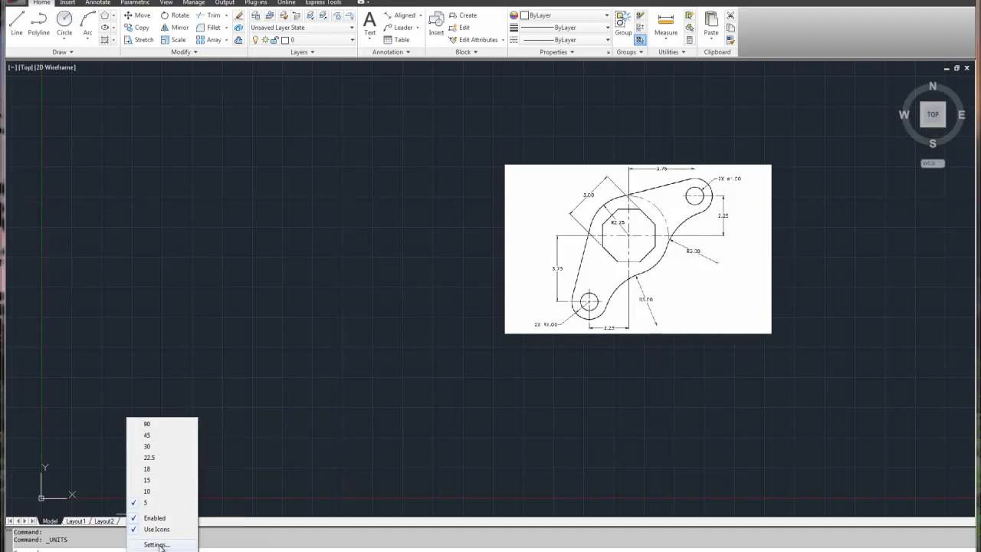
click(152, 542)
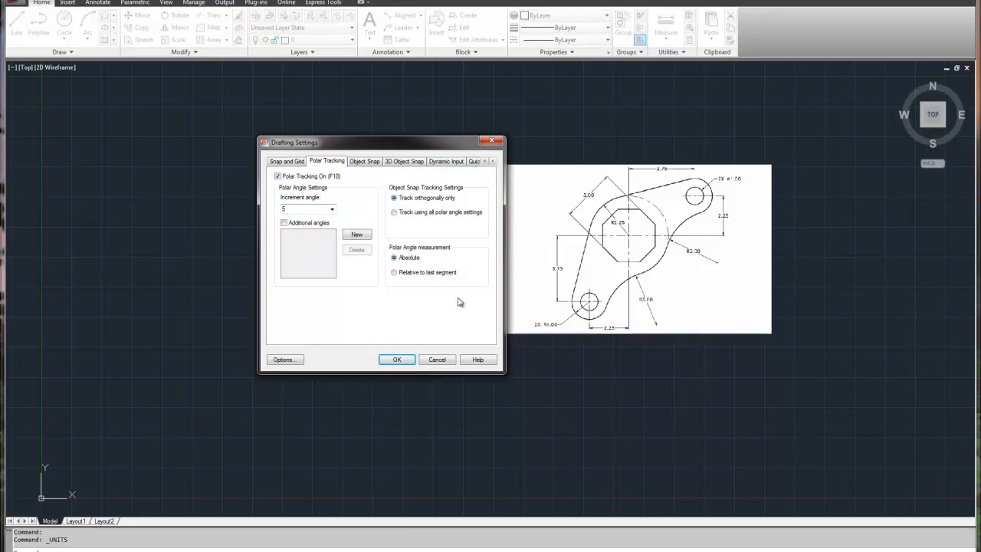
mouse_move(456, 301)
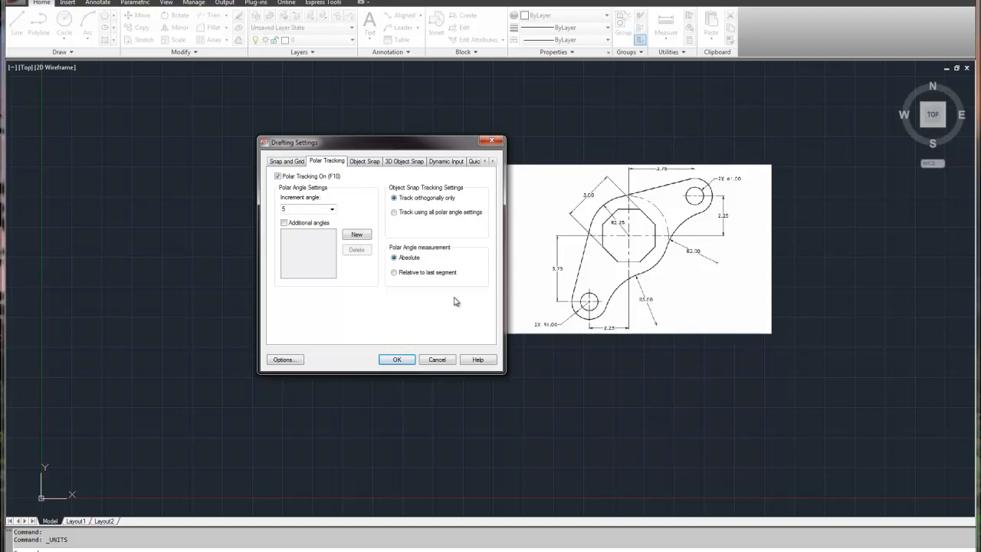
mouse_move(449, 304)
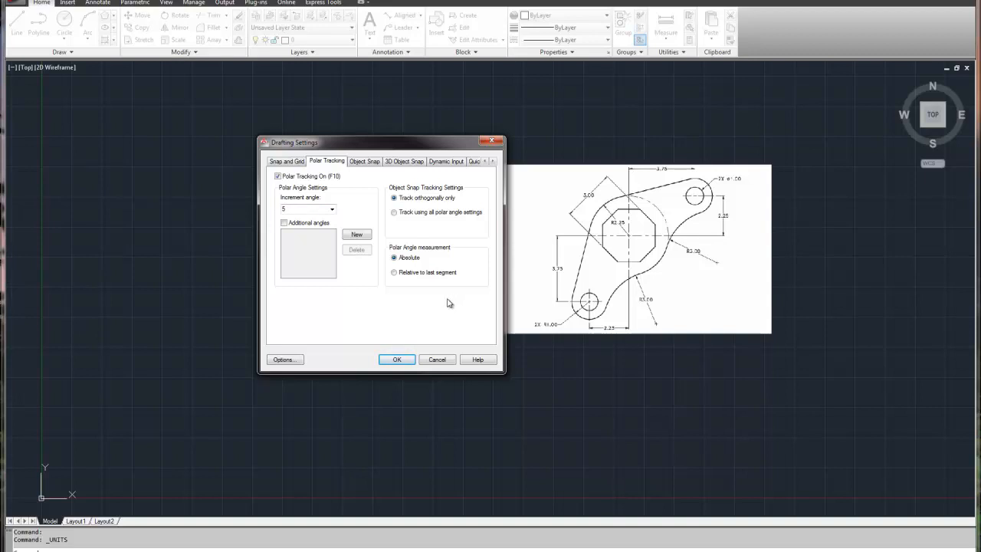
mouse_move(447, 303)
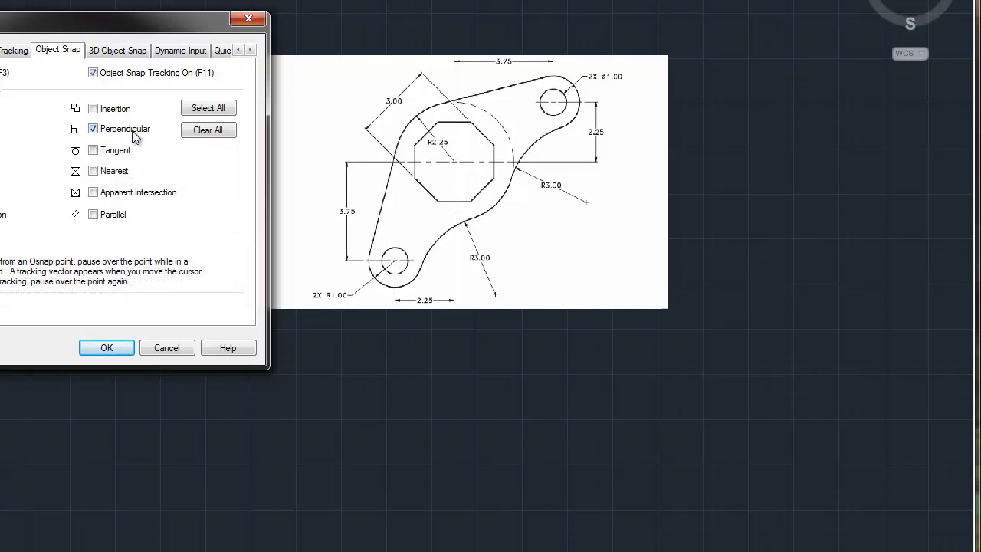
mouse_move(102, 162)
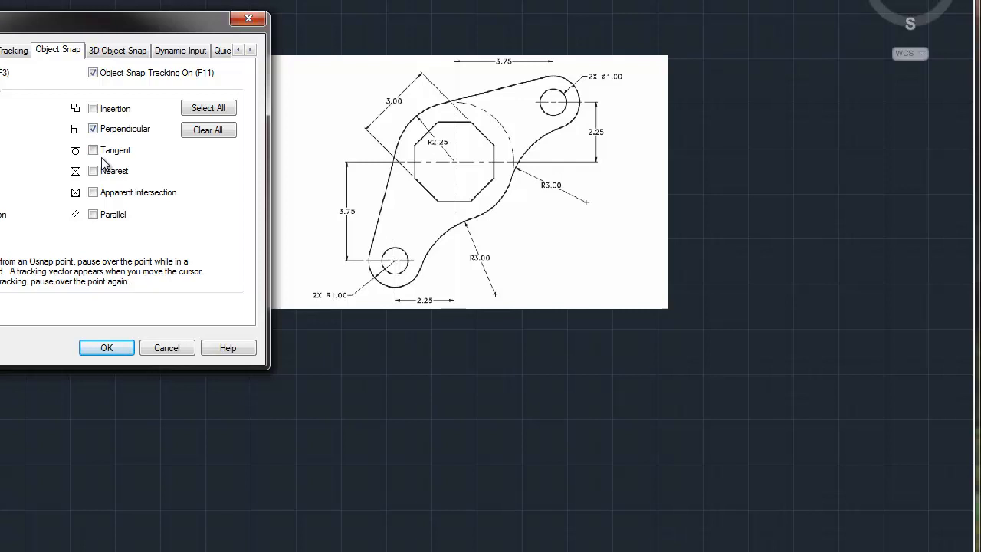
mouse_move(7, 161)
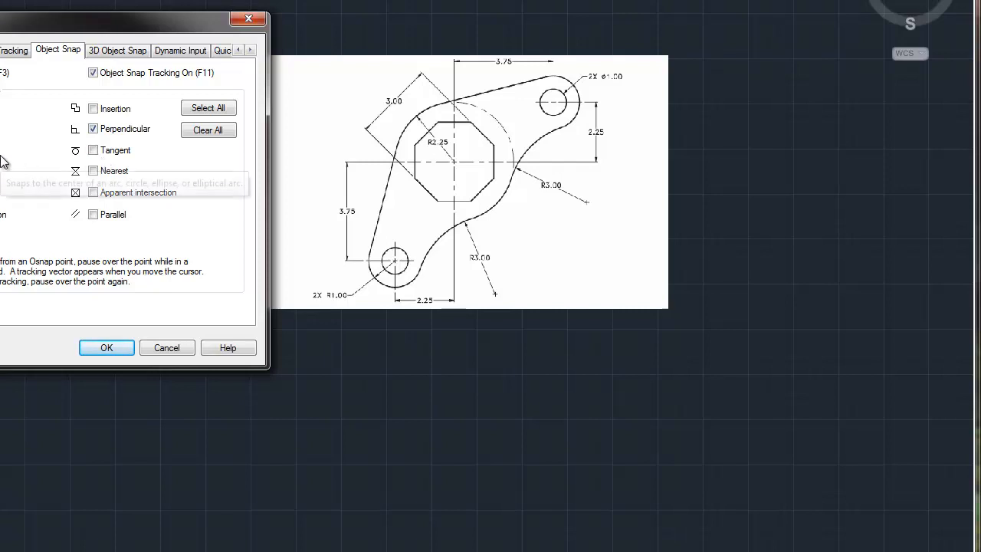
mouse_move(93, 170)
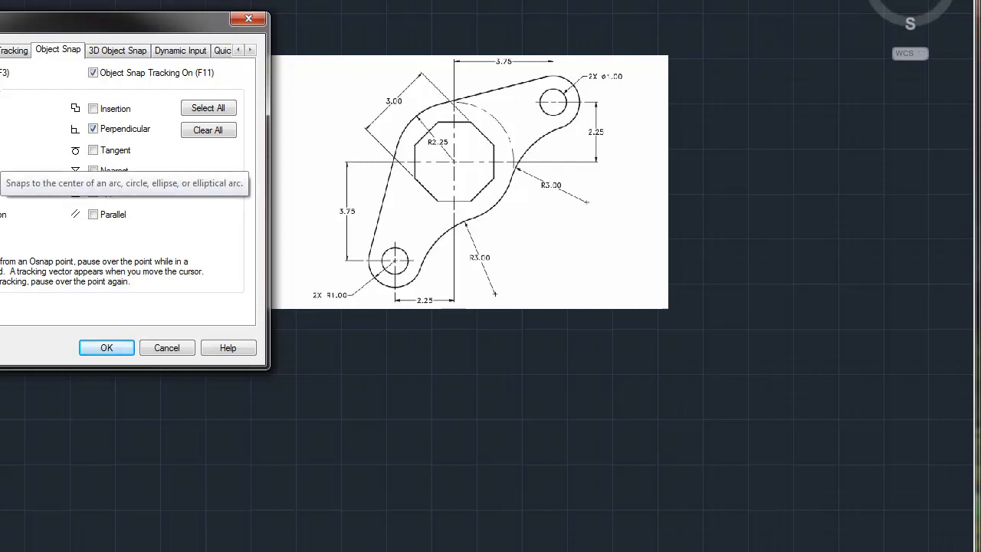
mouse_move(56, 157)
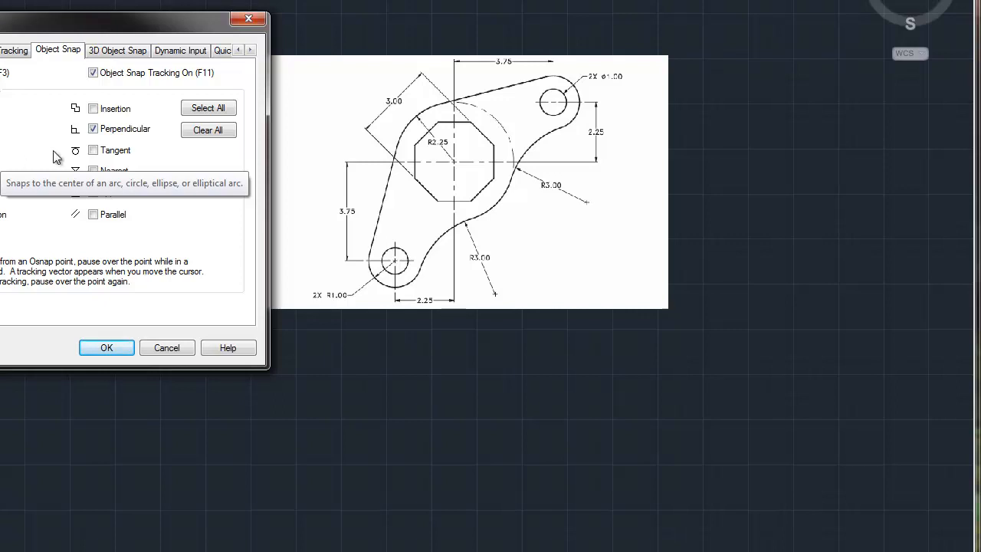
mouse_move(132, 163)
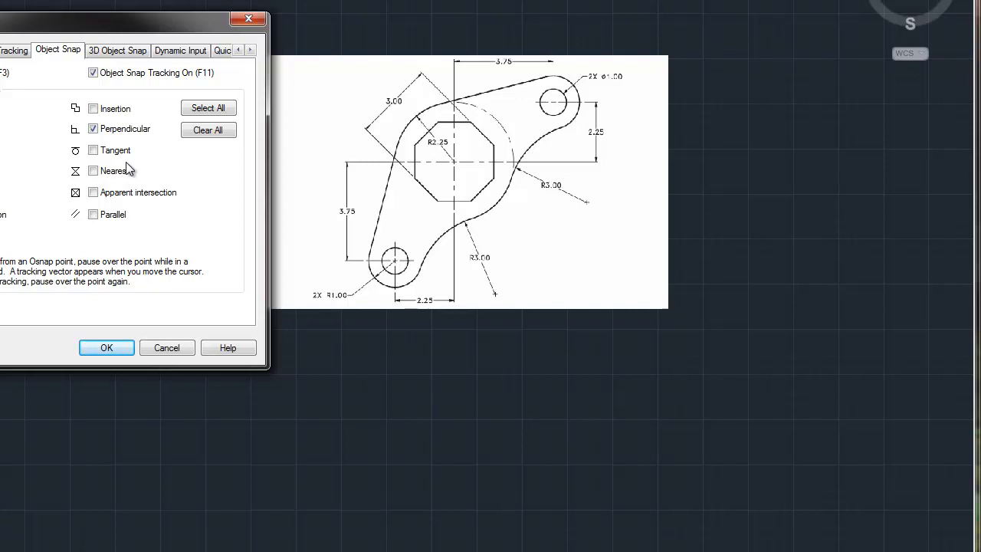
mouse_move(126, 170)
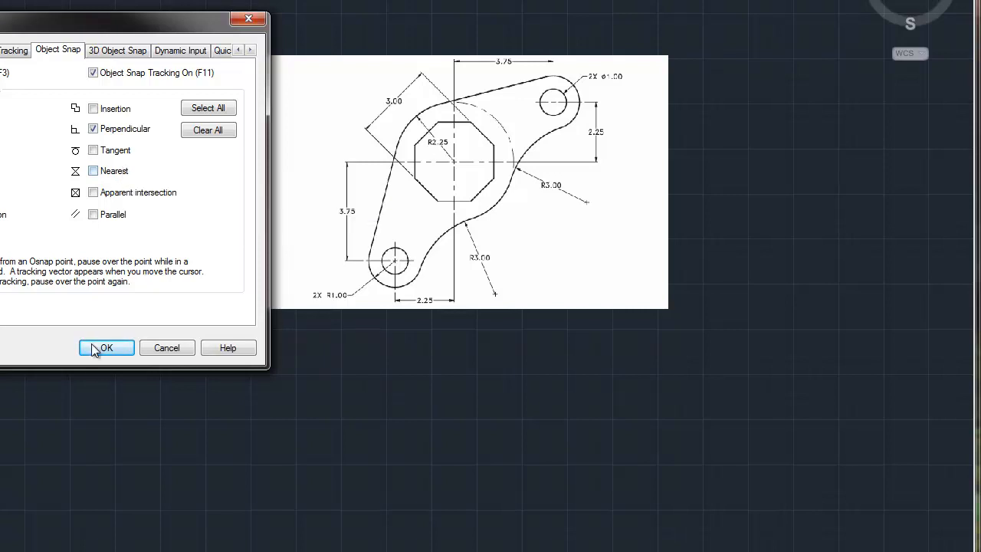
Accept the object snap settings and pick a new colour for the center layer
click(106, 347)
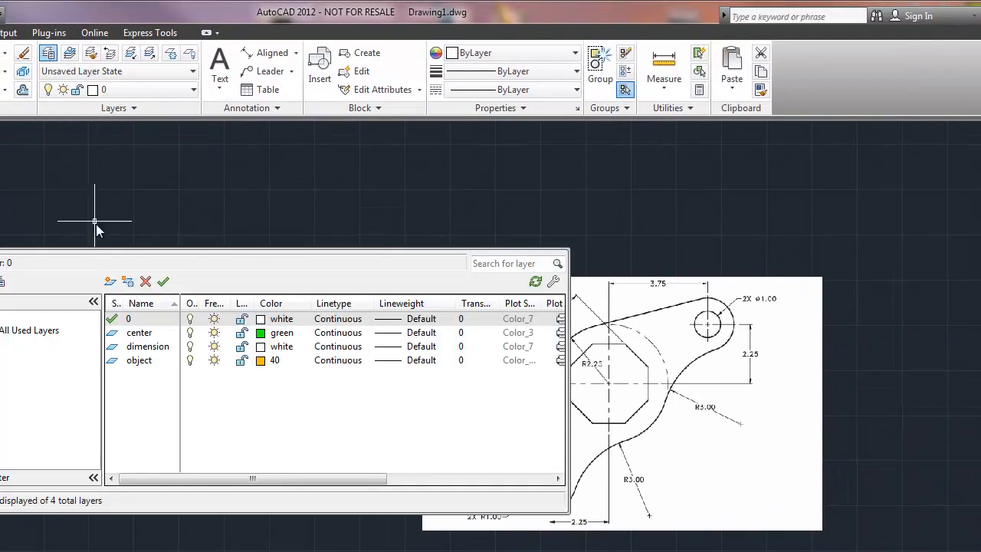
mouse_move(73, 253)
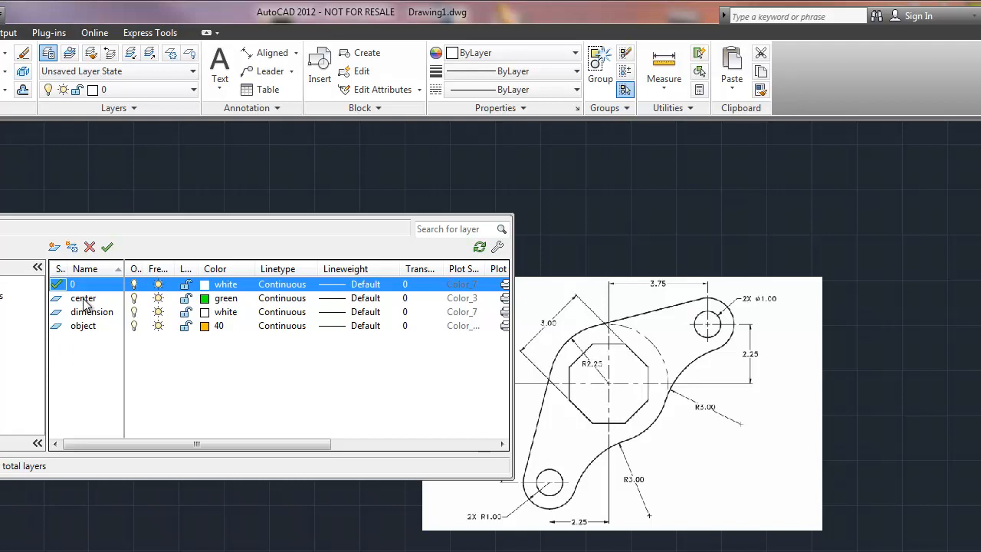
mouse_move(55, 247)
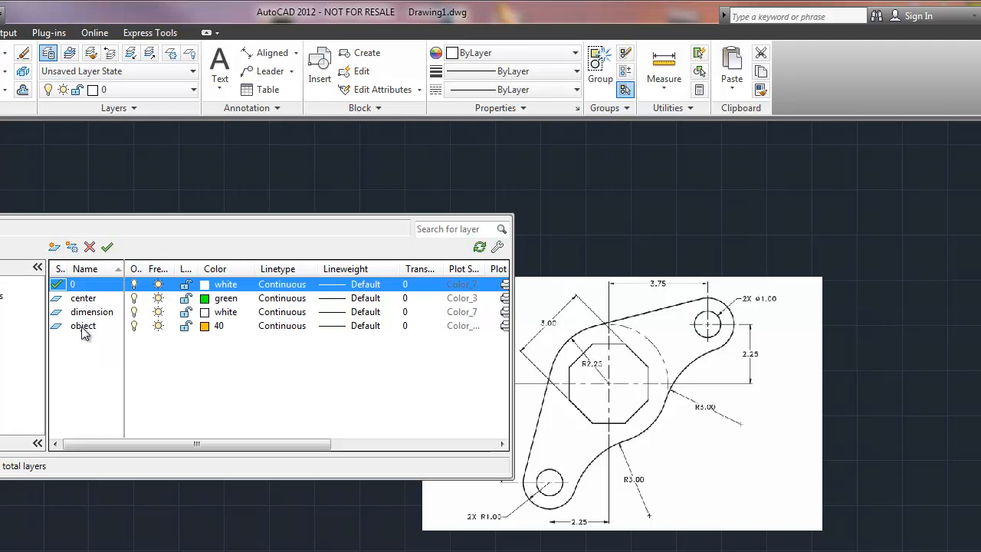
mouse_move(211, 334)
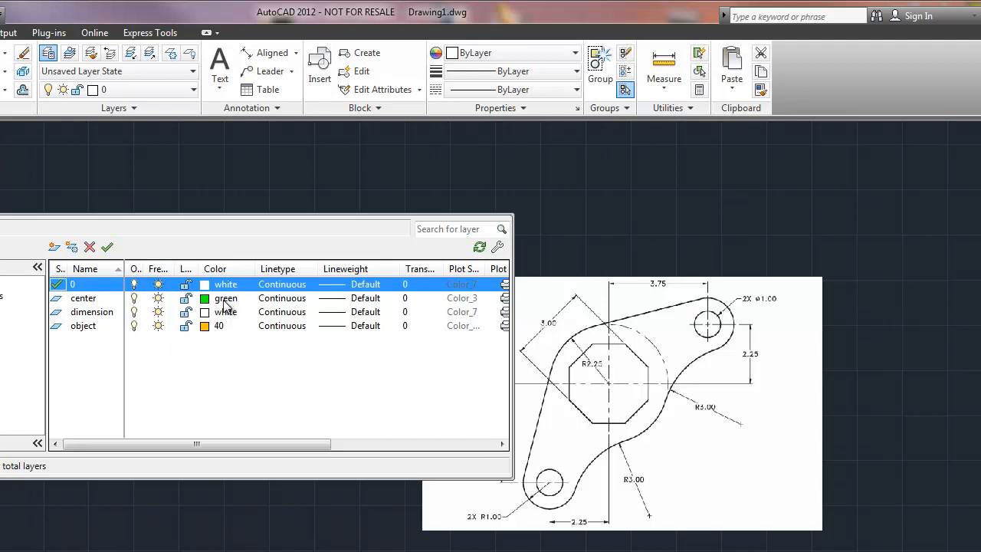
click(204, 298)
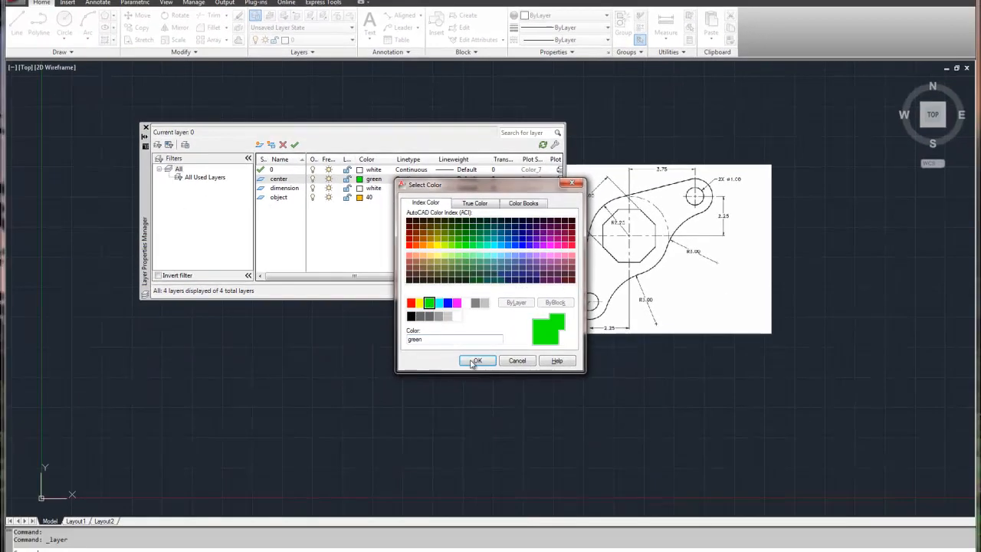
Confirm green for the center layer and load the CENTER2 linetype
click(477, 361)
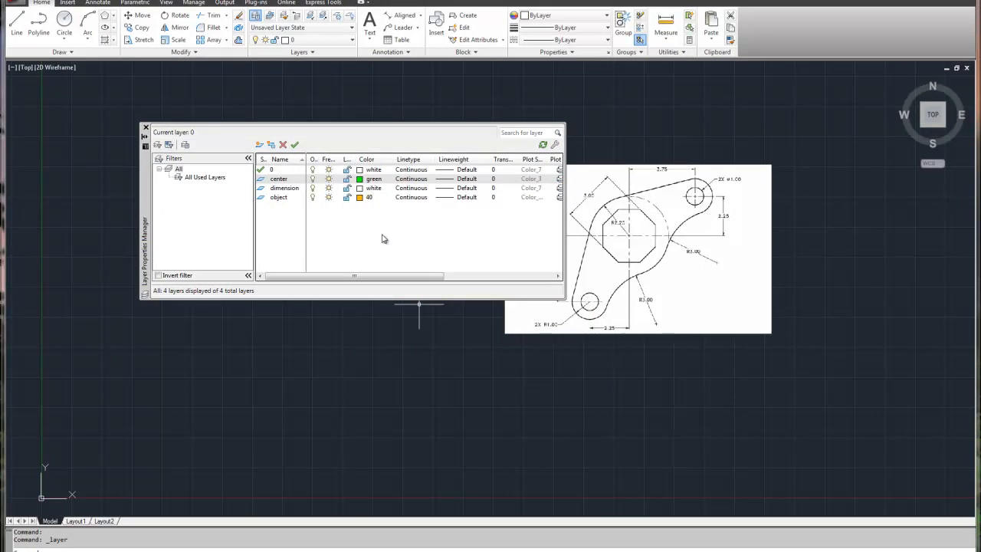
mouse_move(391, 230)
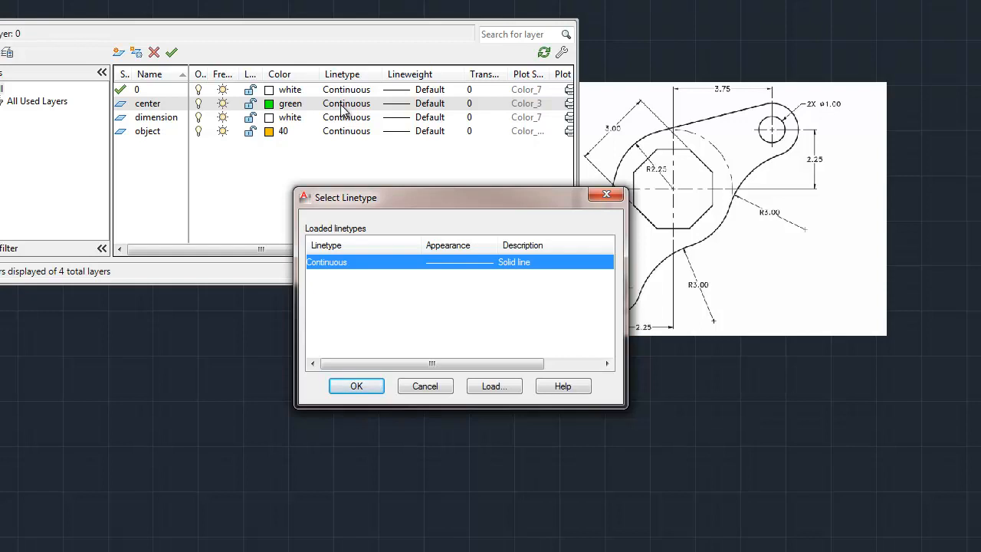
mouse_move(378, 277)
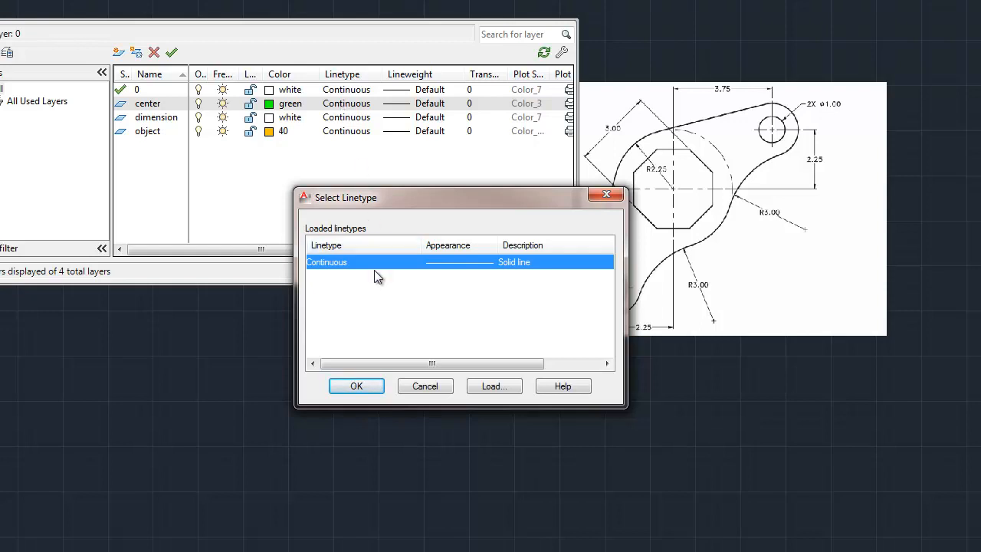
mouse_move(435, 506)
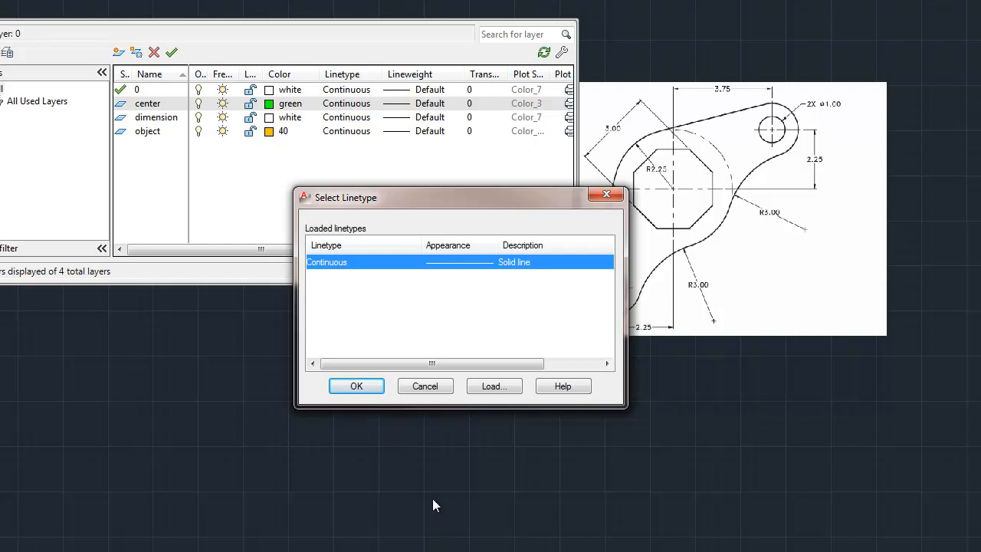
click(494, 386)
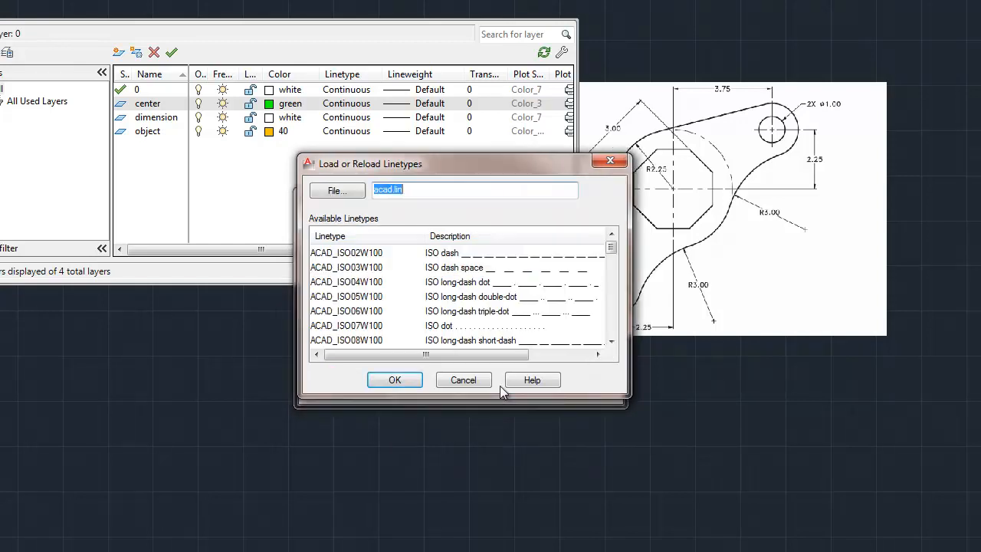
click(612, 251)
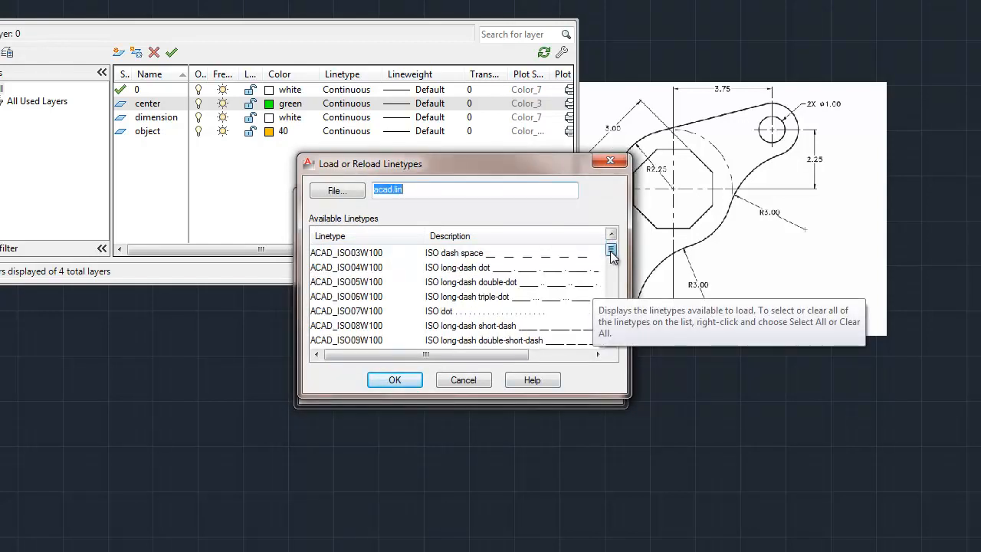
scroll(down, 3)
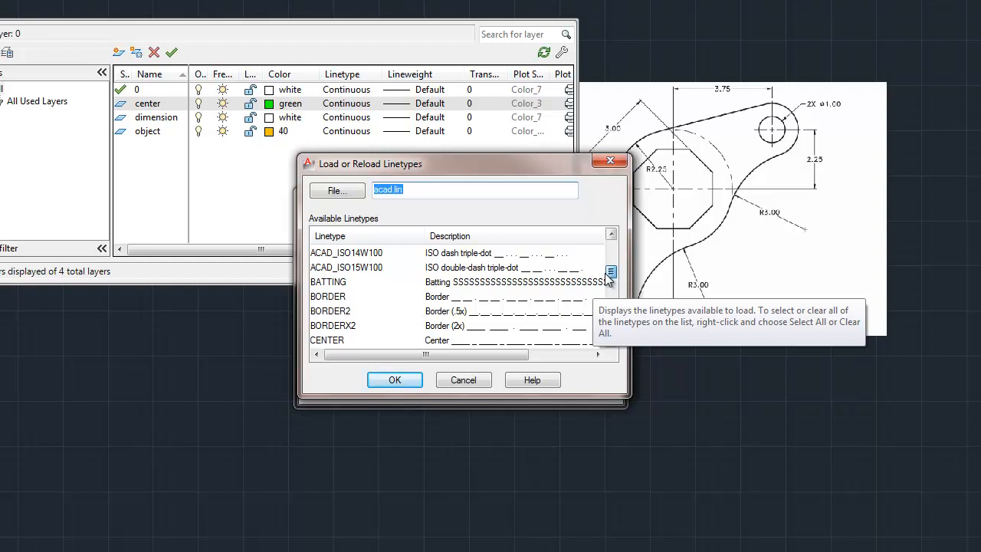
scroll(down, 3)
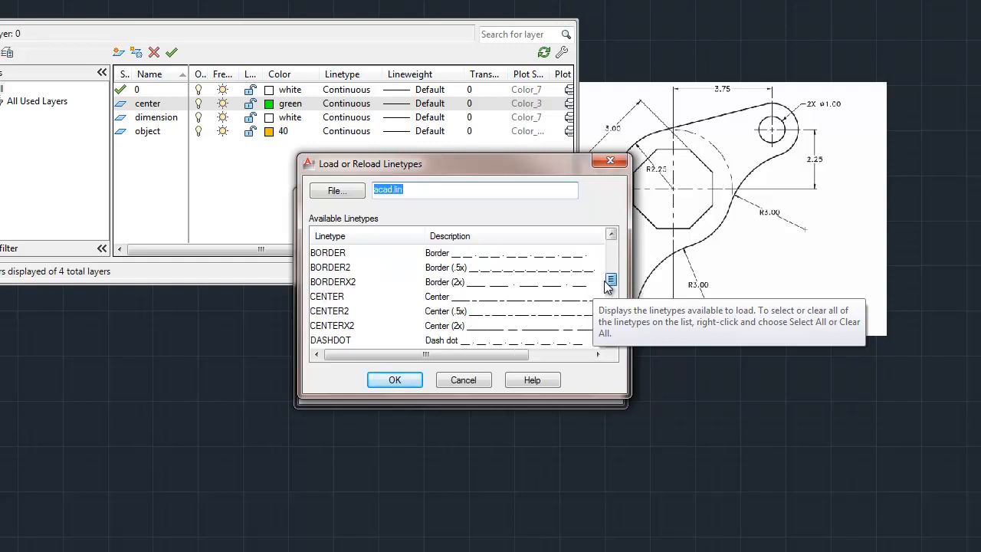
scroll(down, 3)
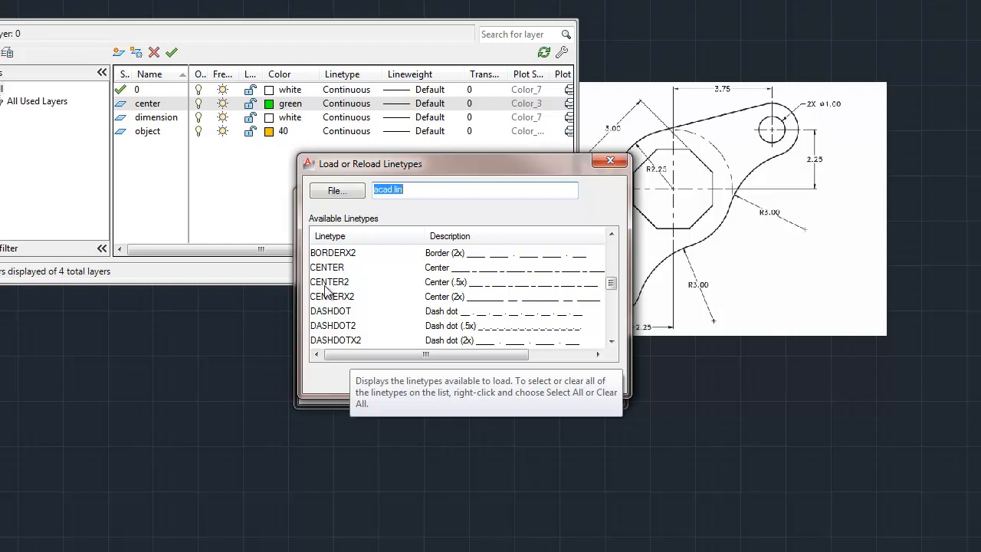
mouse_move(333, 306)
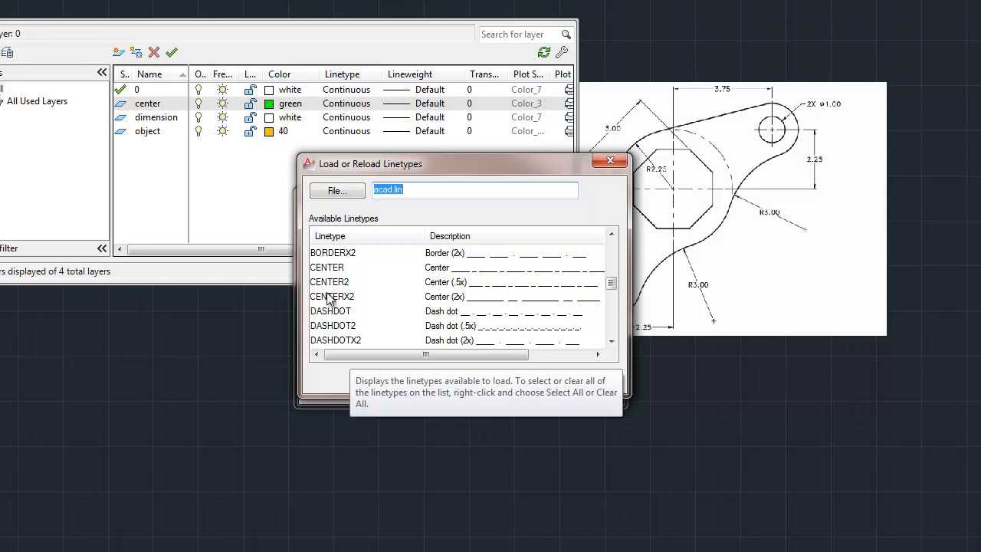
mouse_move(331, 287)
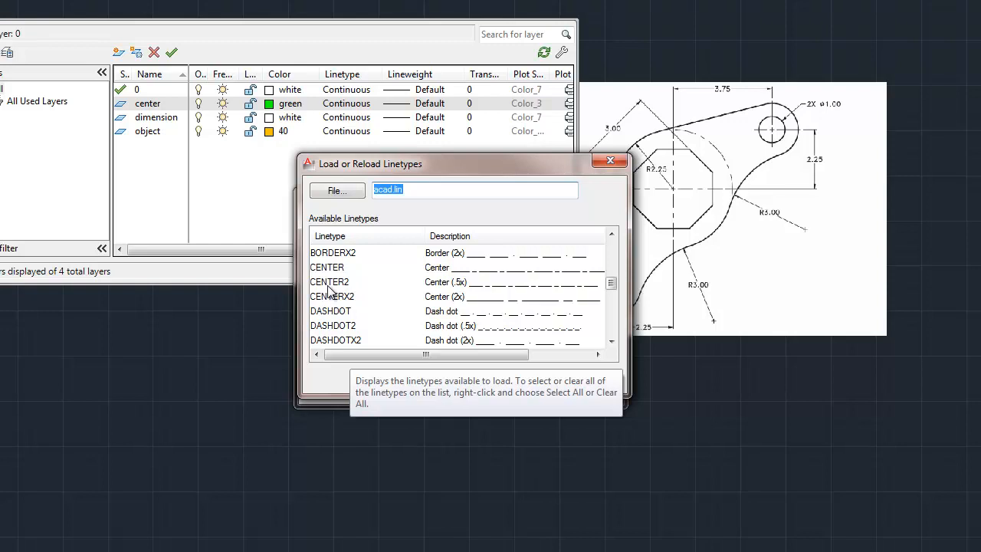
mouse_move(329, 269)
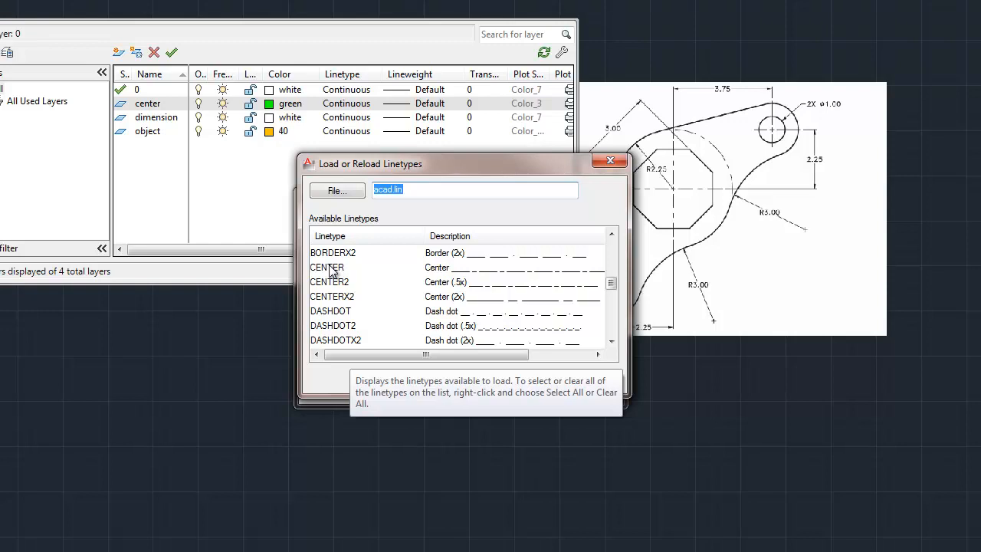
mouse_move(337, 310)
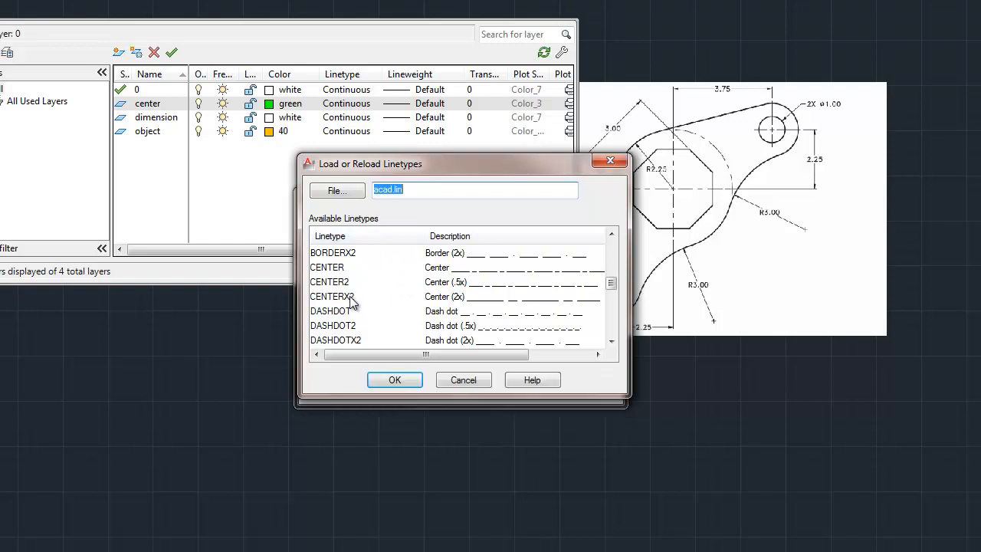
mouse_move(350, 310)
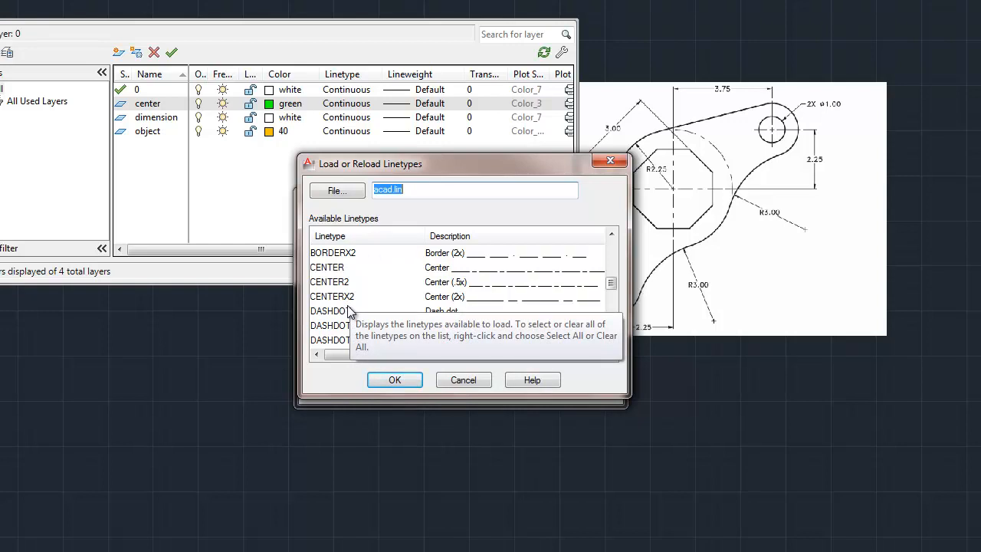
mouse_move(329, 276)
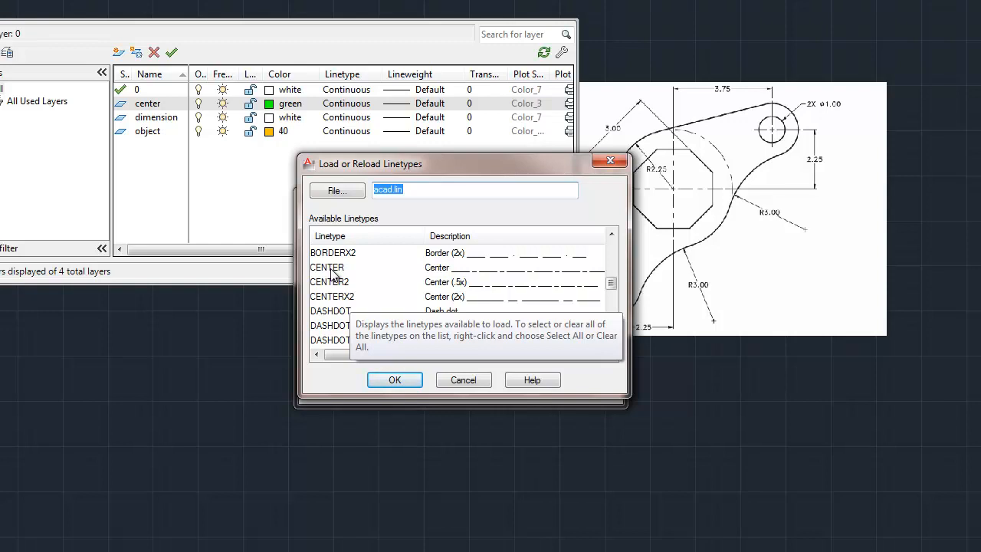
click(330, 282)
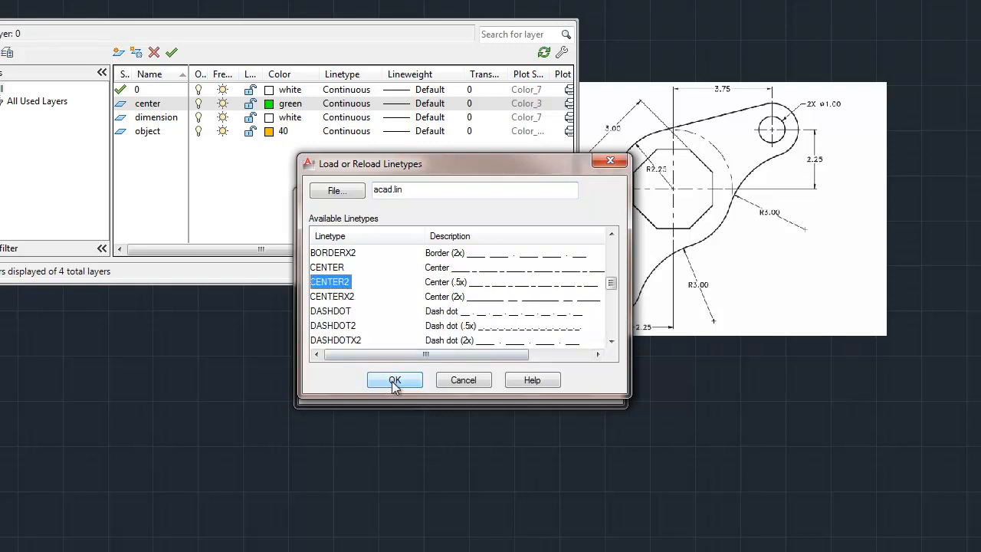
click(395, 380)
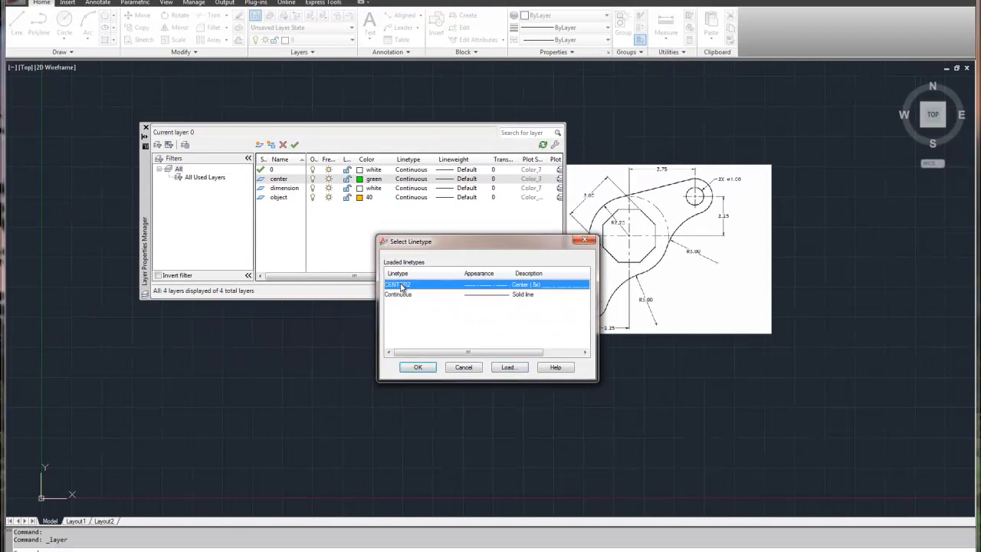
Apply CENTER2 as the green center layer's linetype
click(418, 367)
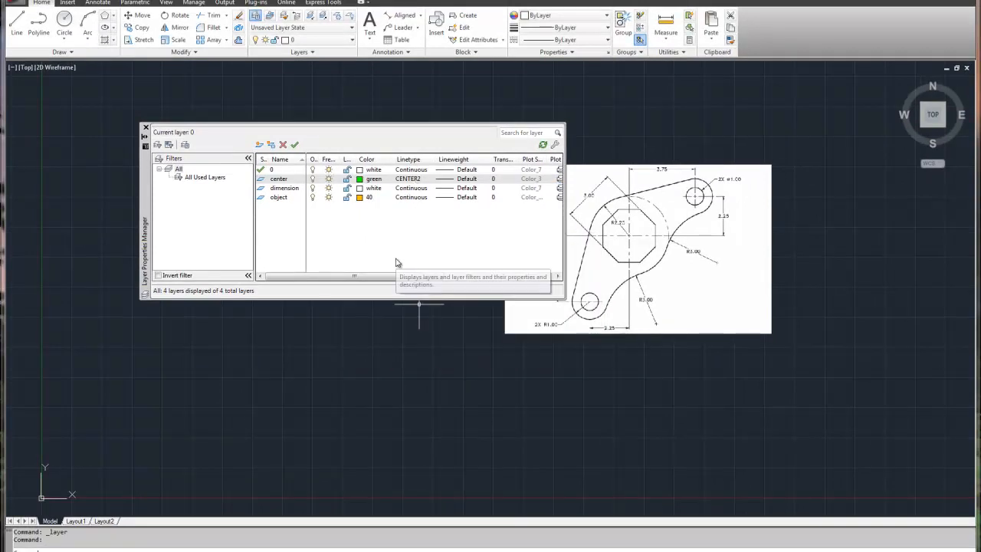
mouse_move(425, 223)
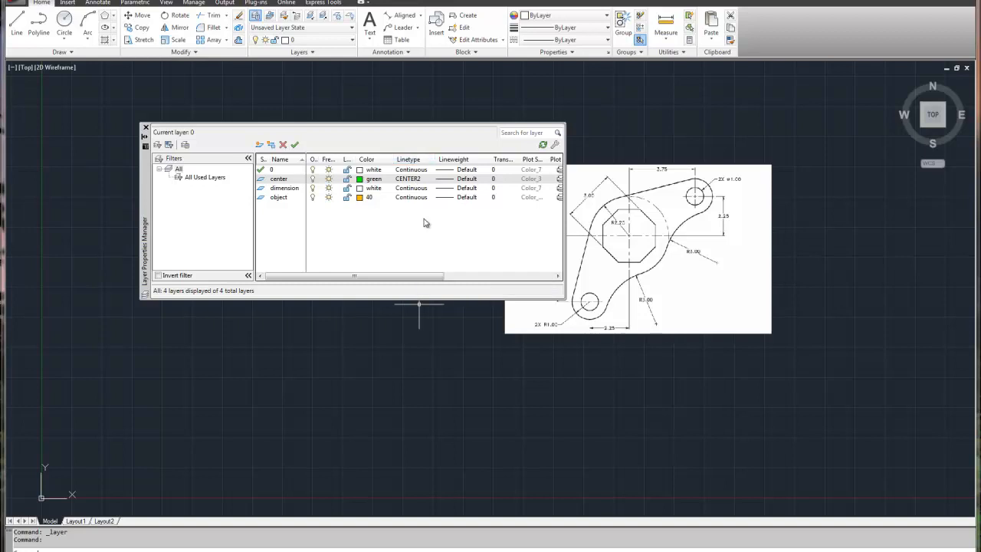
mouse_move(281, 199)
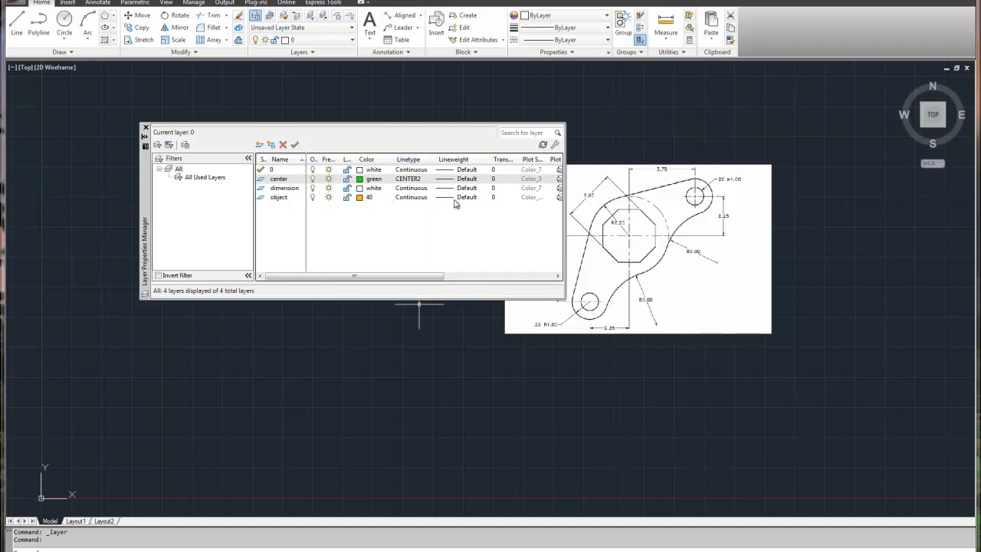
Choose 0.50 mm in the Lineweight dialog for the object layer and confirm
click(466, 197)
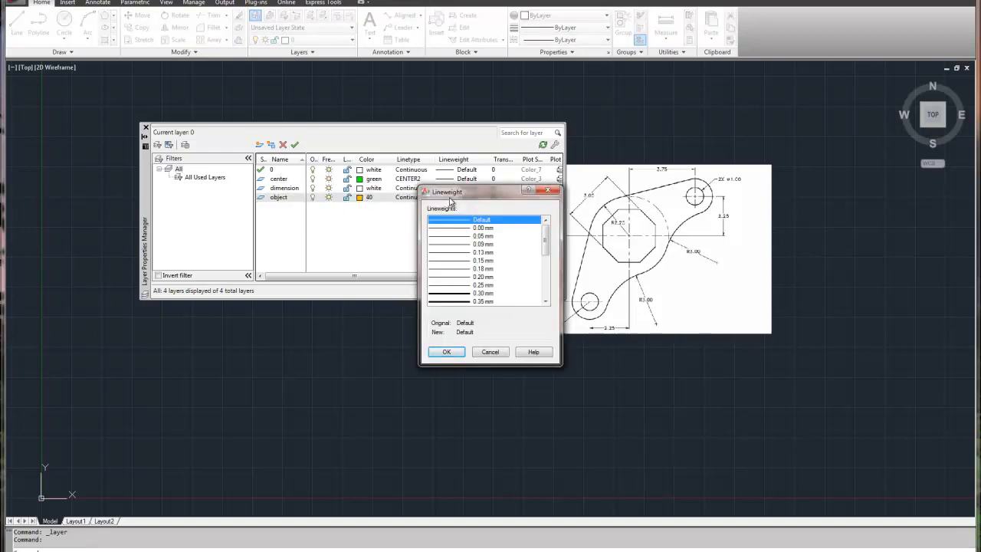
mouse_move(478, 236)
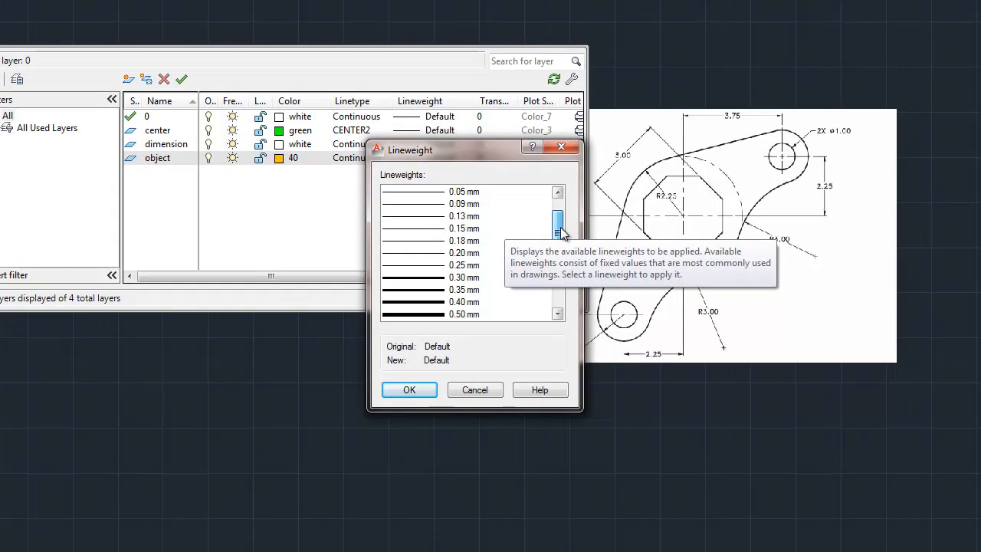
scroll(down, 3)
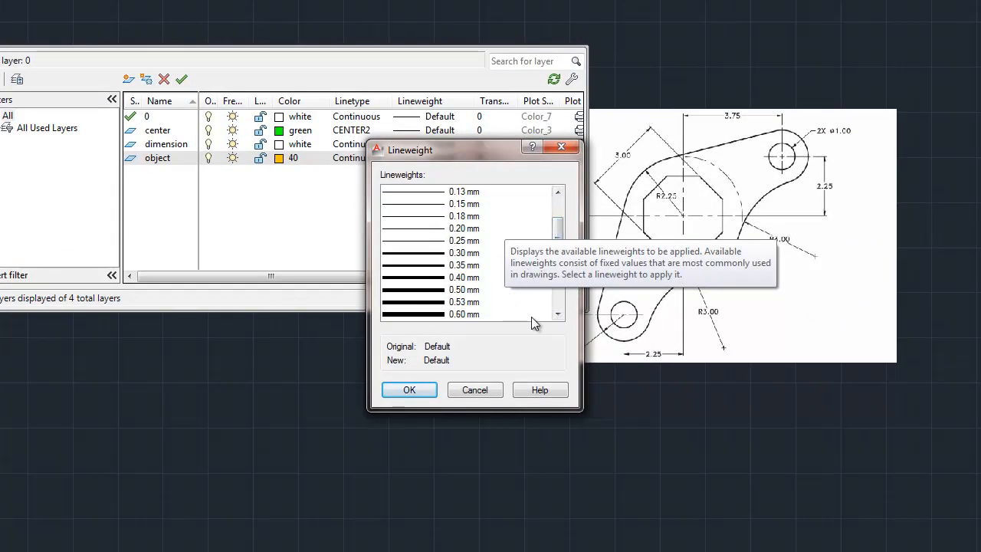
mouse_move(532, 318)
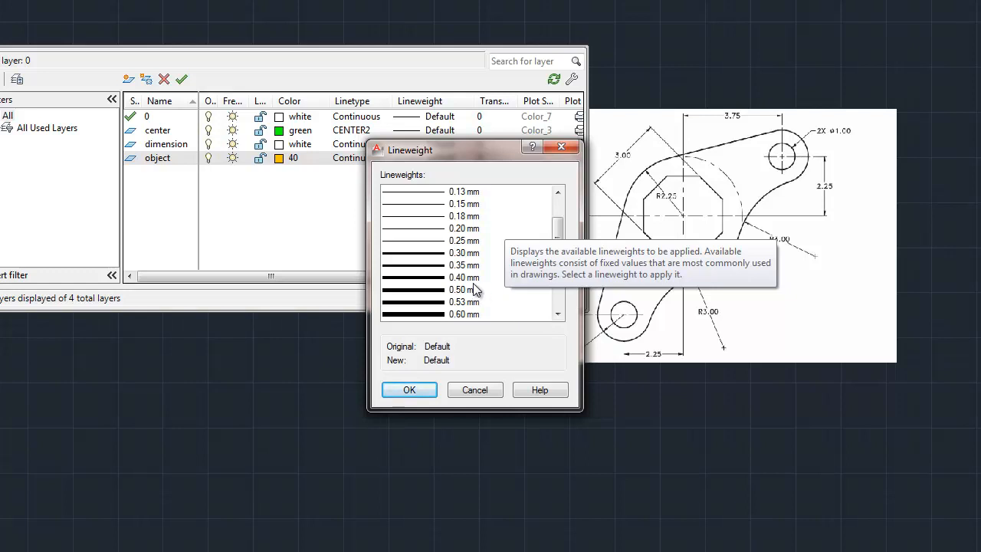
click(466, 289)
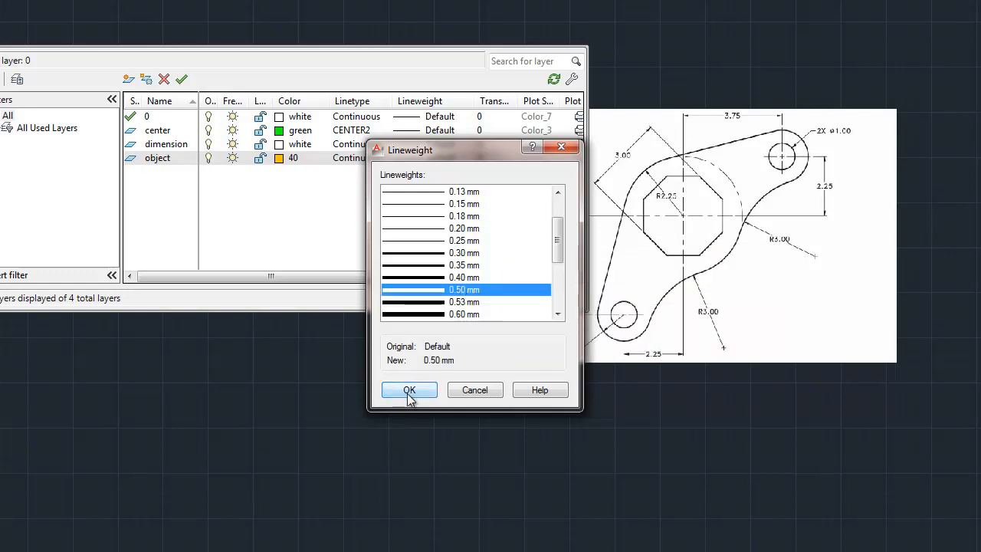
click(409, 391)
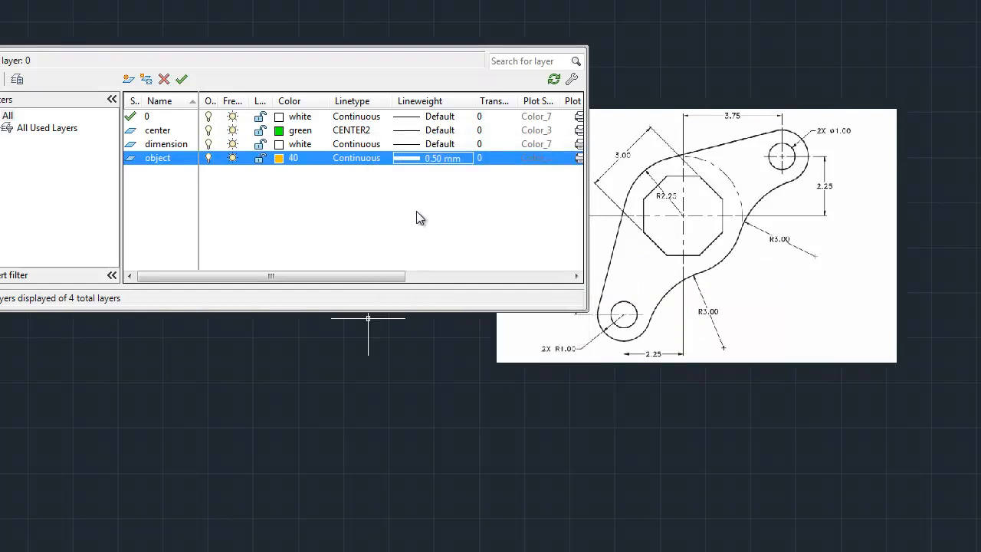
mouse_move(400, 206)
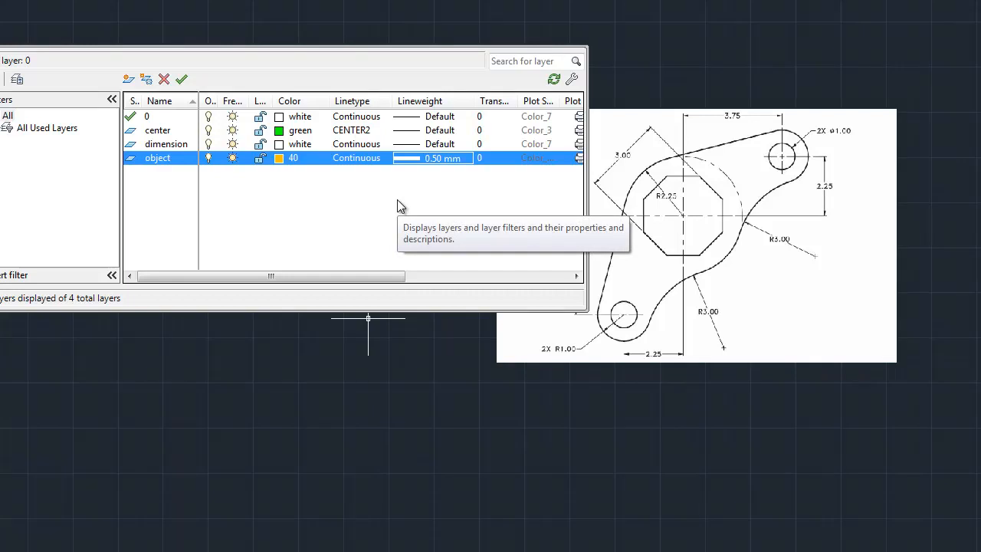
Drag across the layer manager, leaving the center and object layer settings unchanged
drag(270, 276, 383, 276)
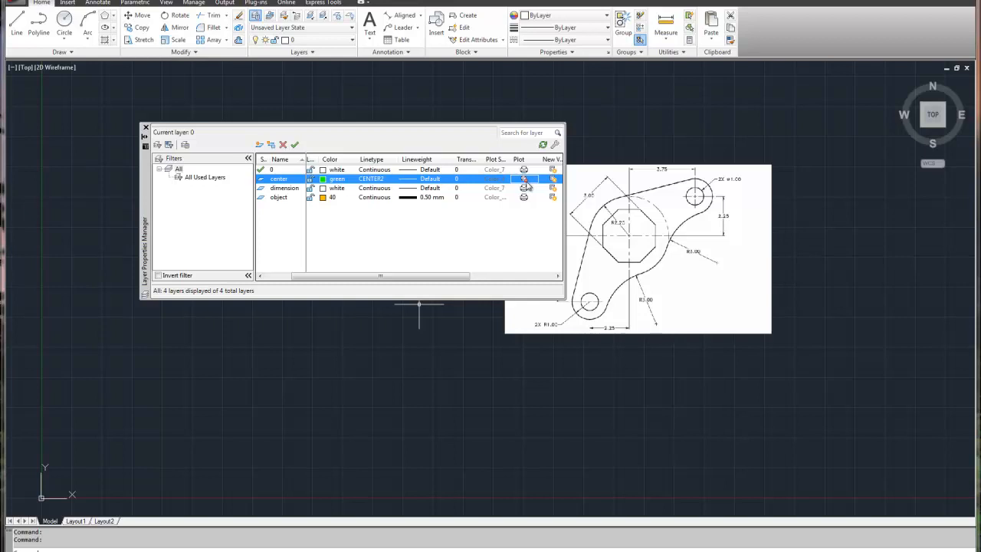
mouse_move(466, 339)
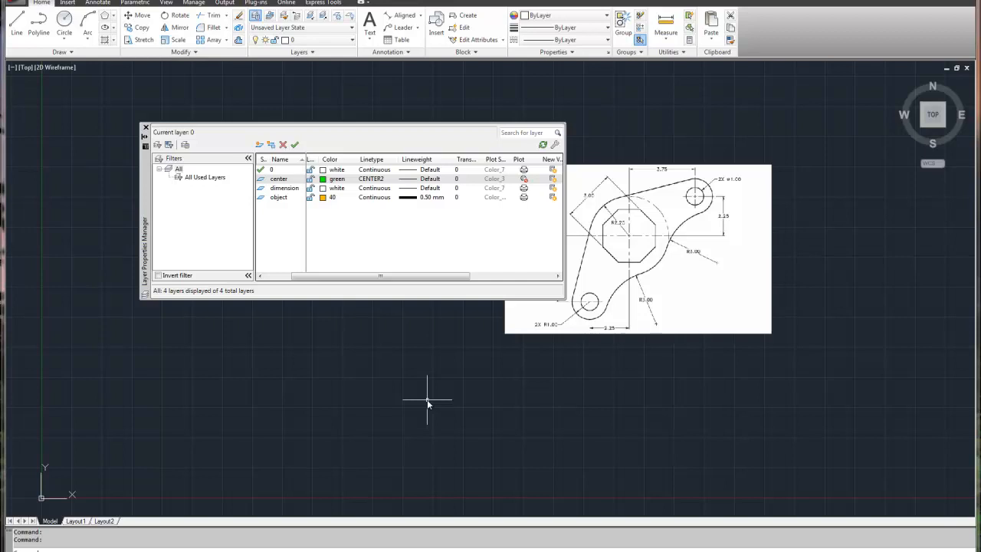
mouse_move(431, 368)
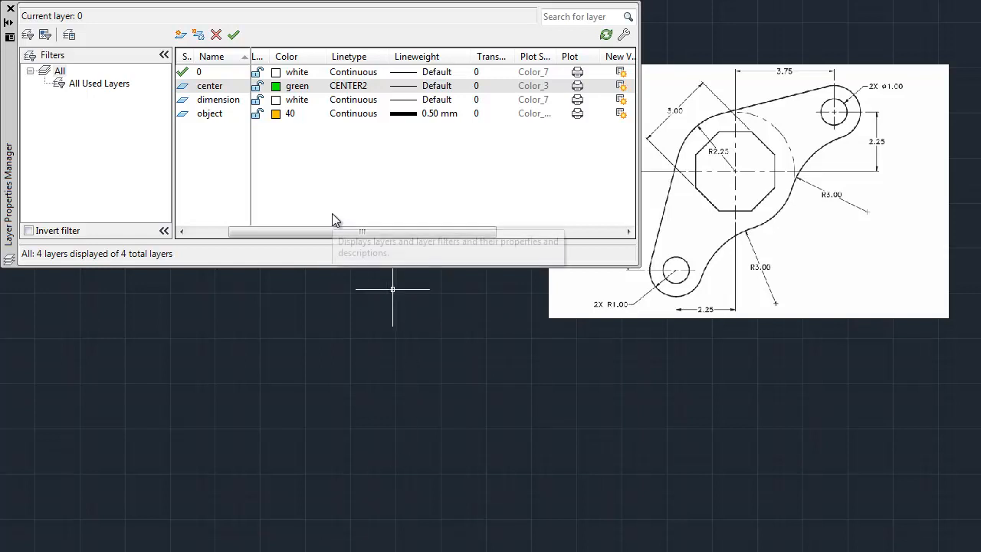
mouse_move(14, 15)
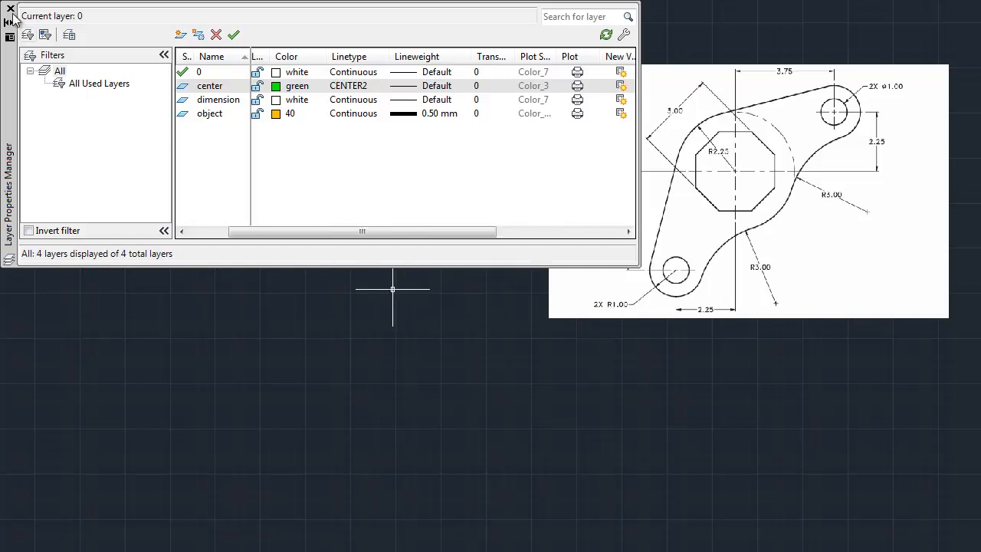
Close the layer manager and set 'center' as the current layer from the Layers drop-down
click(9, 11)
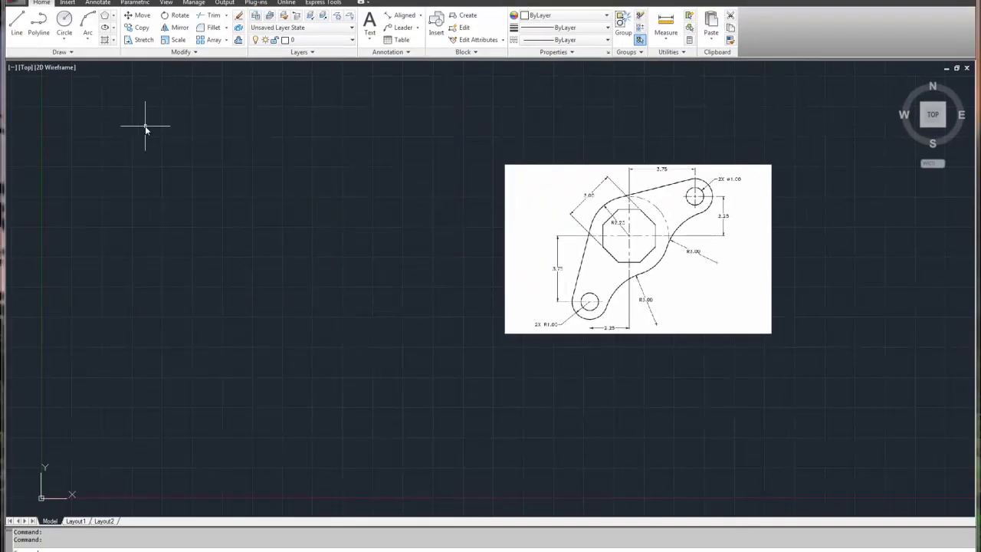
mouse_move(251, 454)
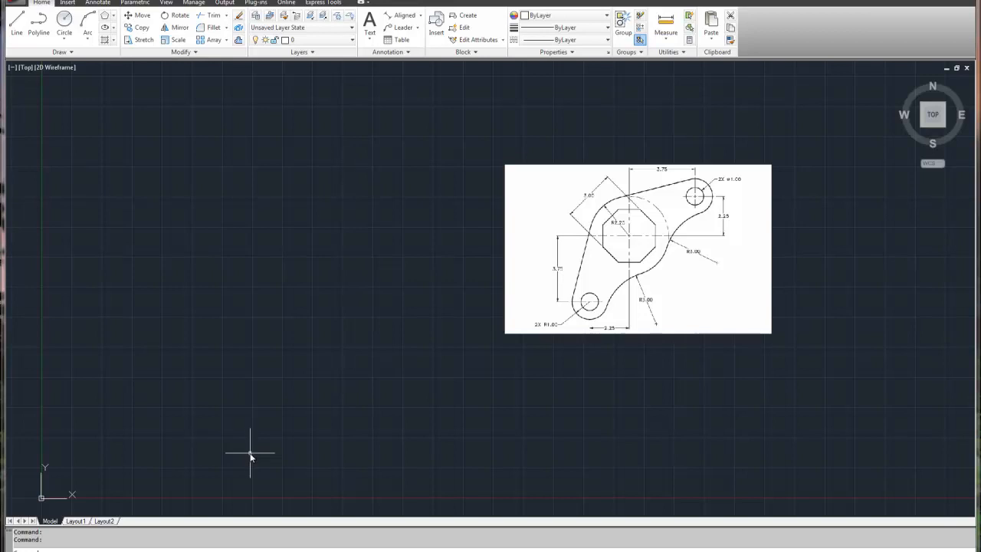
mouse_move(308, 297)
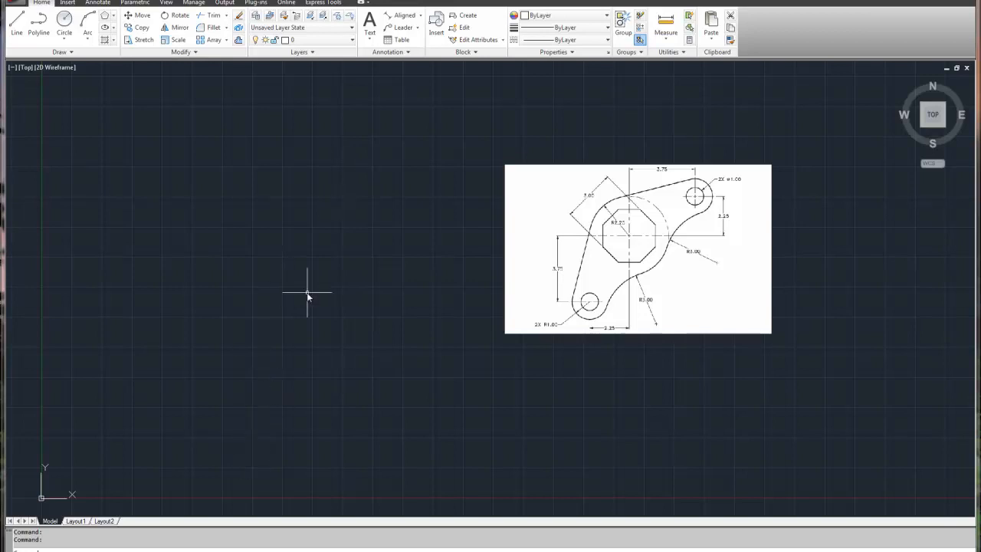
mouse_move(307, 270)
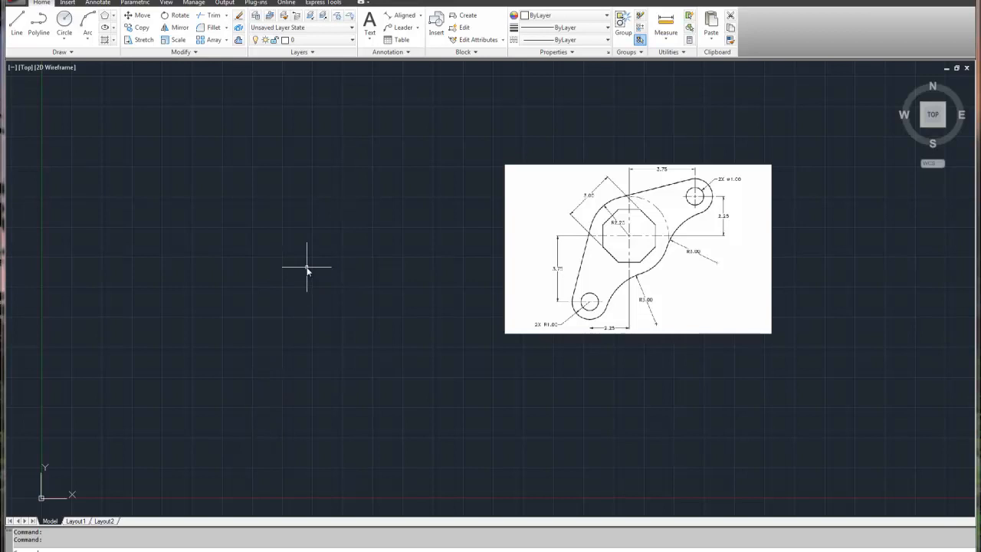
mouse_move(312, 274)
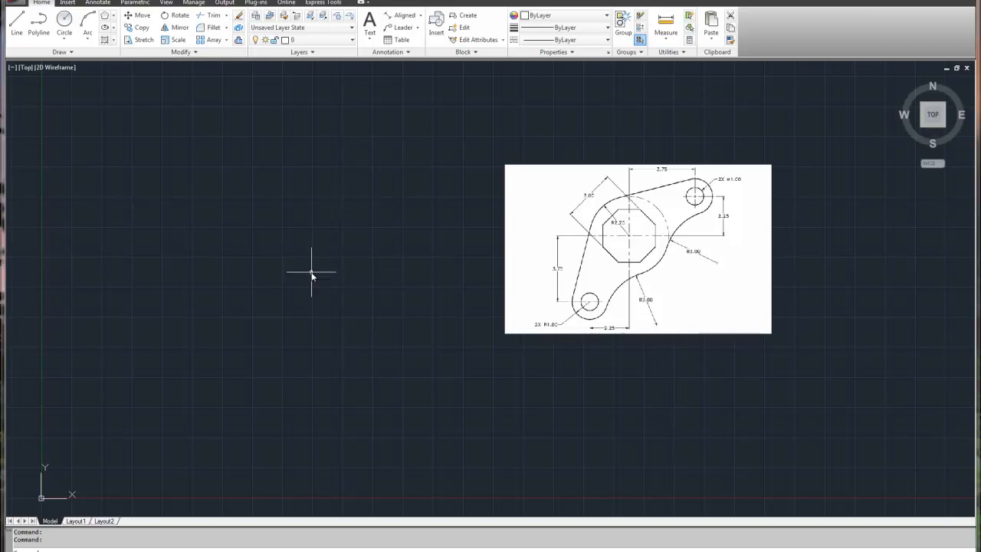
mouse_move(309, 241)
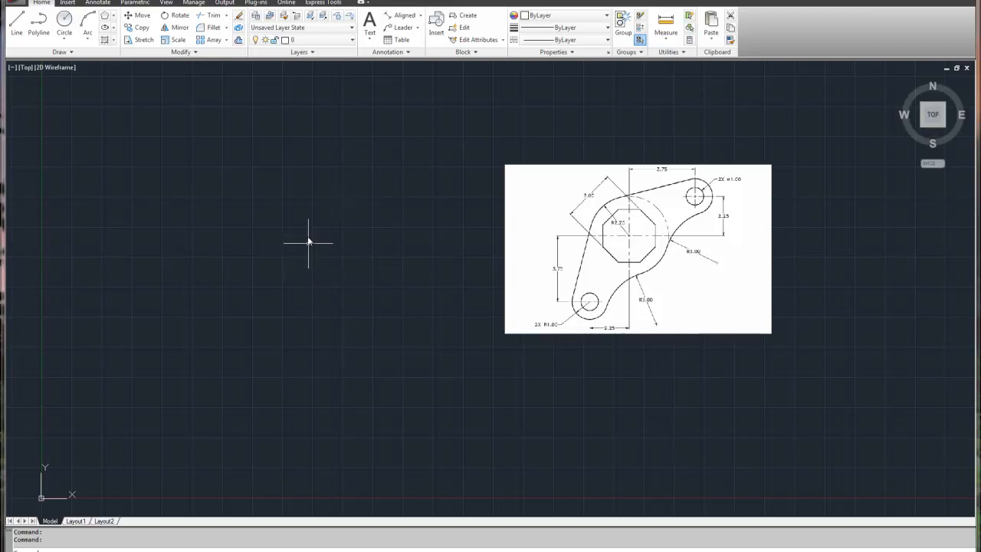
click(463, 89)
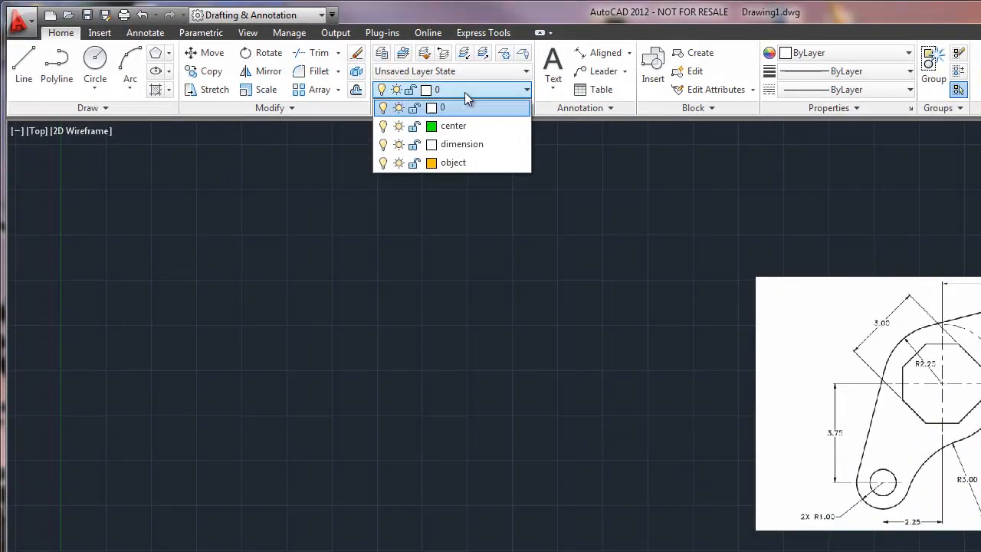
click(454, 126)
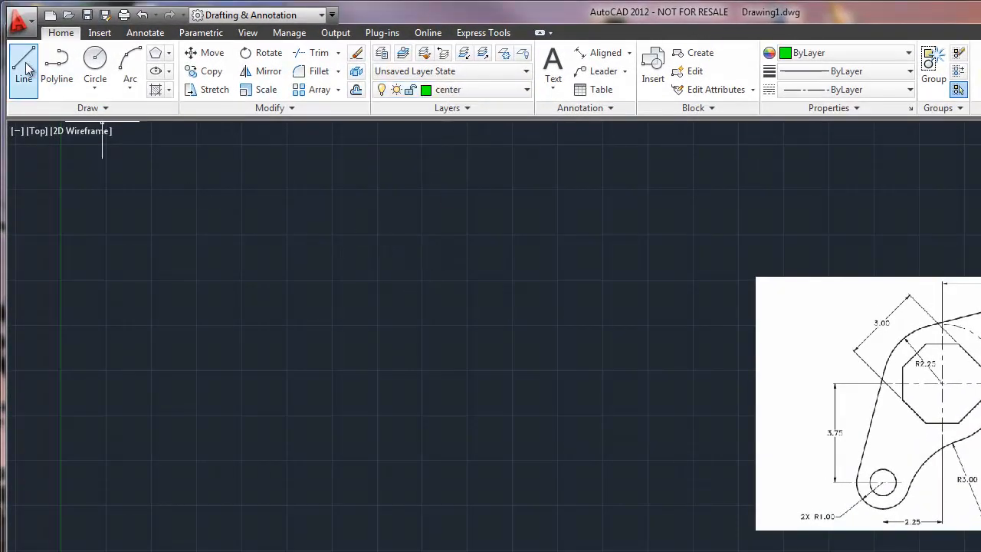
Draw a green vertical center line and a horizontal center line crossing it
click(26, 58)
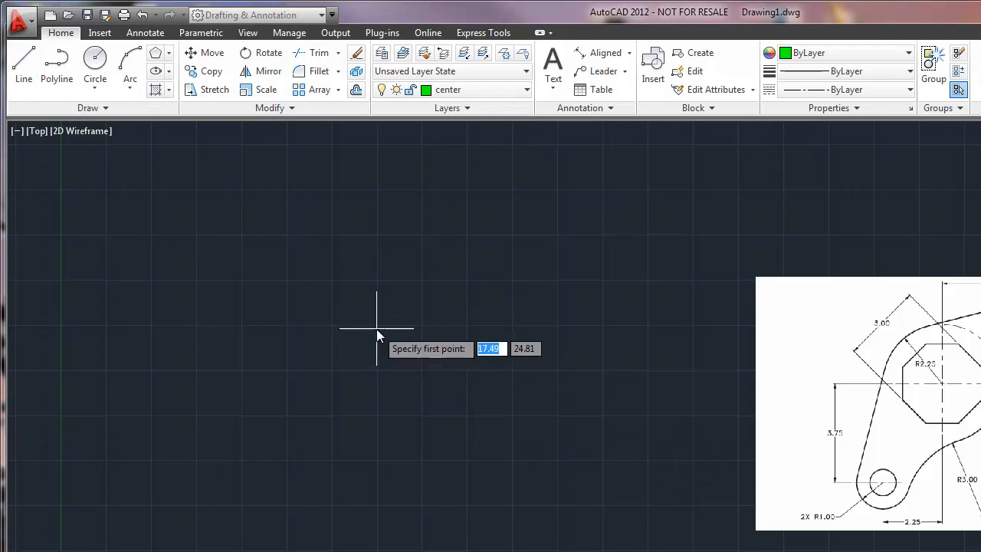
click(376, 330)
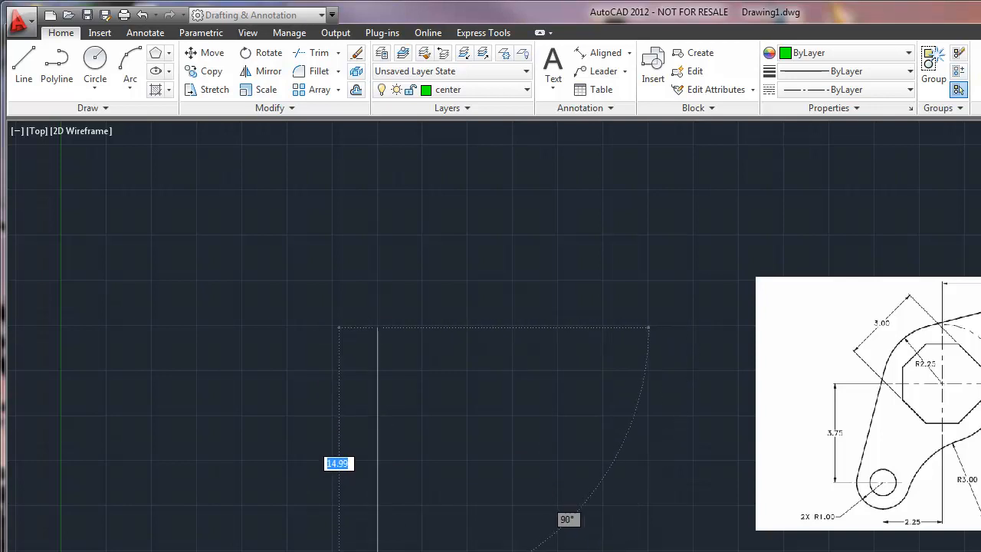
mouse_move(379, 533)
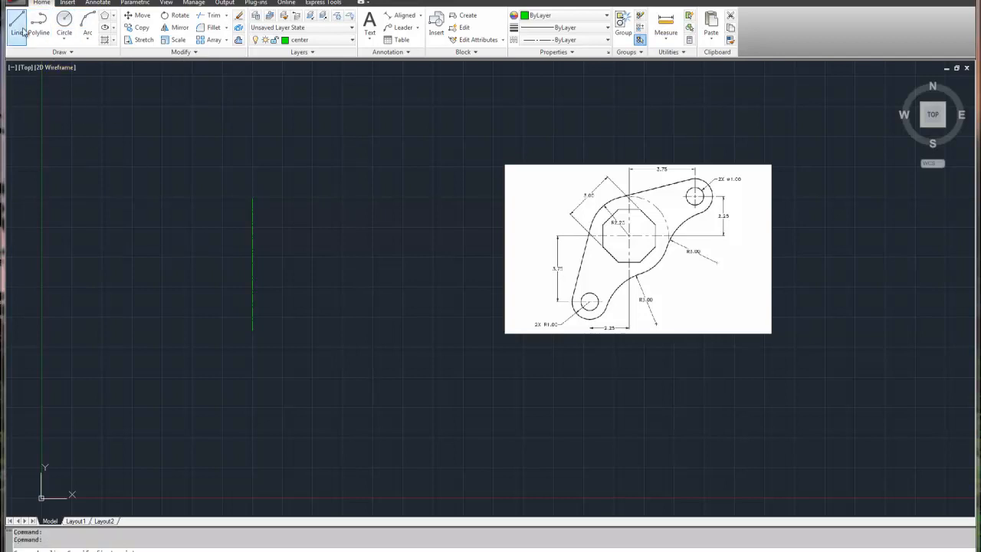
click(13, 26)
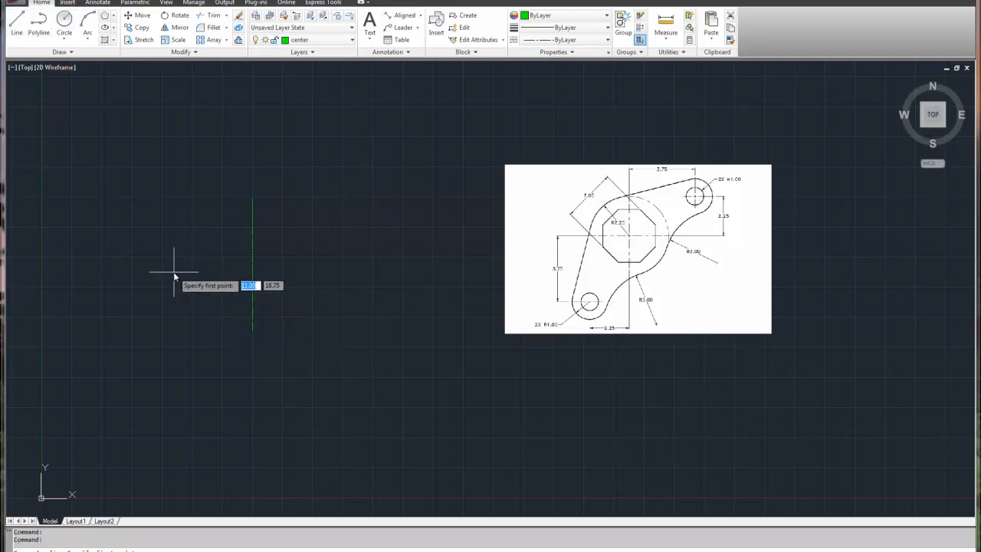
mouse_move(162, 276)
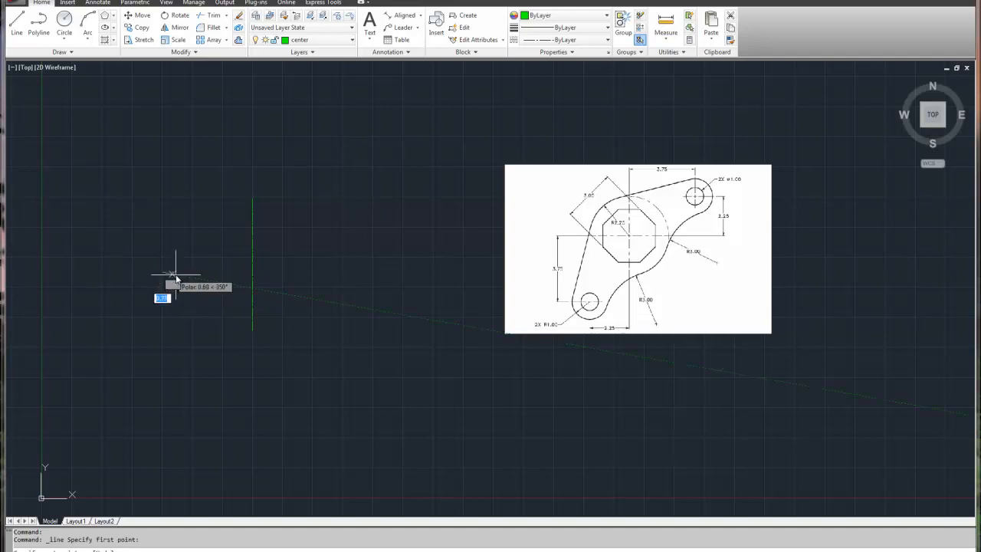
mouse_move(317, 272)
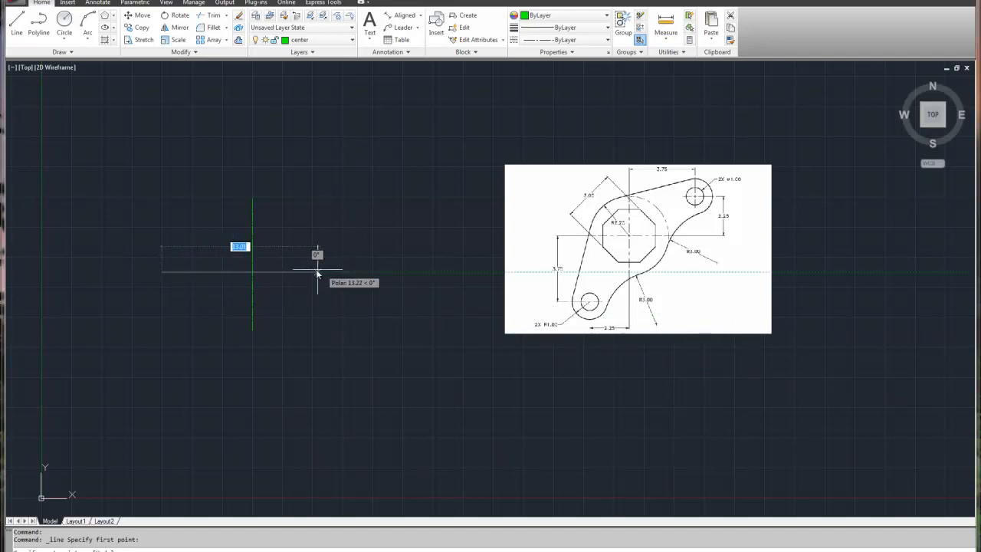
mouse_move(307, 276)
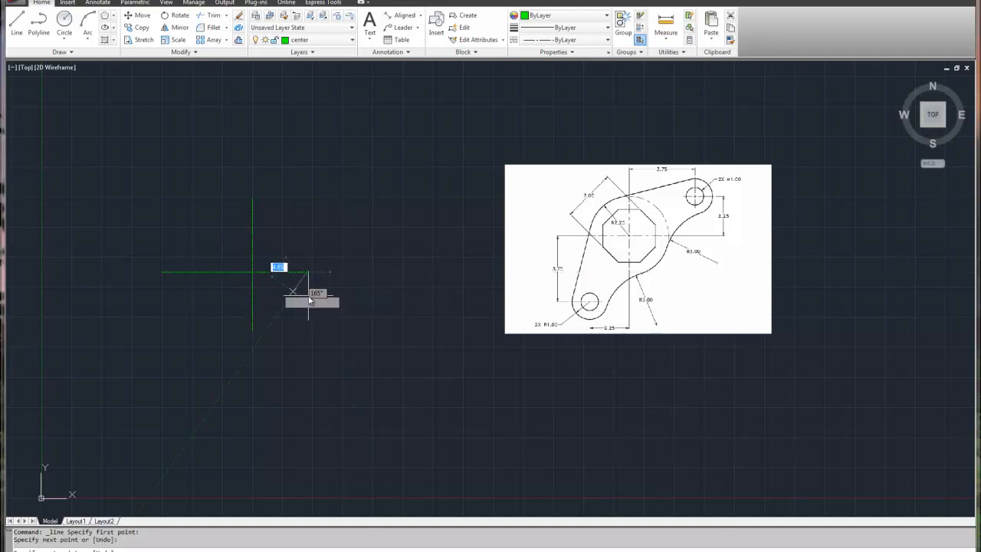
right_click(309, 299)
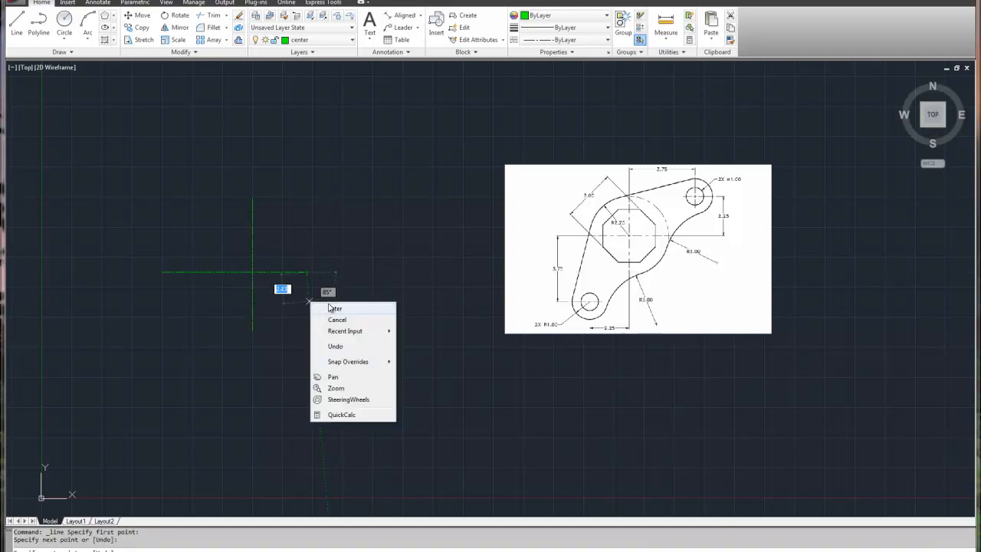
click(336, 308)
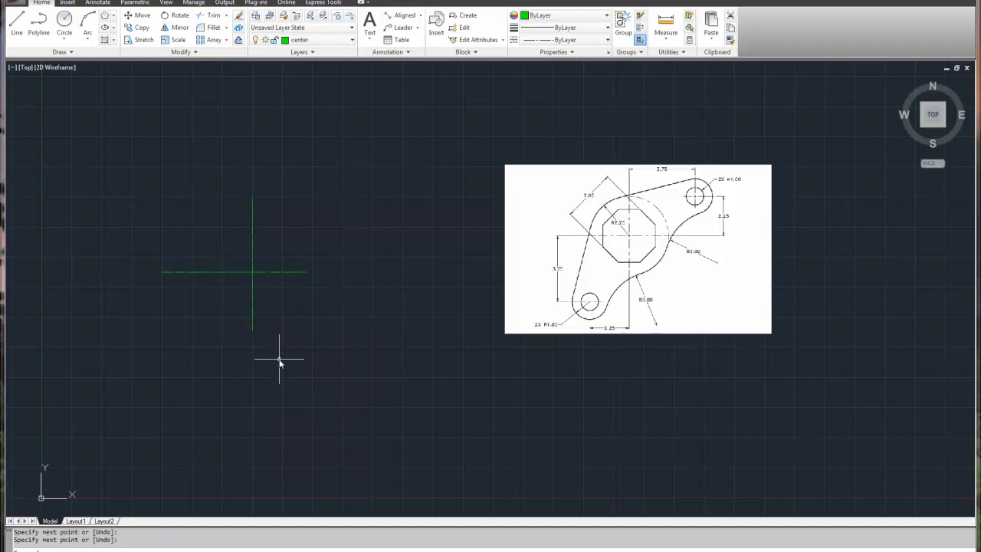
mouse_move(280, 366)
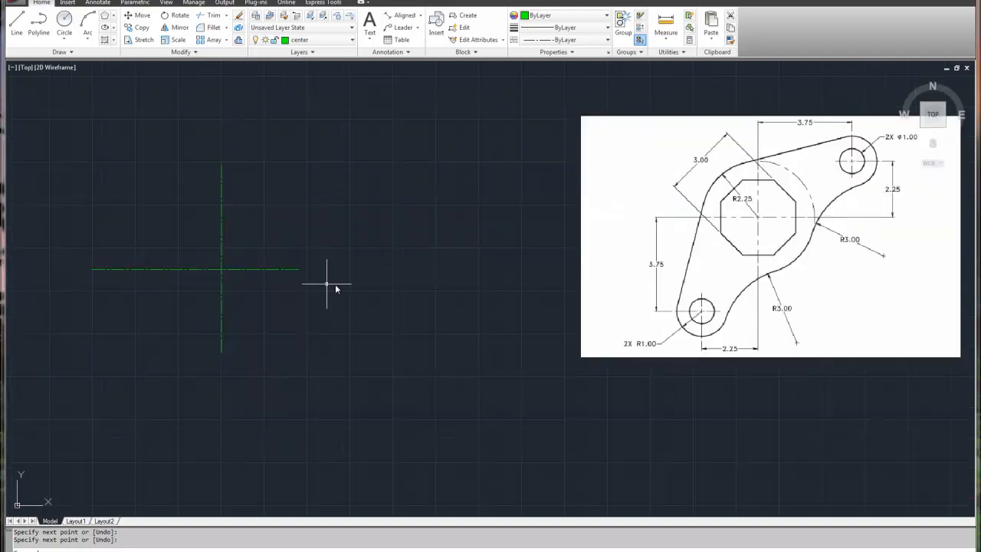
mouse_move(222, 274)
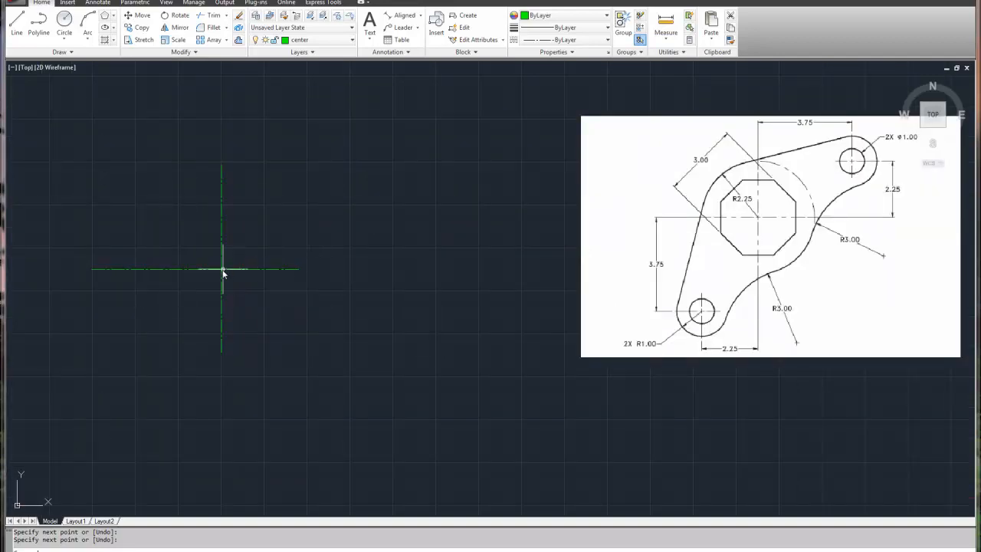
mouse_move(948, 194)
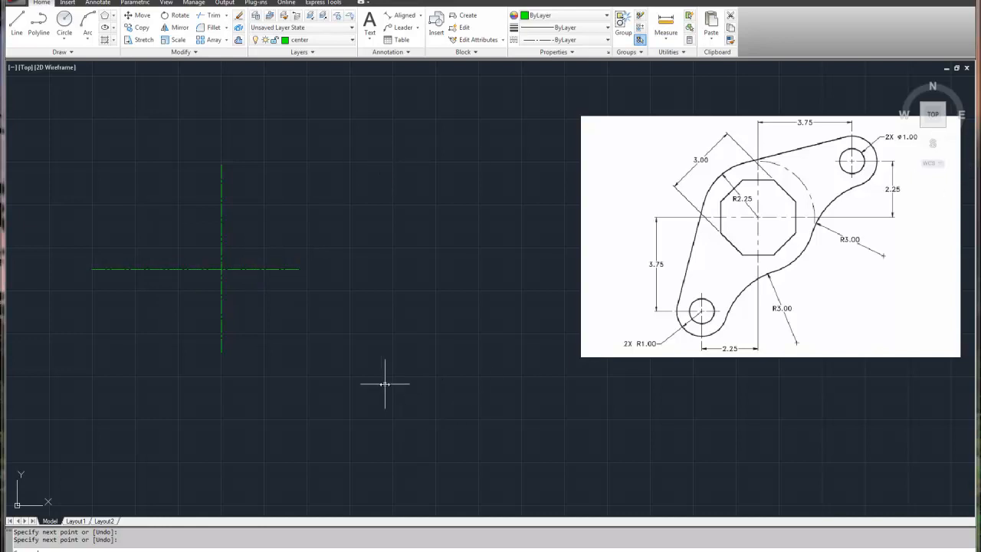
mouse_move(452, 308)
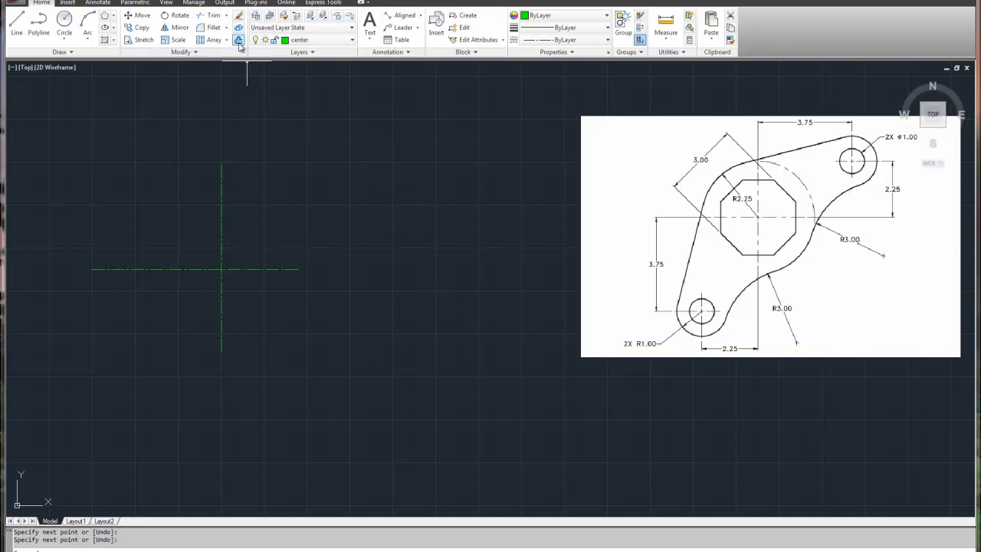
Offset the center lines by 3.75 and 2.25 into a three-by-three grid
click(242, 39)
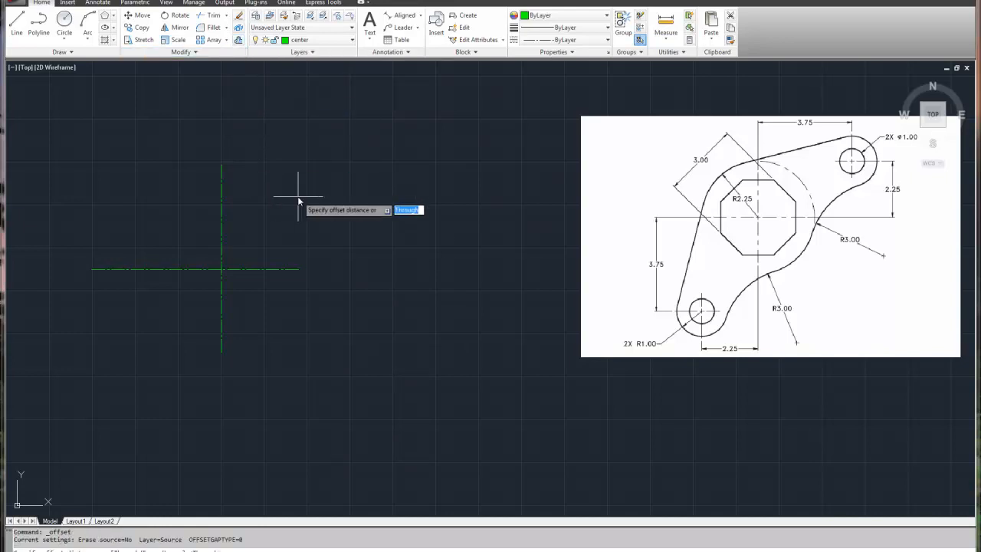
text(3.75)
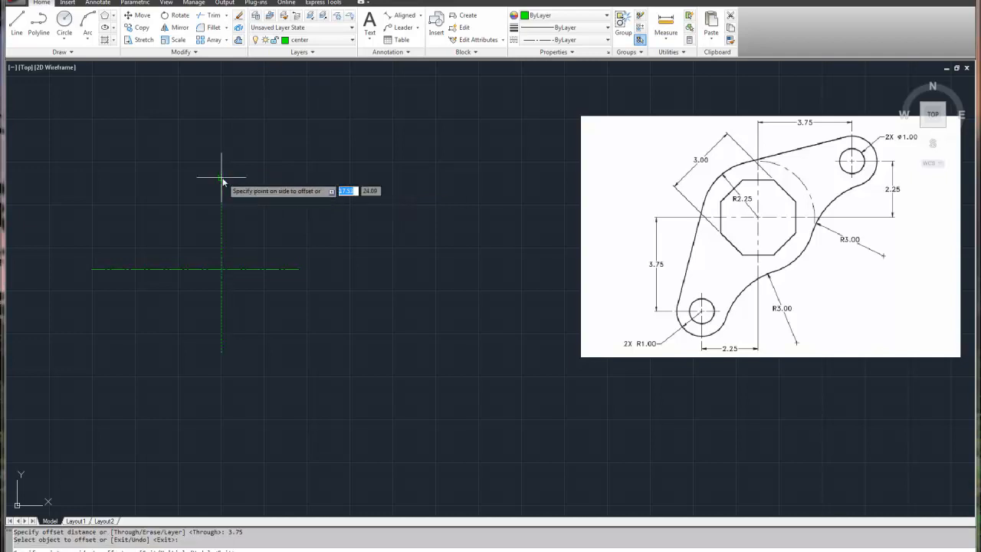
mouse_move(366, 184)
text(2.25)
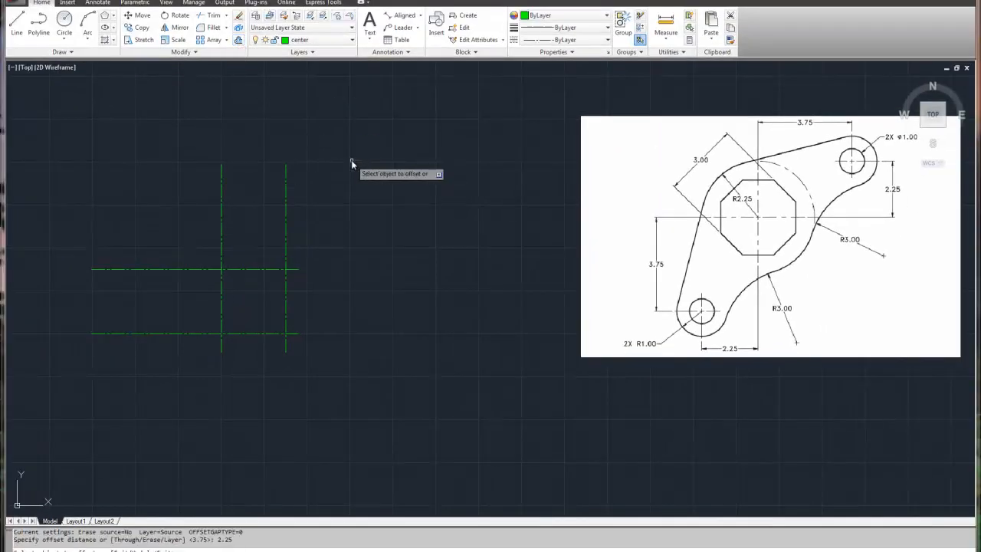
mouse_move(311, 162)
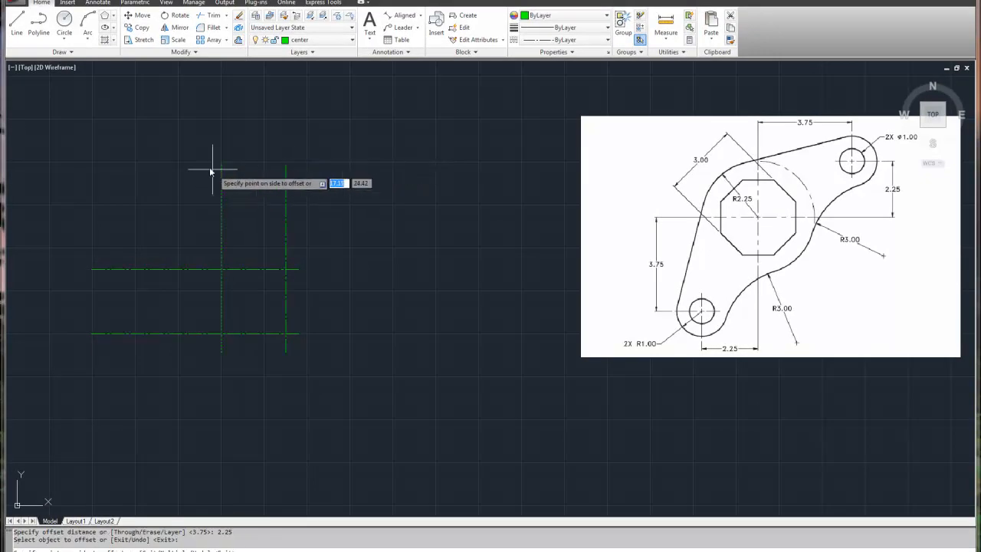
click(212, 170)
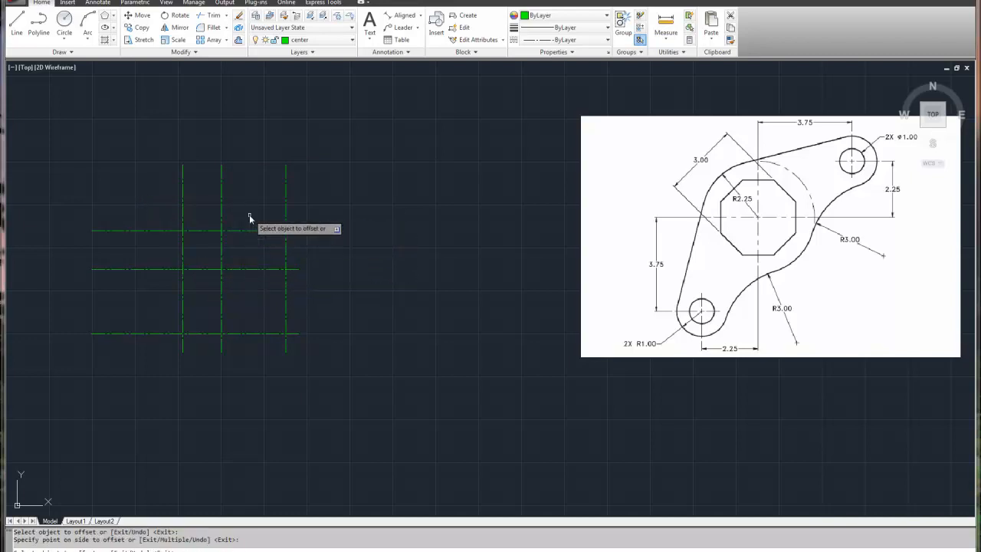
mouse_move(269, 305)
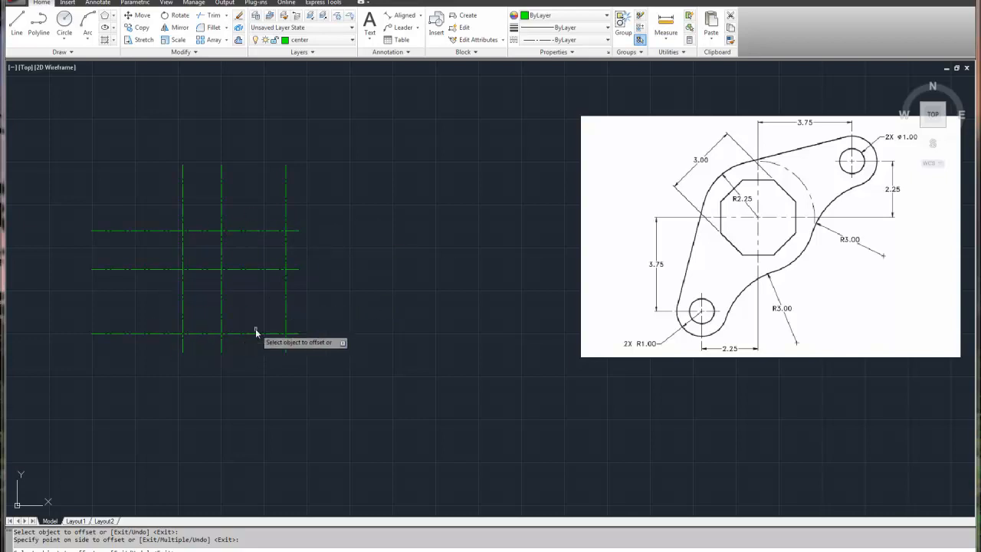
right_click(257, 332)
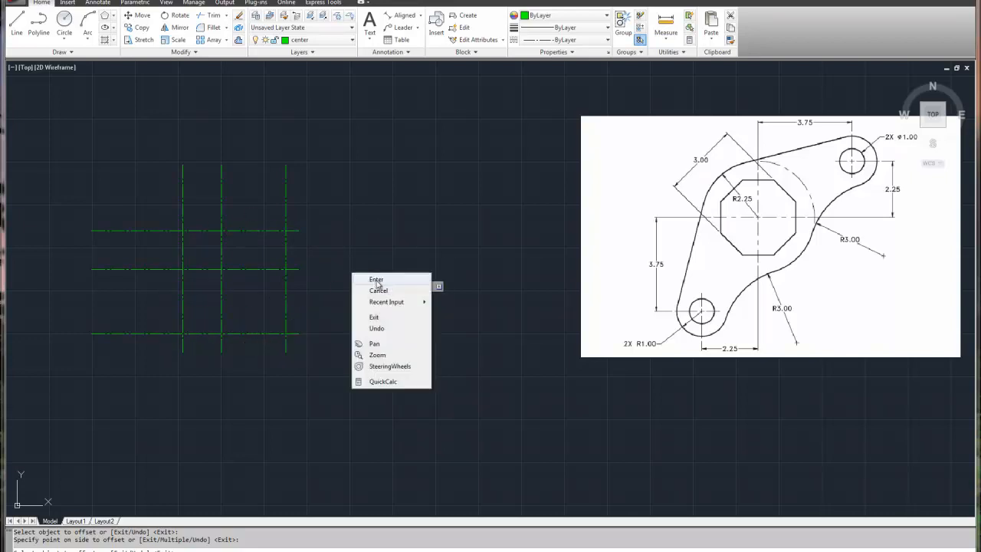
click(376, 279)
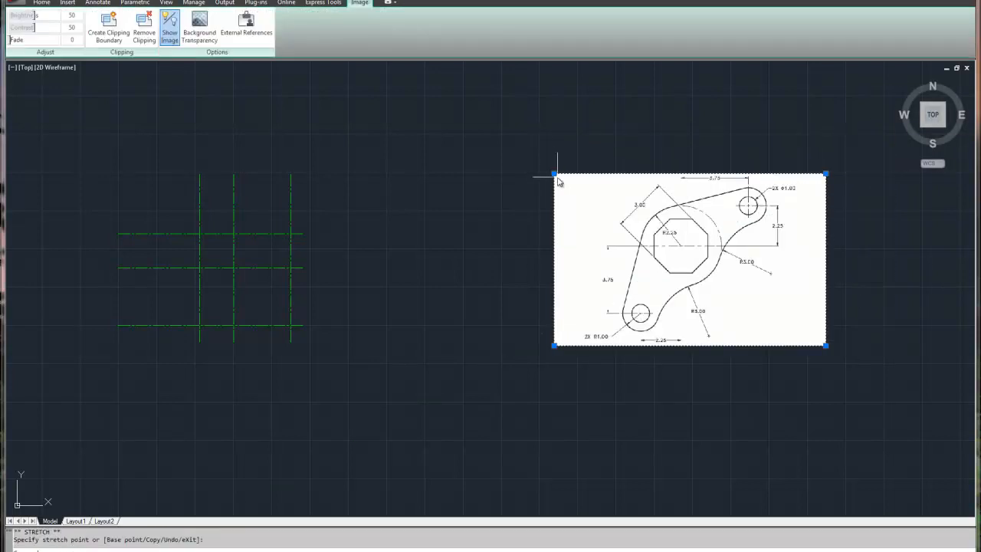
Move the bracket reference image to the right of the centre-line grid, then fine-tune its position
right_click(558, 182)
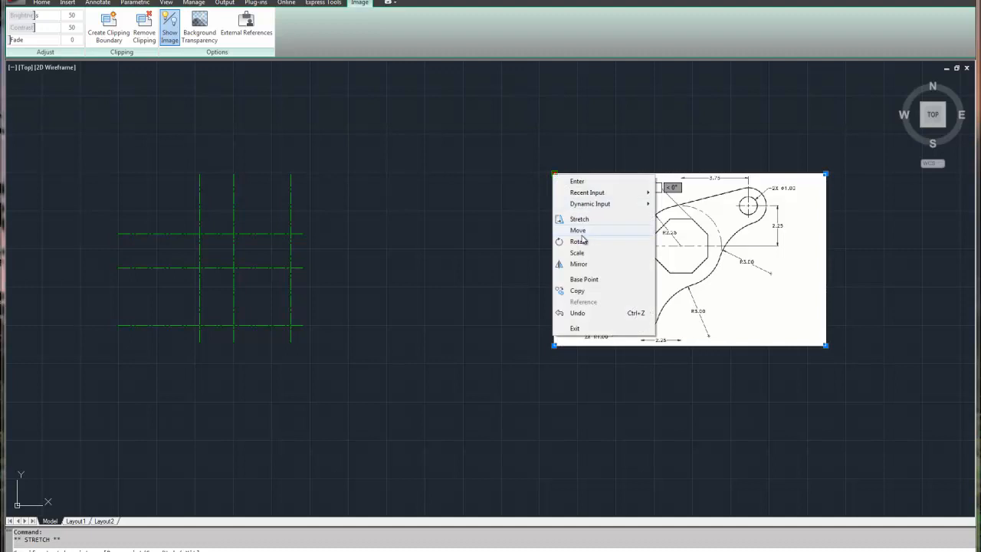
click(576, 230)
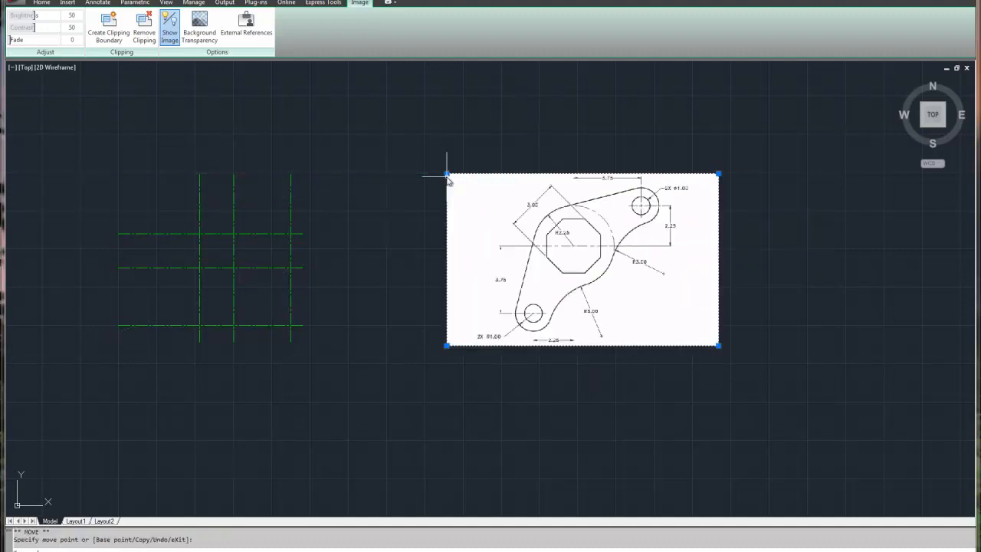
mouse_move(415, 215)
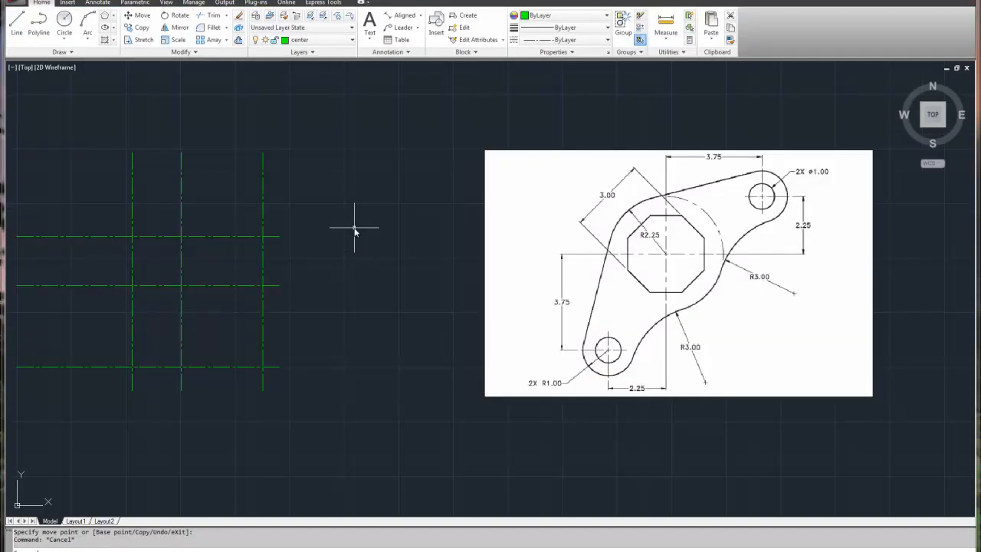
mouse_move(228, 389)
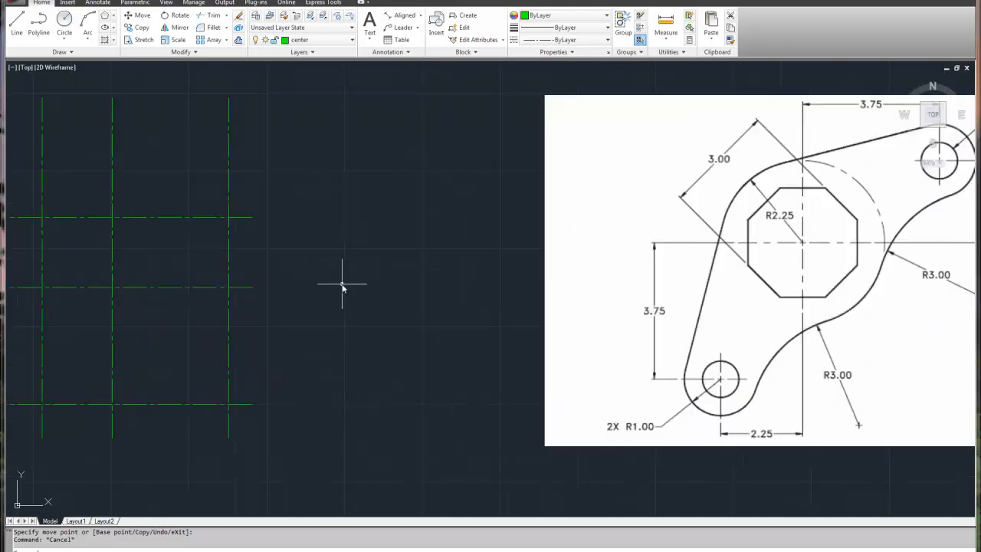
mouse_move(376, 279)
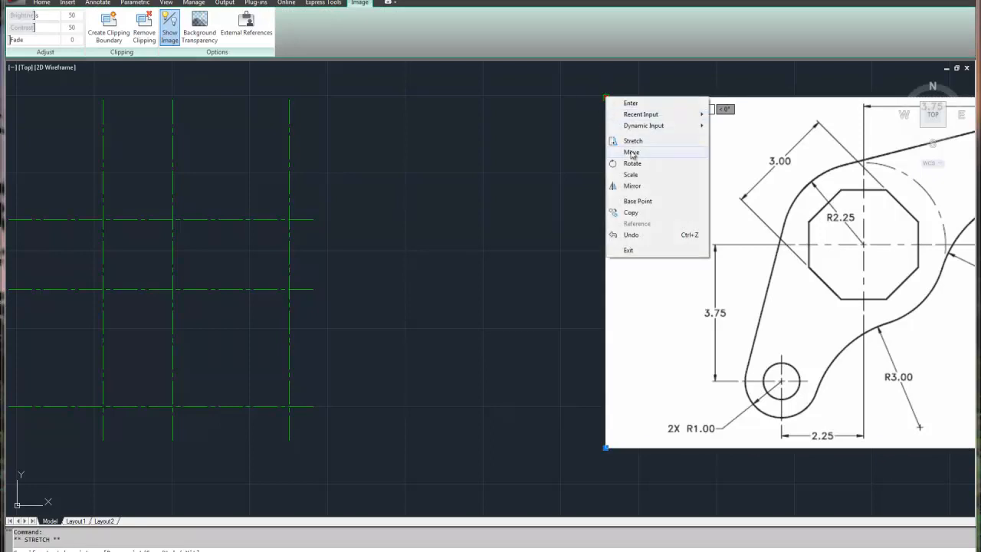
click(632, 153)
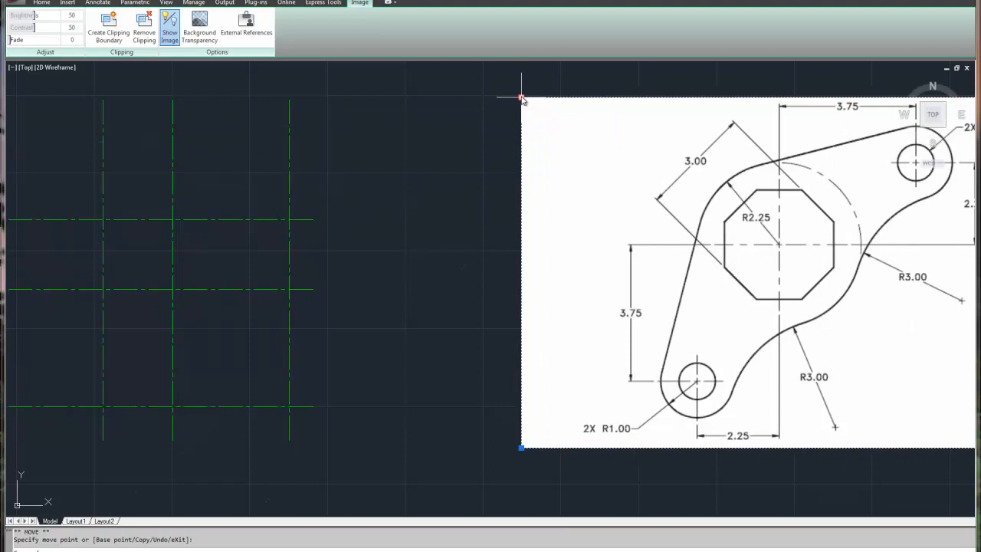
right_click(522, 98)
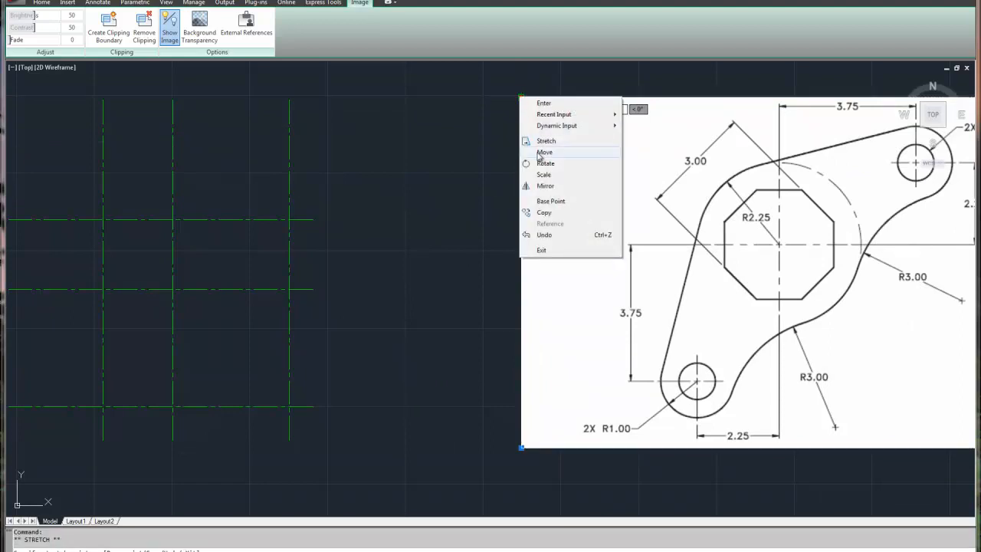
click(544, 152)
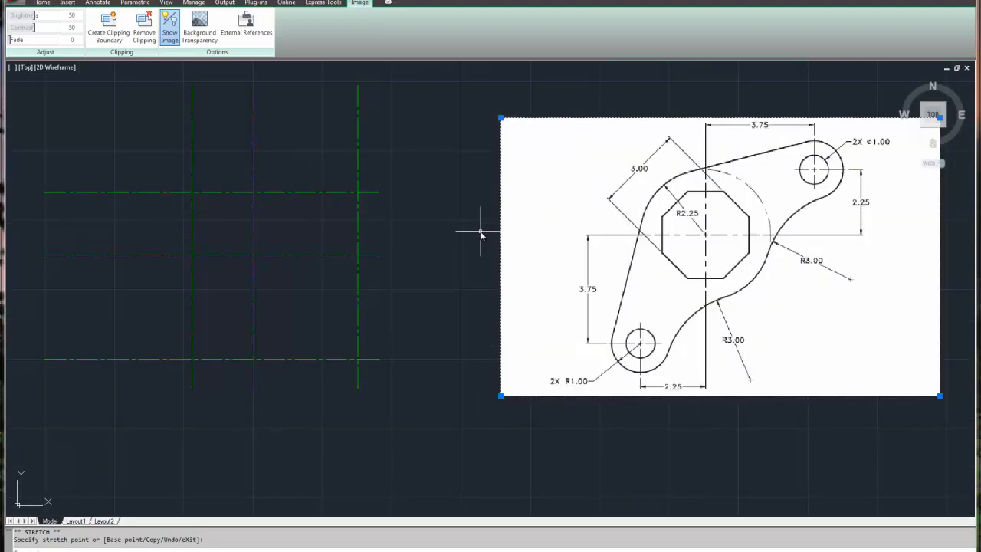
mouse_move(470, 439)
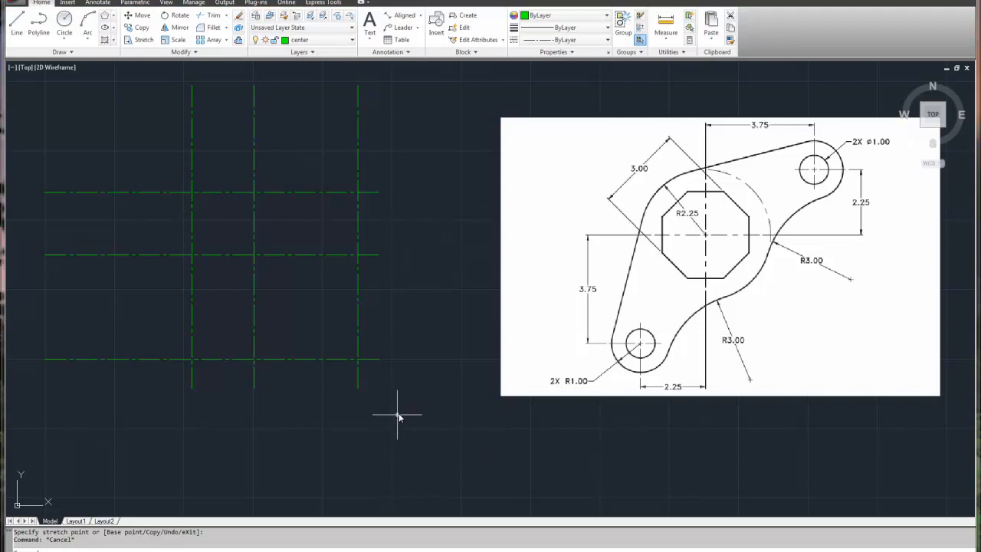
mouse_move(407, 406)
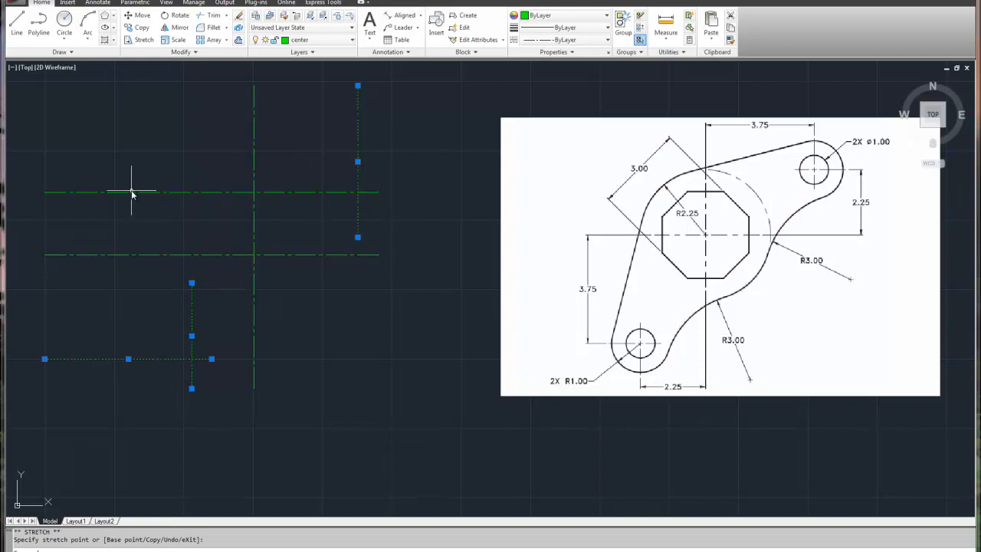
Grip-stretch the upper centre line's endpoint to shorten it into a short mark
click(45, 192)
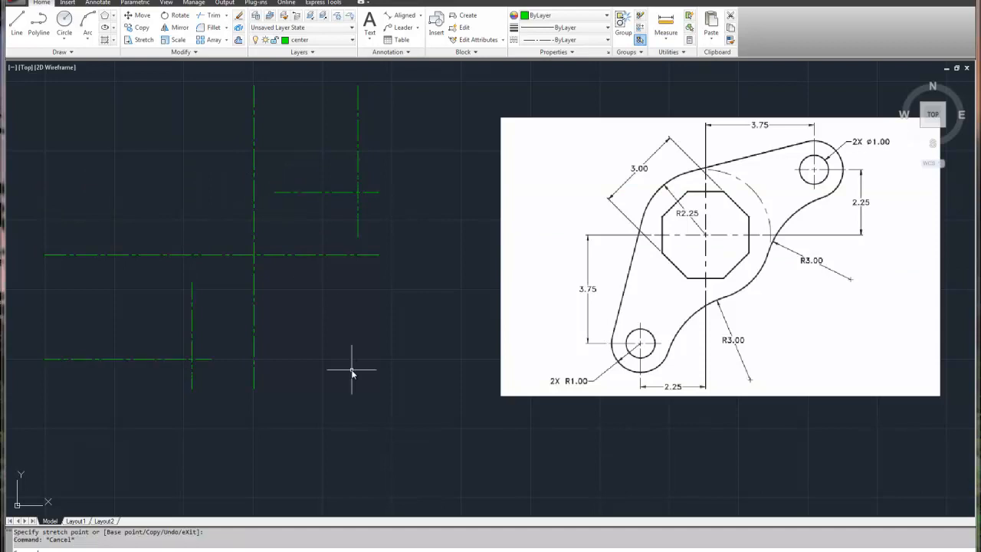
mouse_move(172, 410)
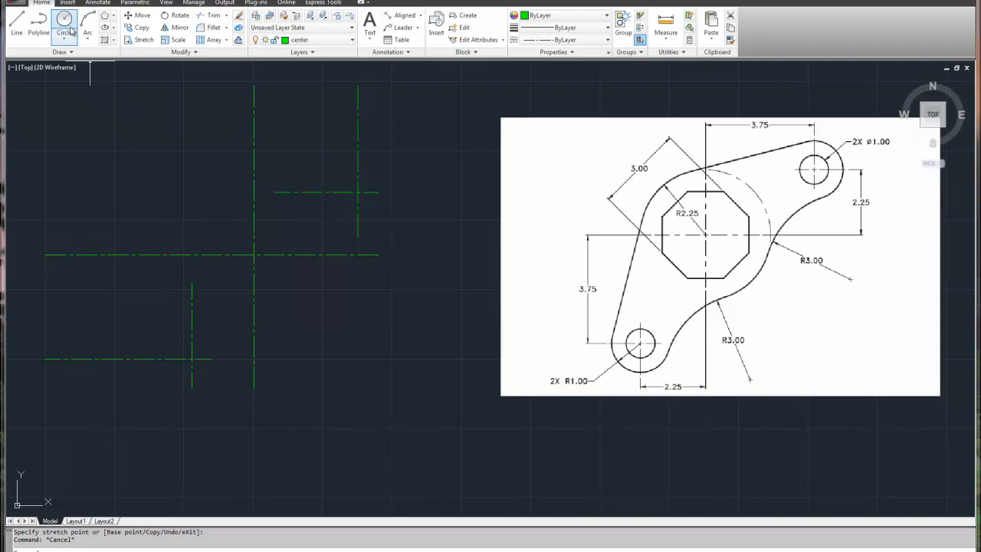
mouse_move(66, 22)
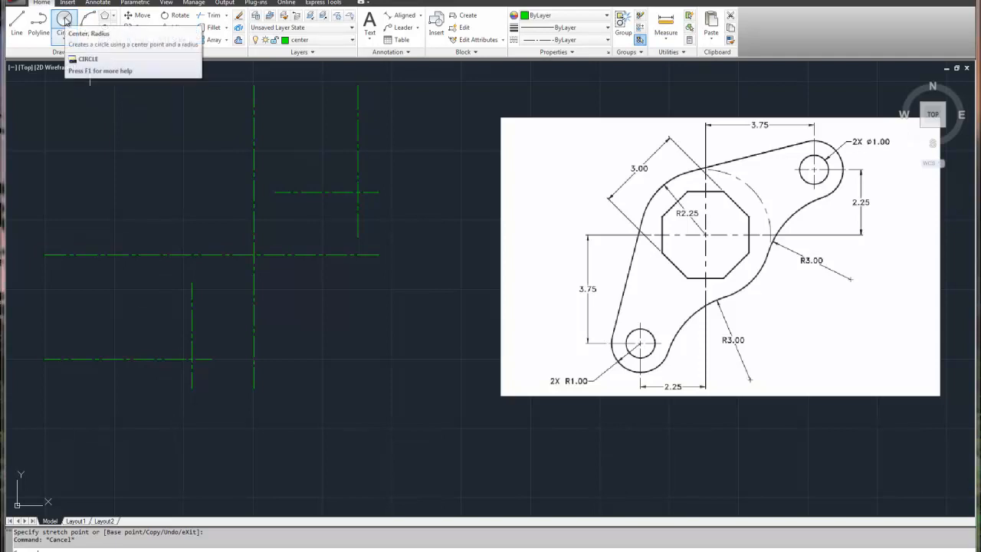
Draw a radius 1.0 circle centred on the lower-left crossing
click(65, 18)
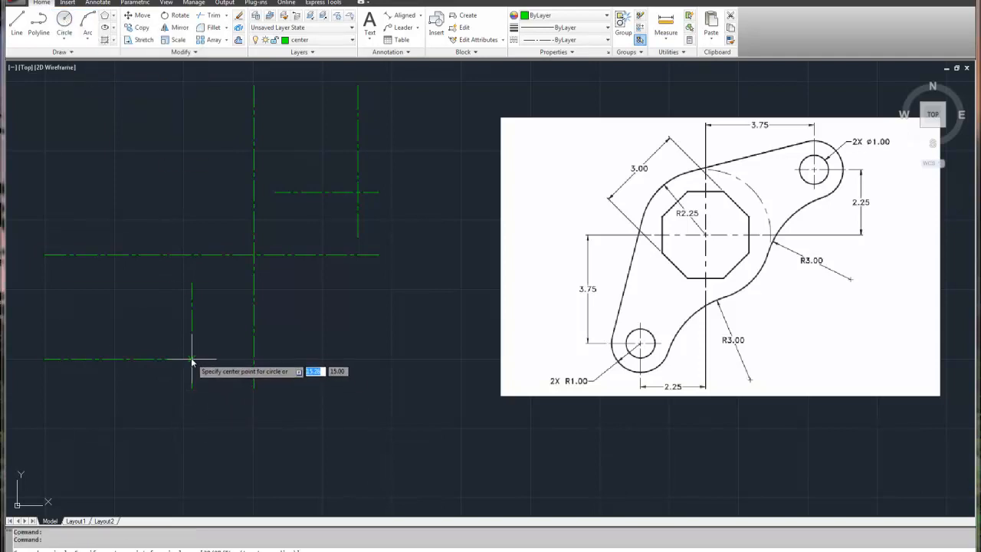
click(189, 360)
text(1)
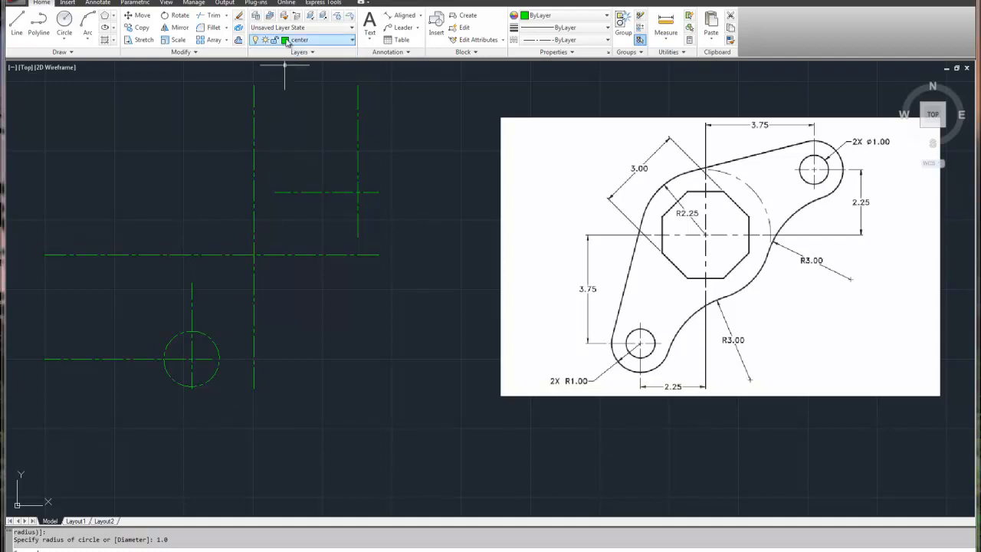
mouse_move(254, 283)
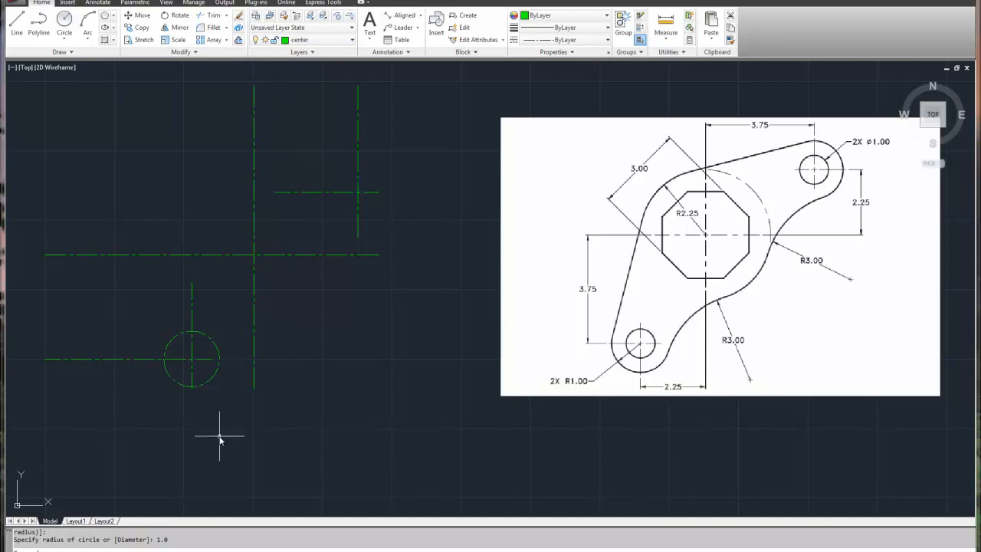
mouse_move(211, 341)
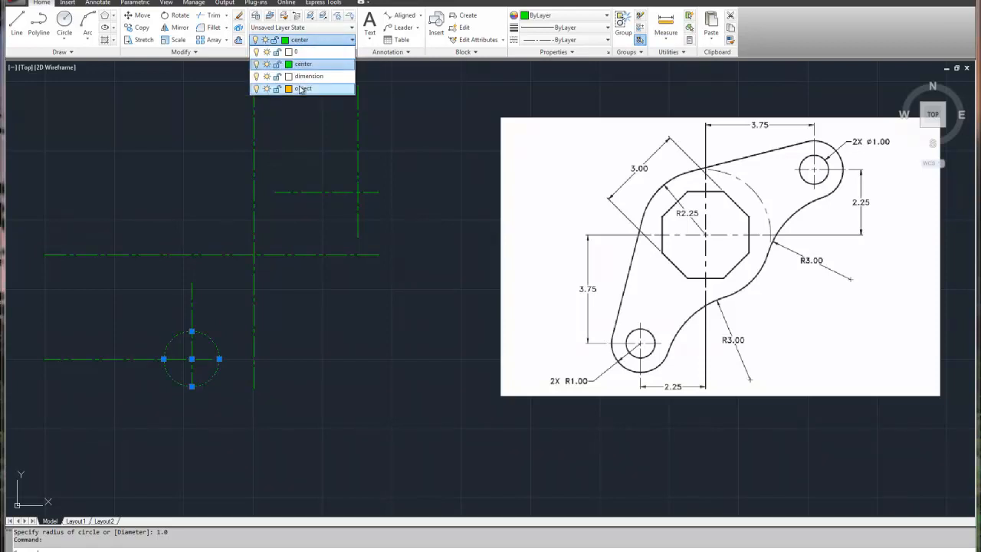
Put the lower-left circle on the object layer and make object current
click(304, 89)
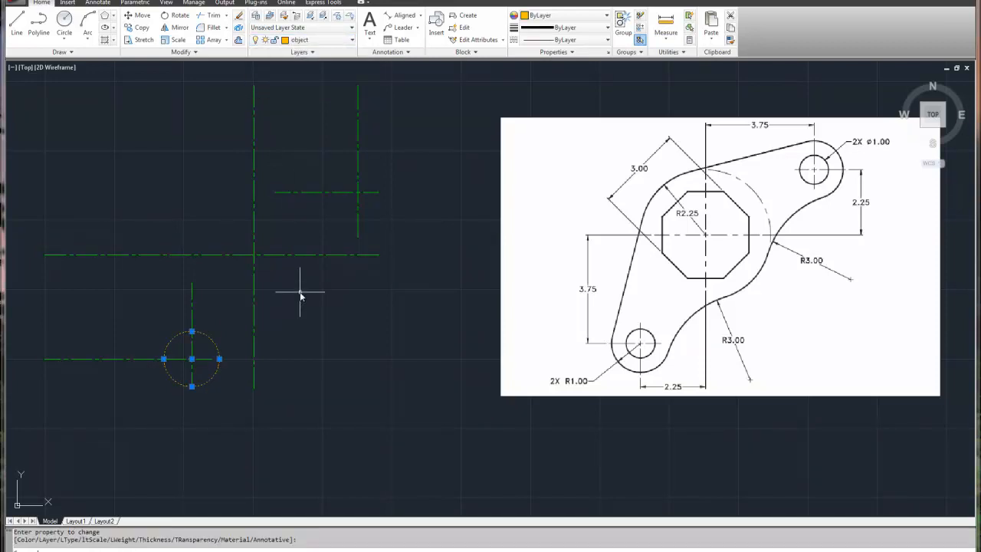
mouse_move(213, 327)
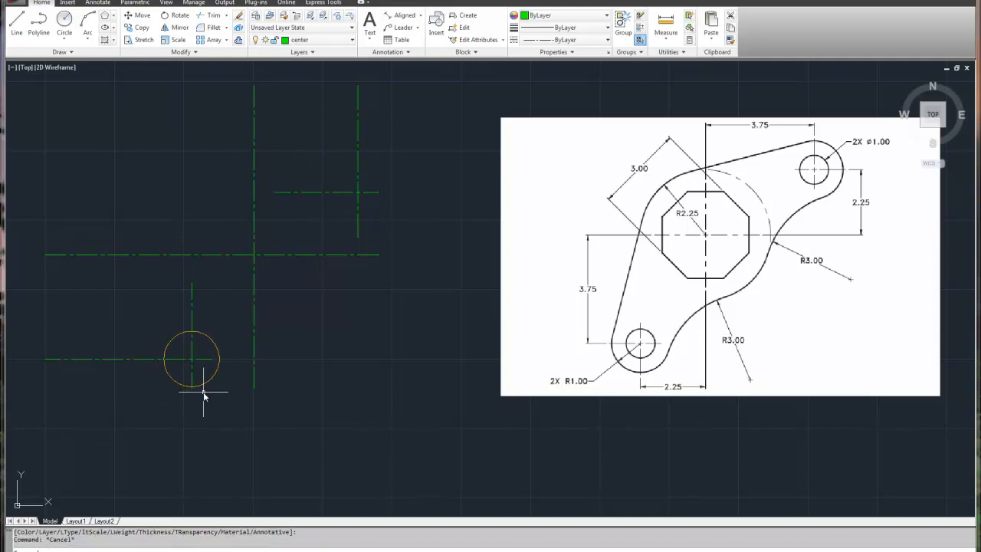
mouse_move(314, 42)
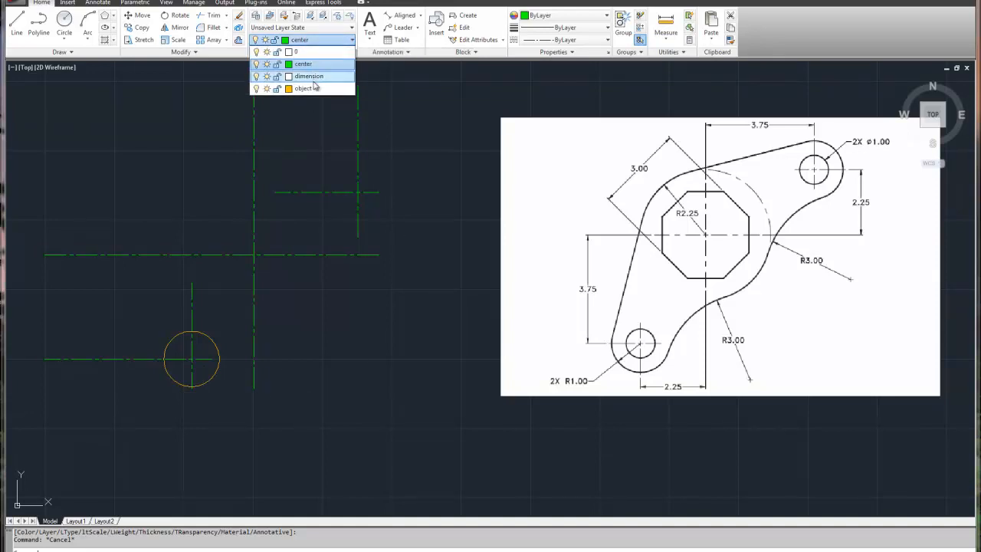
click(302, 87)
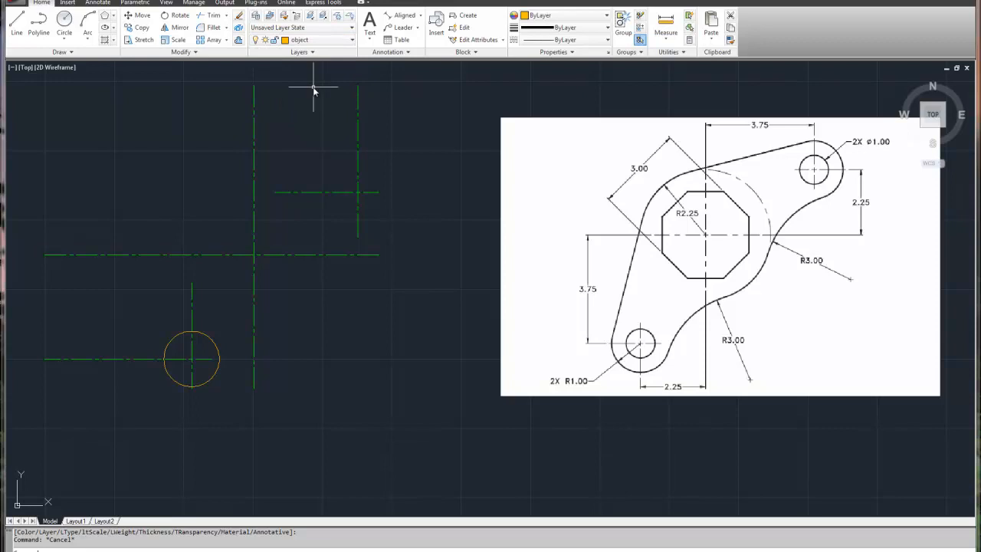
mouse_move(230, 421)
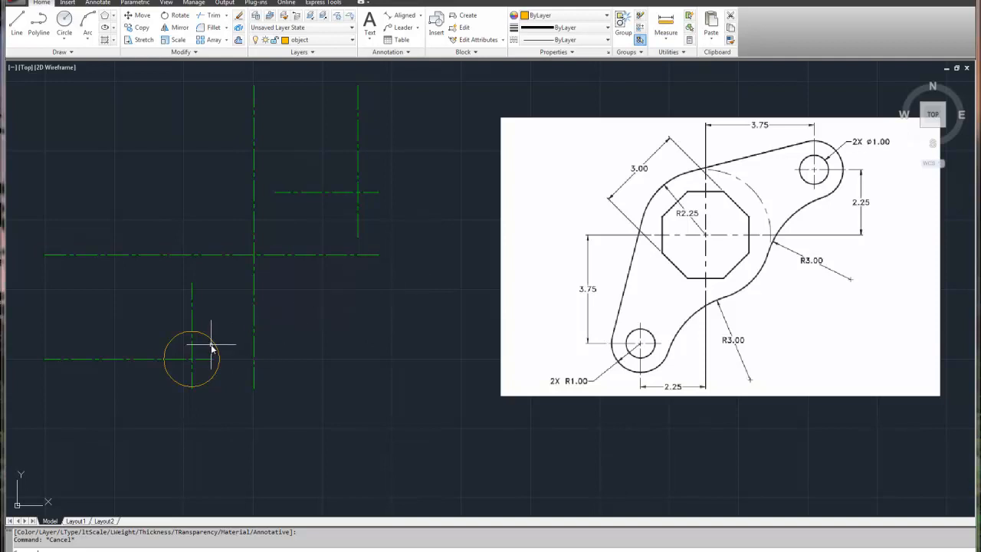
mouse_move(211, 349)
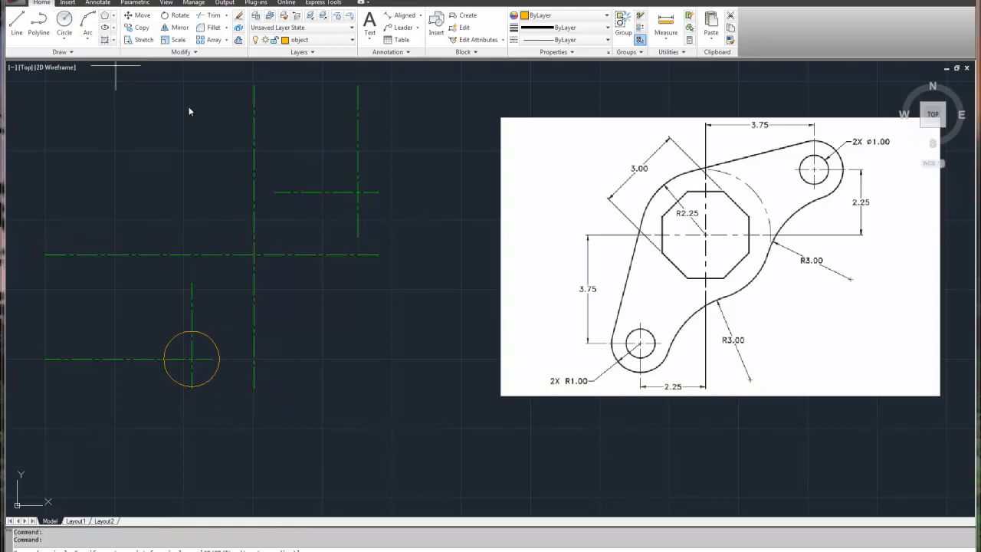
mouse_move(357, 192)
text(1)
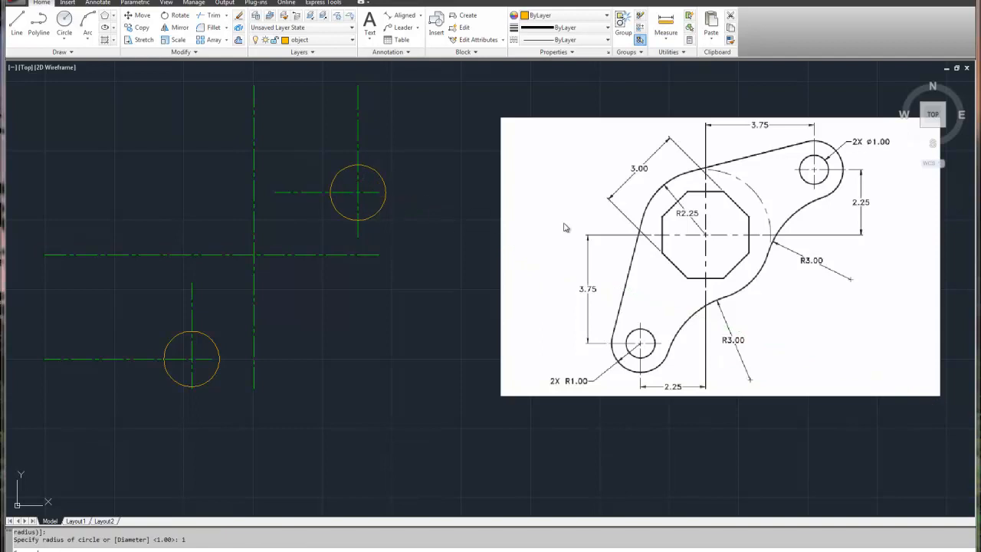
mouse_move(304, 355)
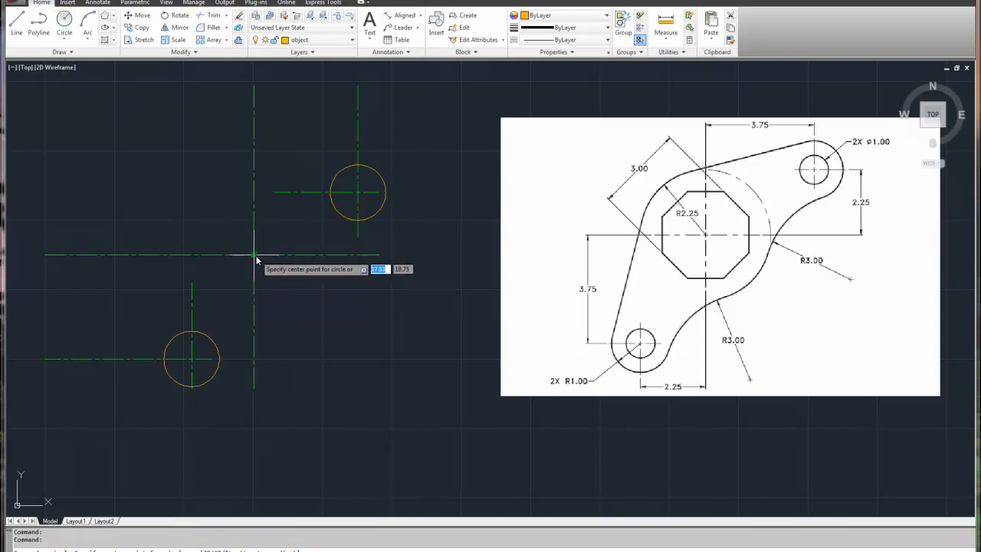
Centre a radius 2.25 circle on the middle centre-line crossing
click(254, 255)
text(2.25)
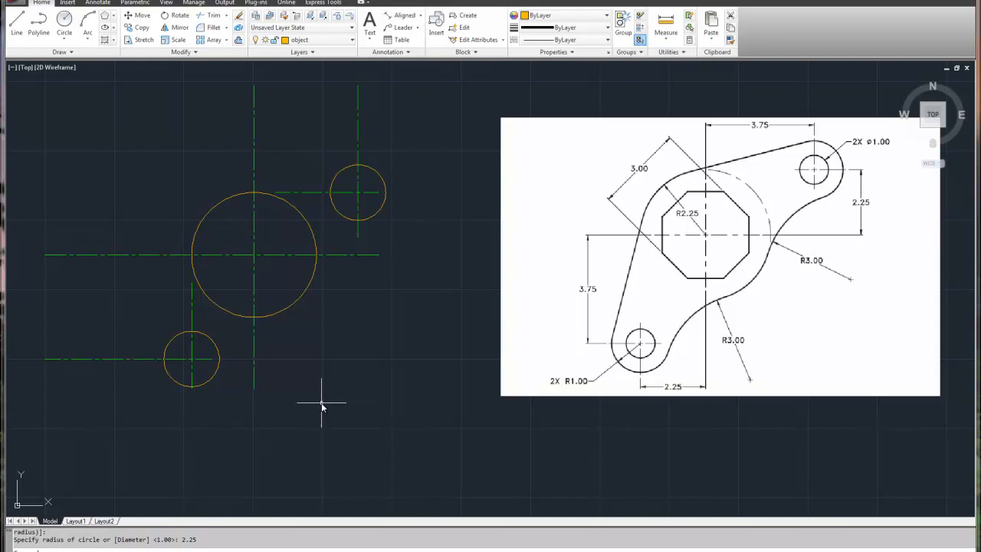
mouse_move(302, 416)
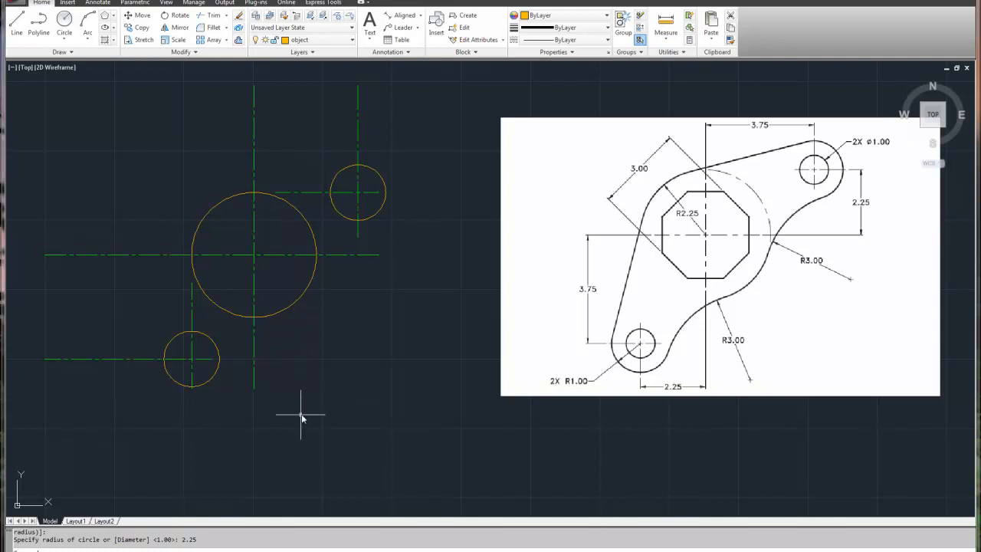
mouse_move(375, 310)
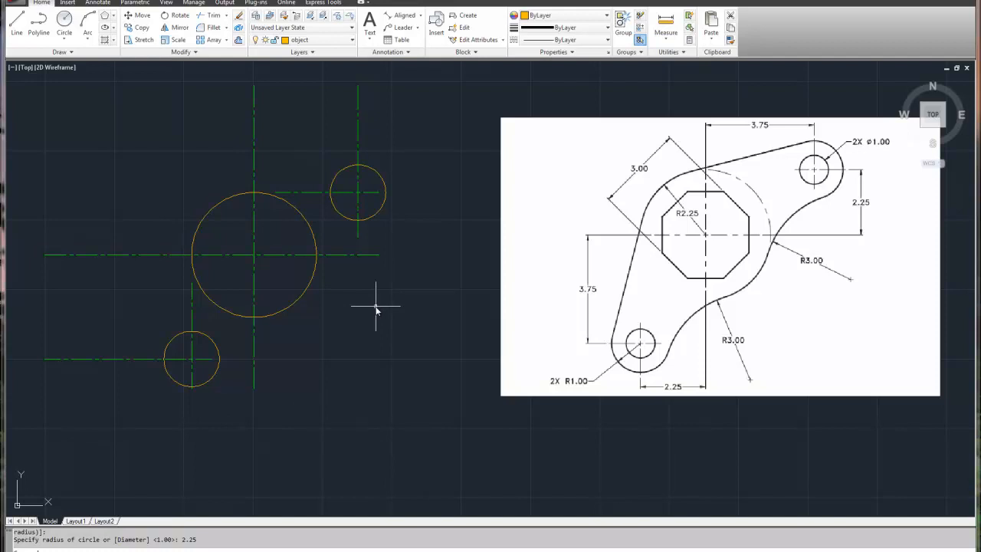
mouse_move(373, 309)
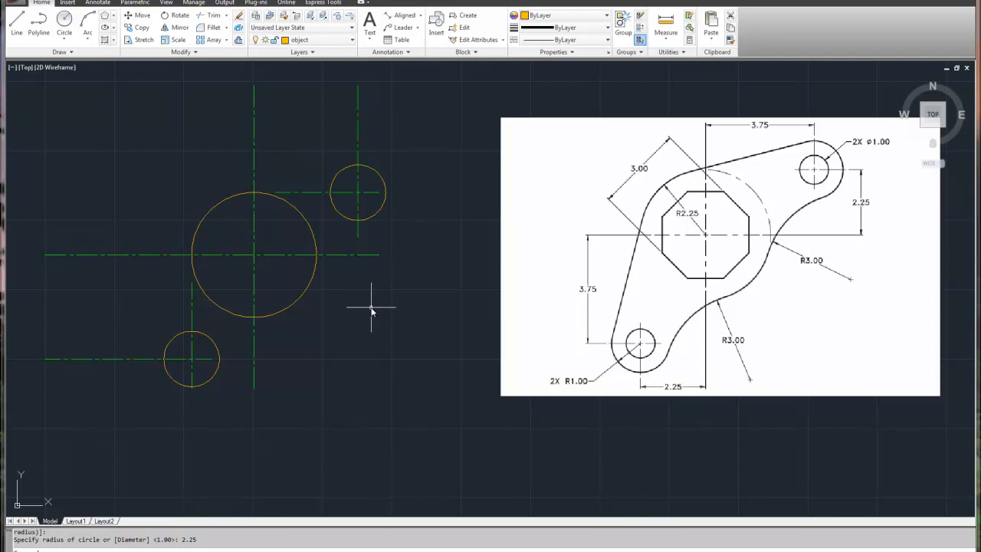
mouse_move(325, 313)
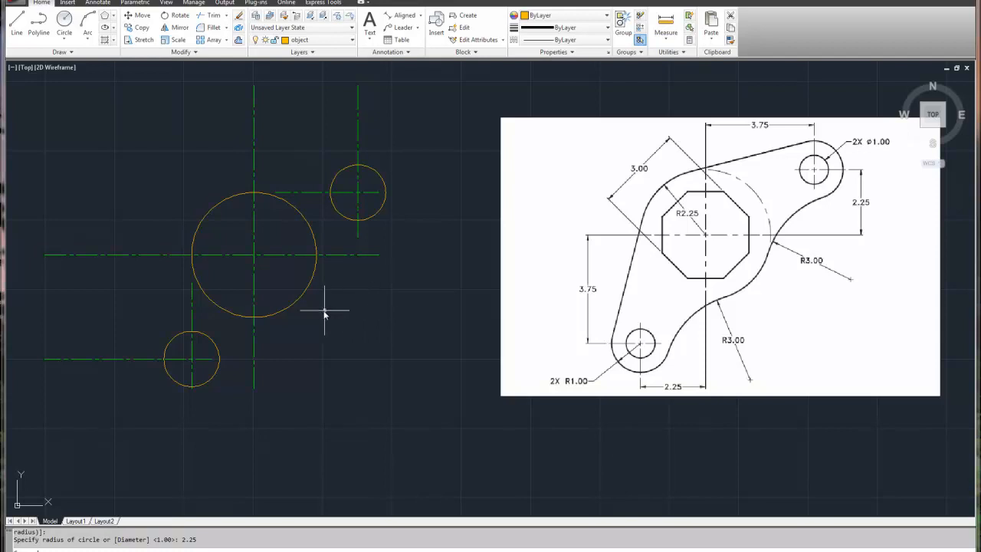
mouse_move(287, 322)
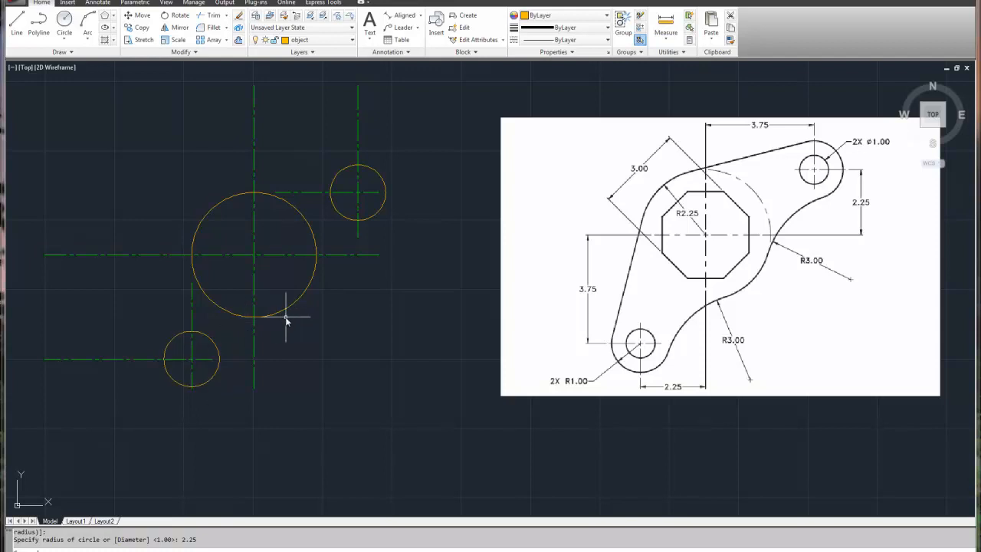
mouse_move(335, 337)
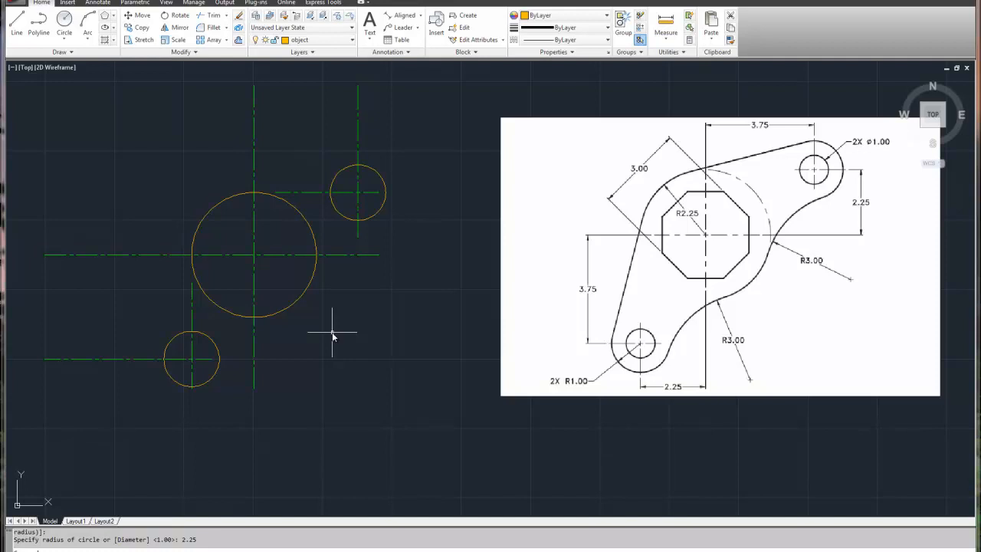
mouse_move(331, 331)
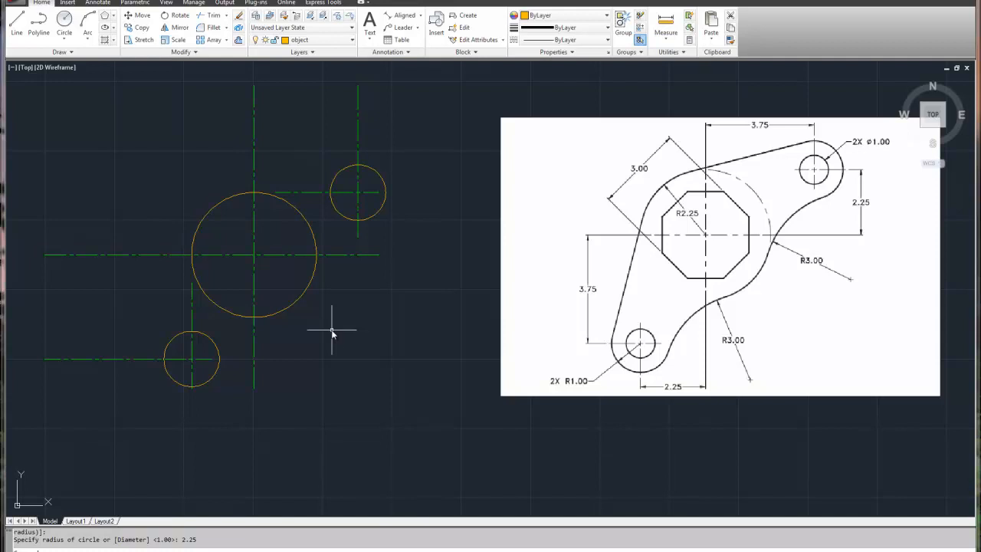
mouse_move(330, 332)
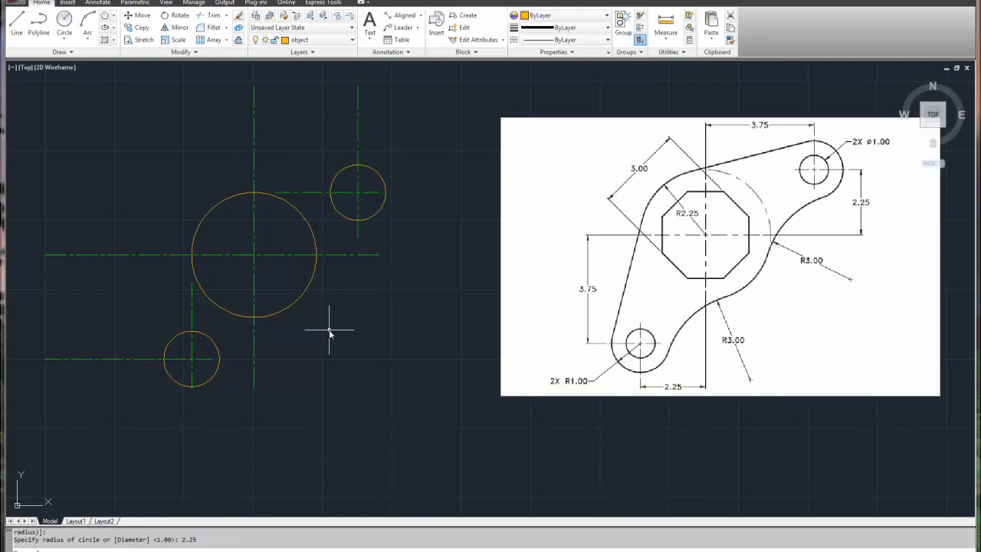
mouse_move(330, 338)
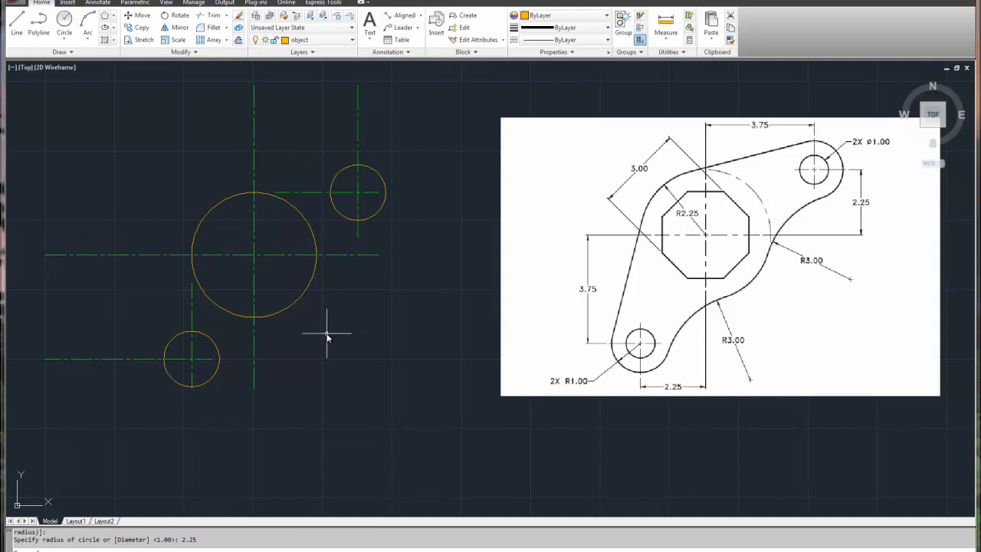
mouse_move(245, 266)
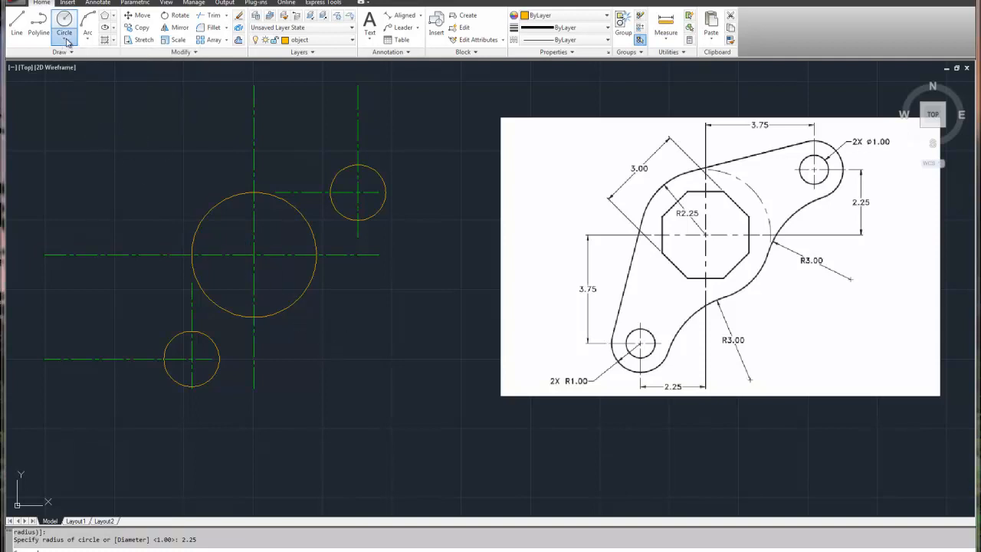
Draw a Tan, Tan, Radius circle of radius 3.0 touching the centre and lower-left circles
click(64, 29)
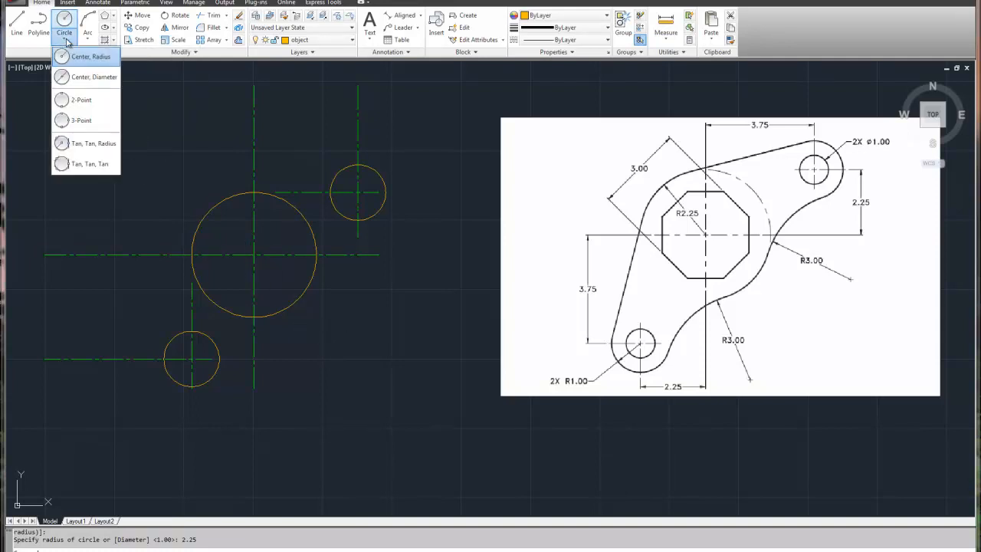
mouse_move(93, 144)
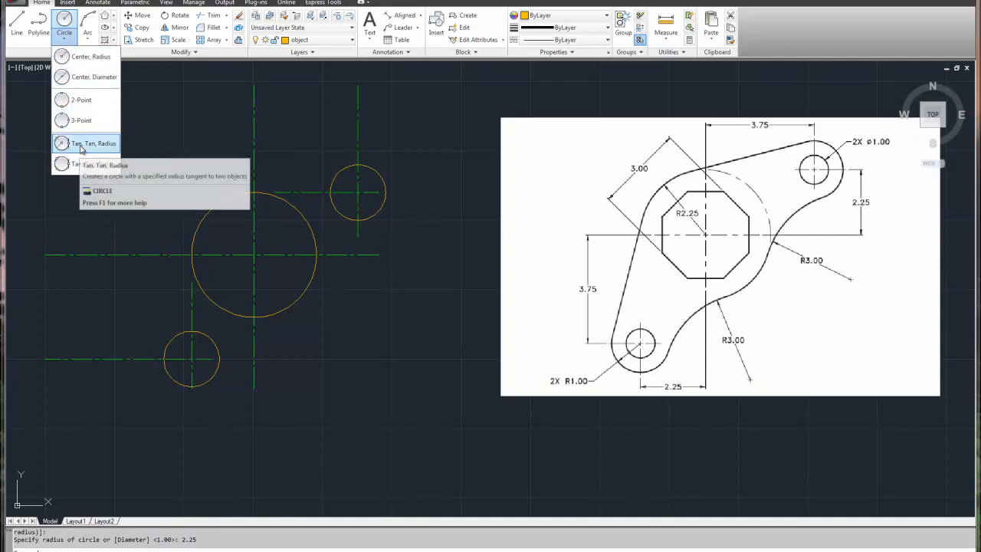
mouse_move(63, 186)
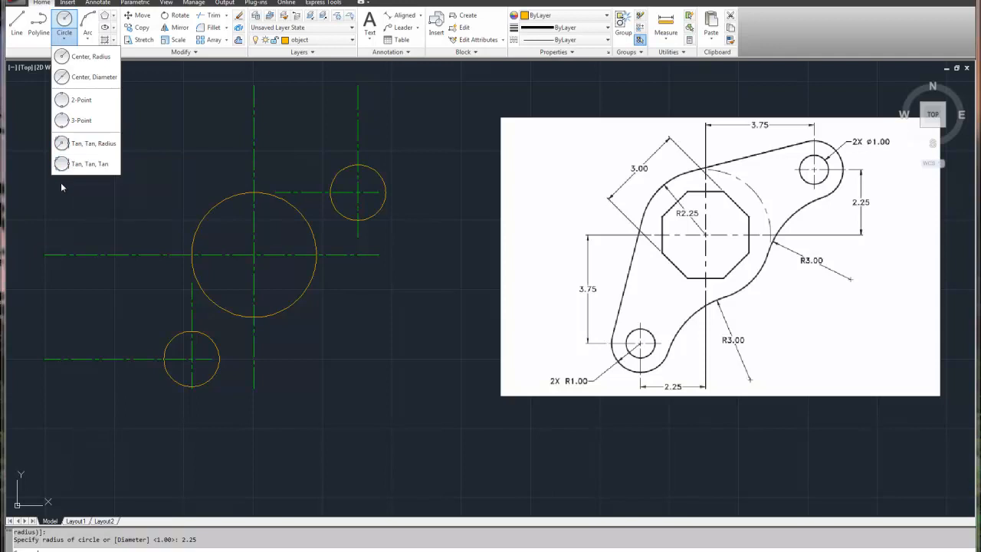
mouse_move(92, 144)
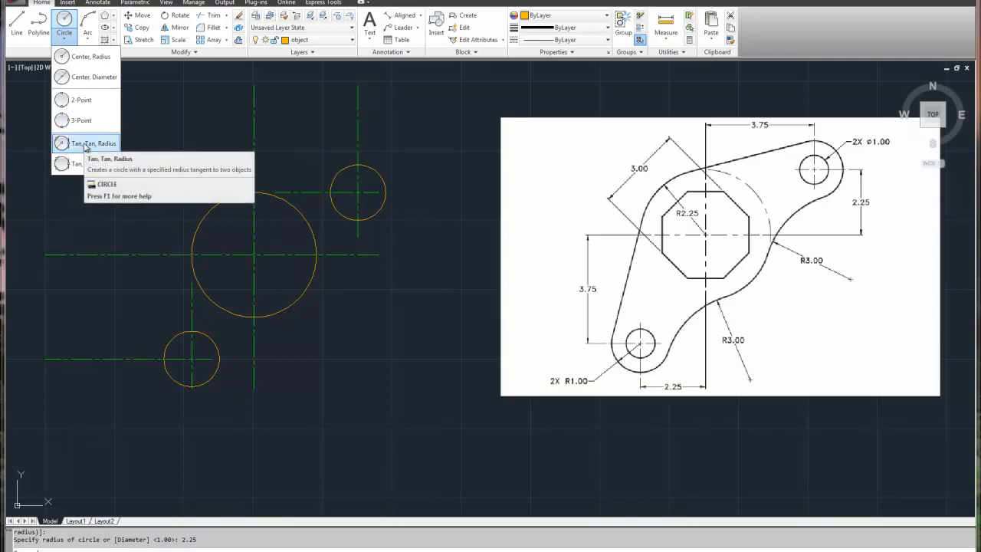
mouse_move(89, 142)
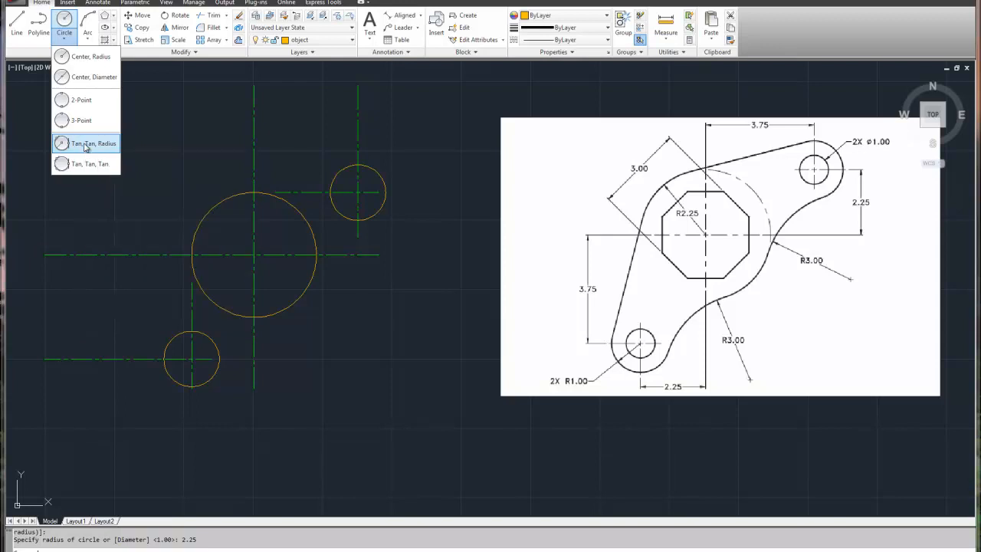
click(86, 143)
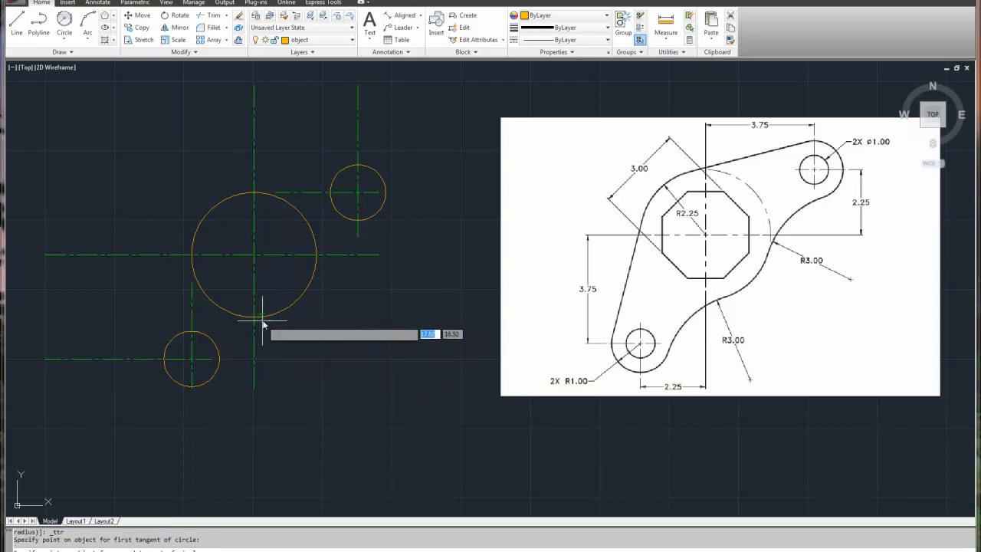
mouse_move(269, 320)
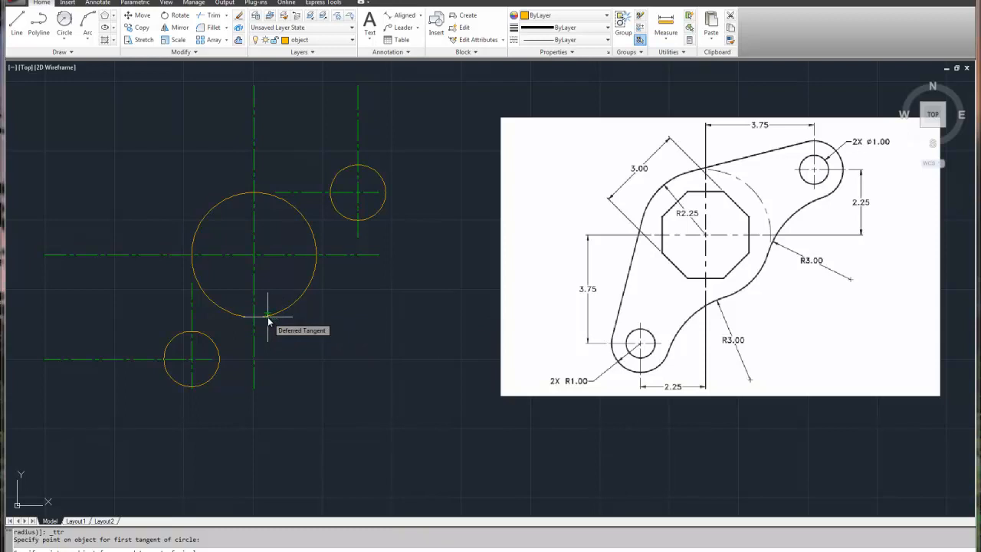
click(269, 314)
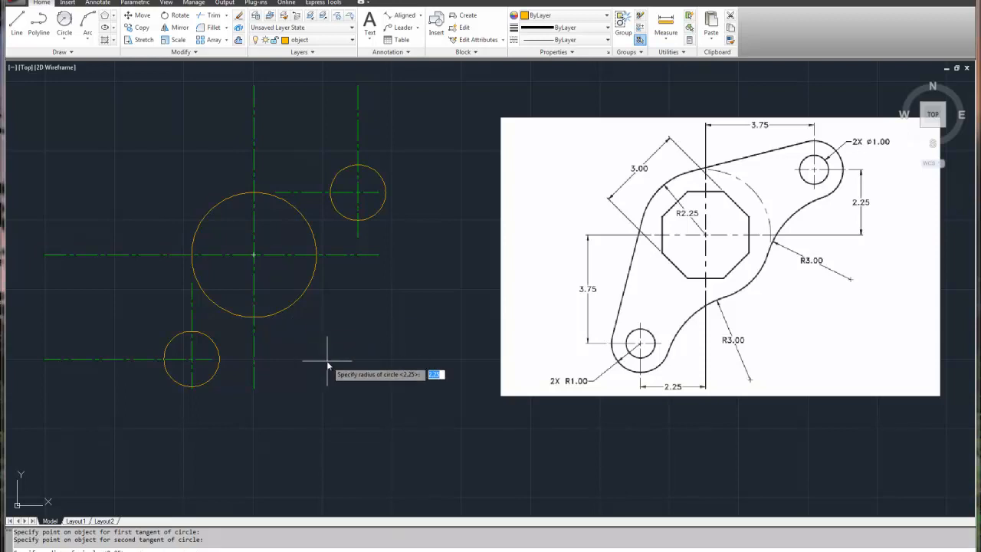
text(3.0)
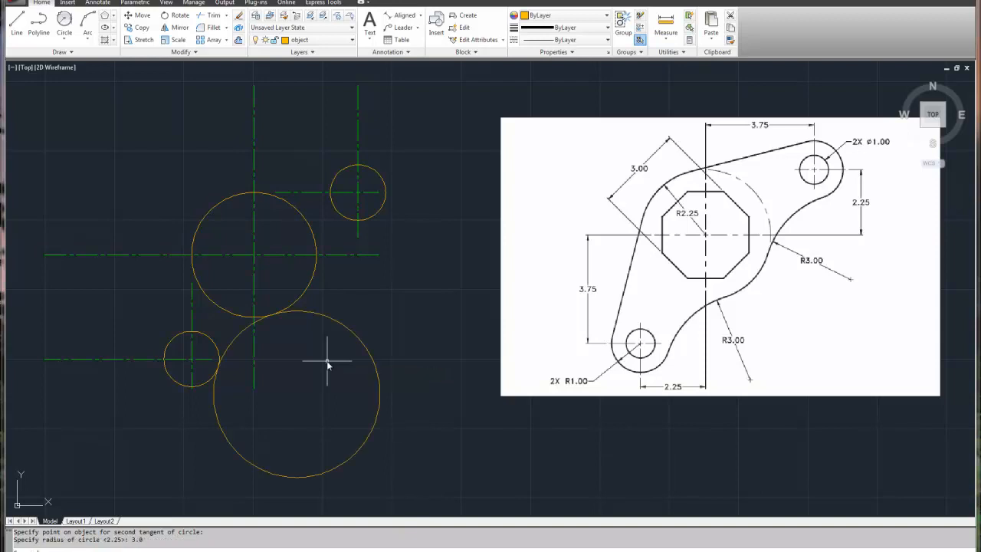
mouse_move(295, 339)
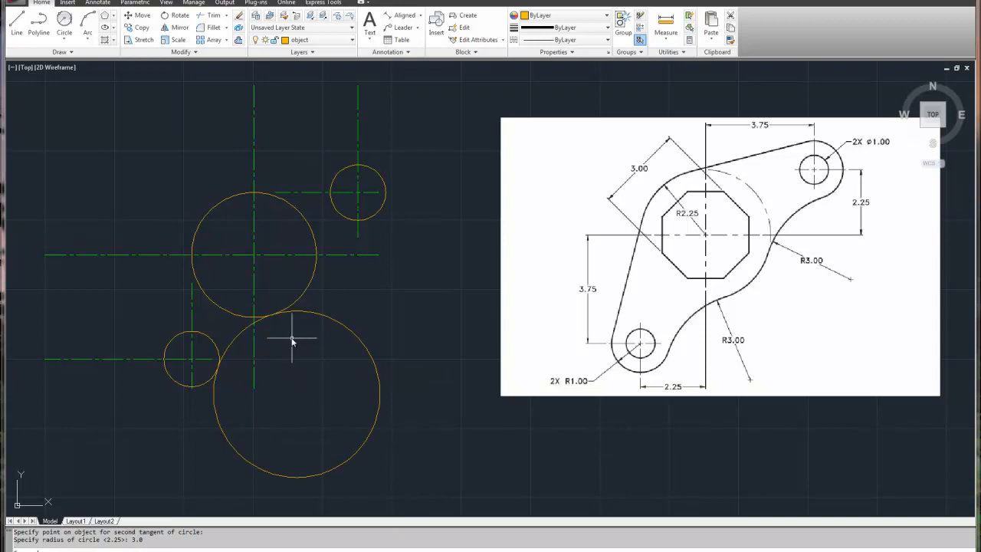
mouse_move(315, 397)
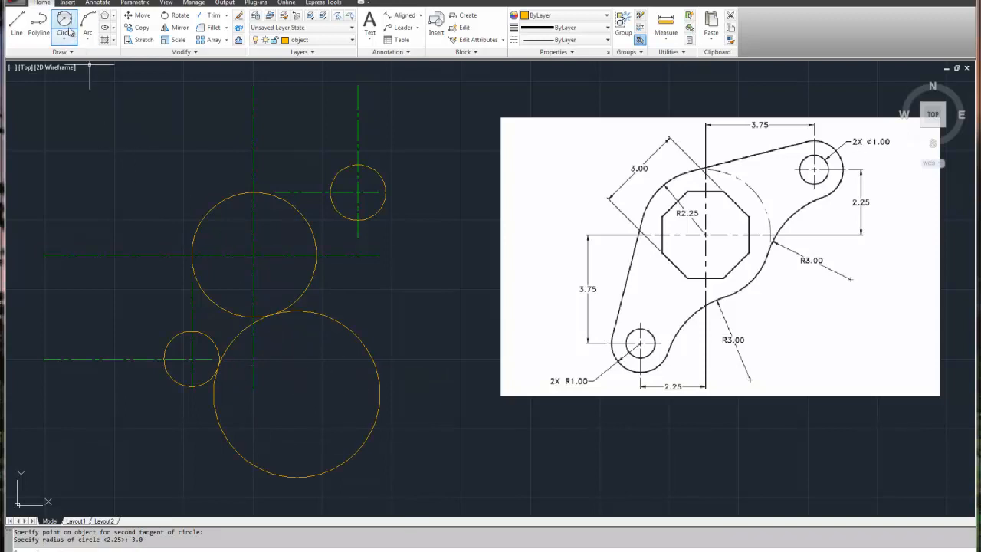
mouse_move(63, 25)
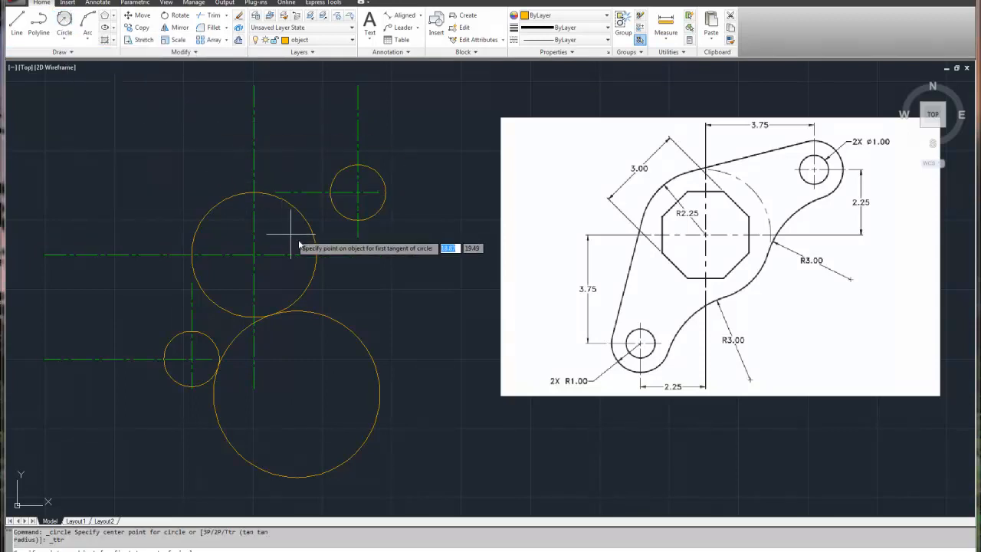
mouse_move(314, 246)
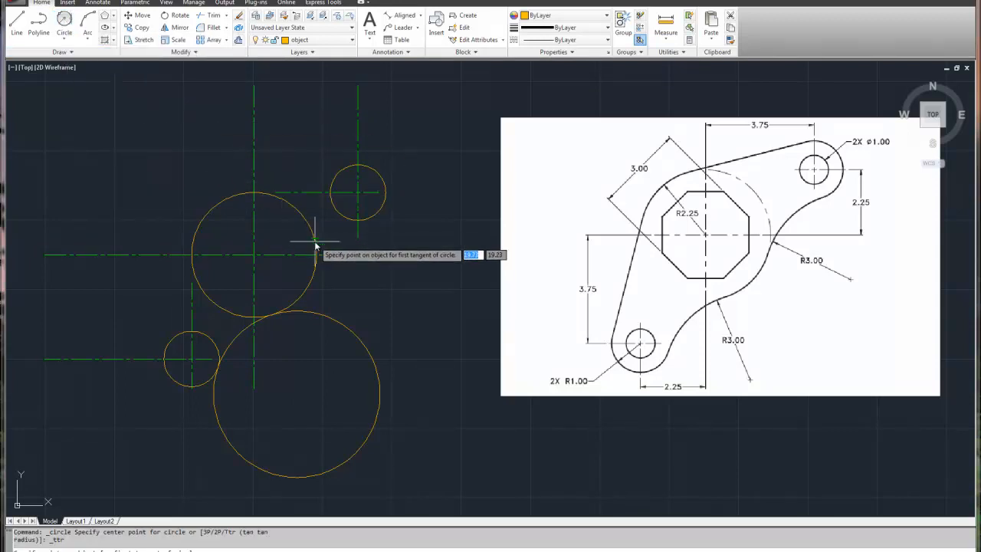
click(314, 241)
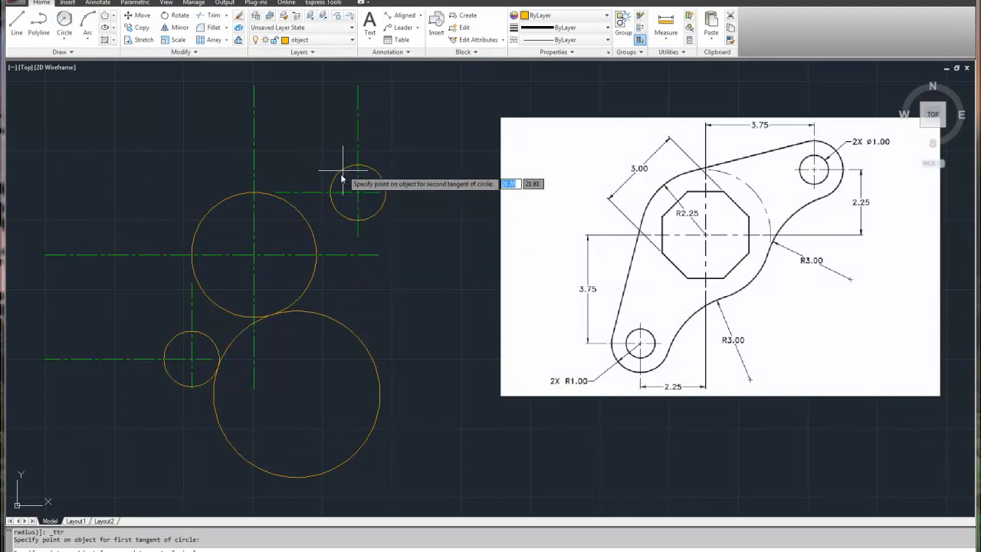
click(341, 170)
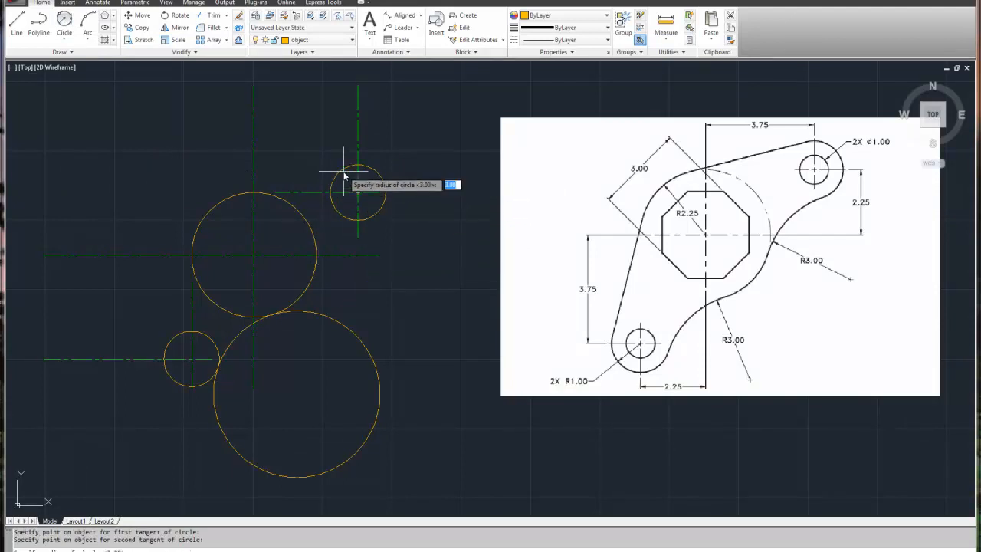
text(3.0)
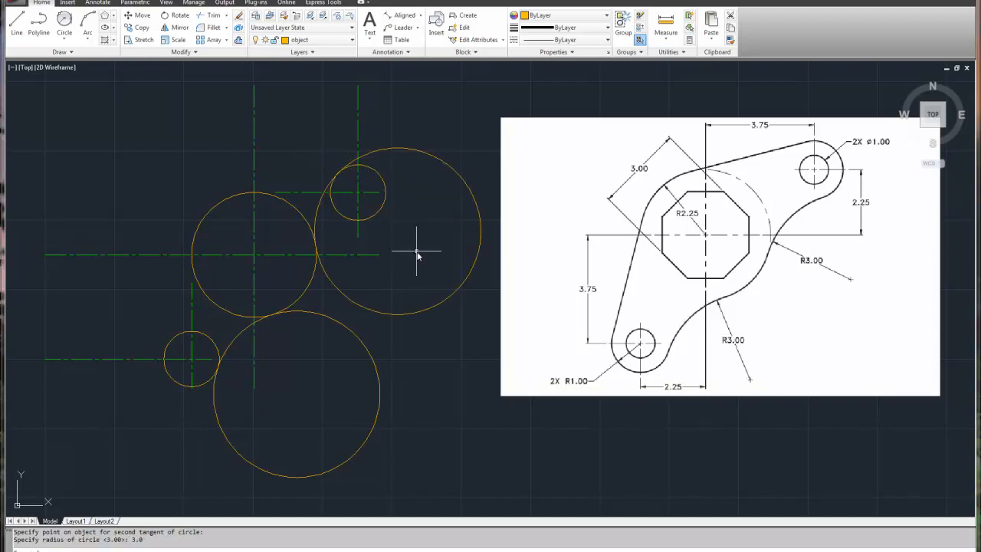
mouse_move(429, 258)
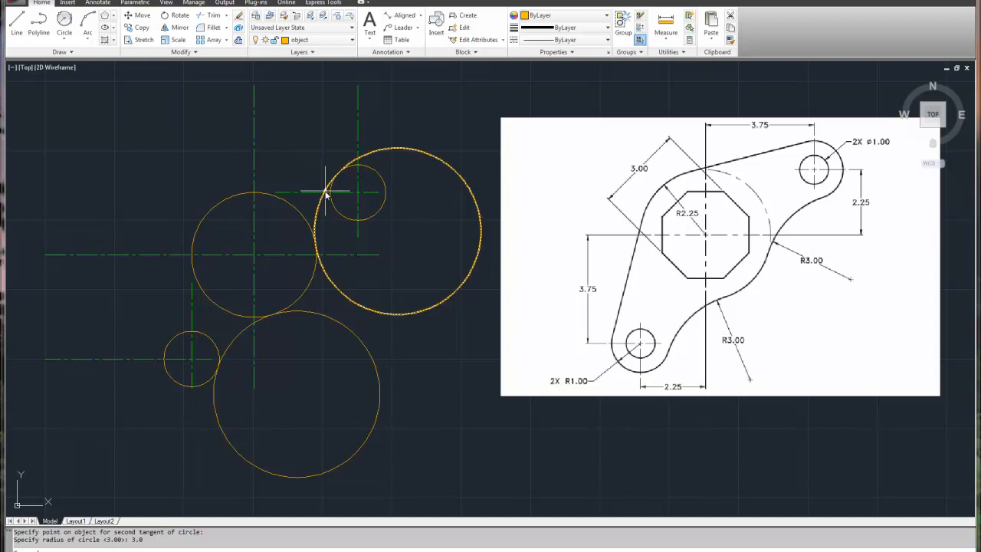
mouse_move(345, 186)
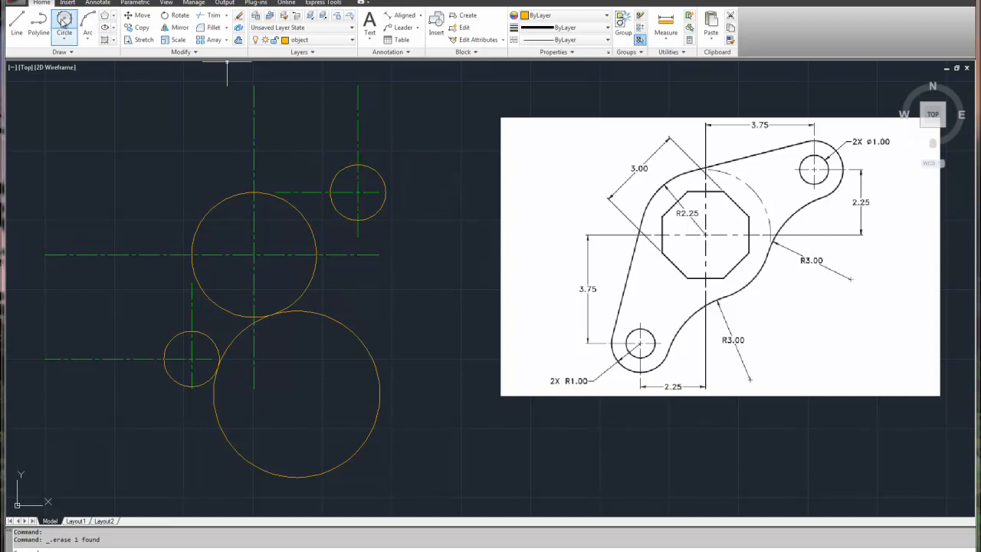
Pick the tangent point for the radius 3.0 circle touching the centre and upper-right hole circles
click(314, 269)
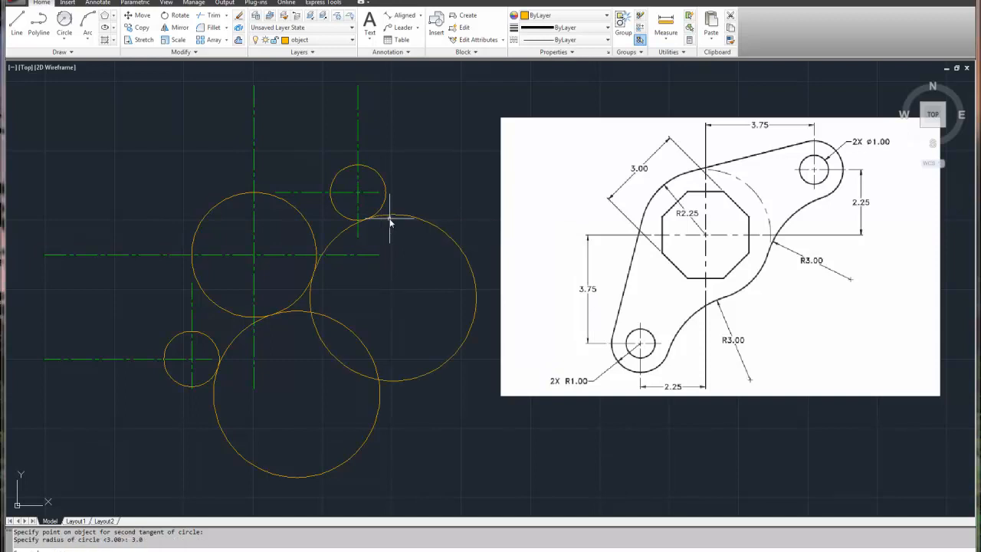
mouse_move(383, 264)
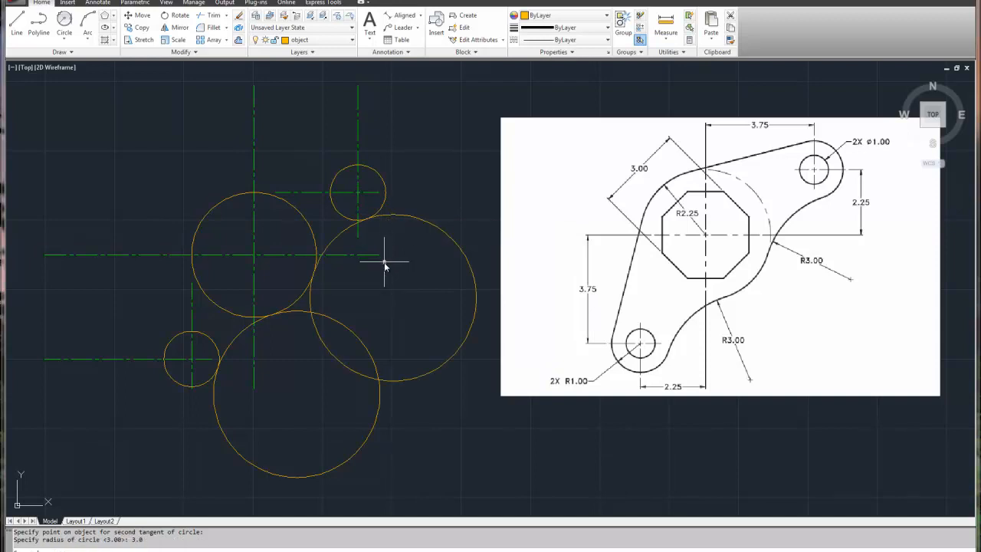
mouse_move(407, 288)
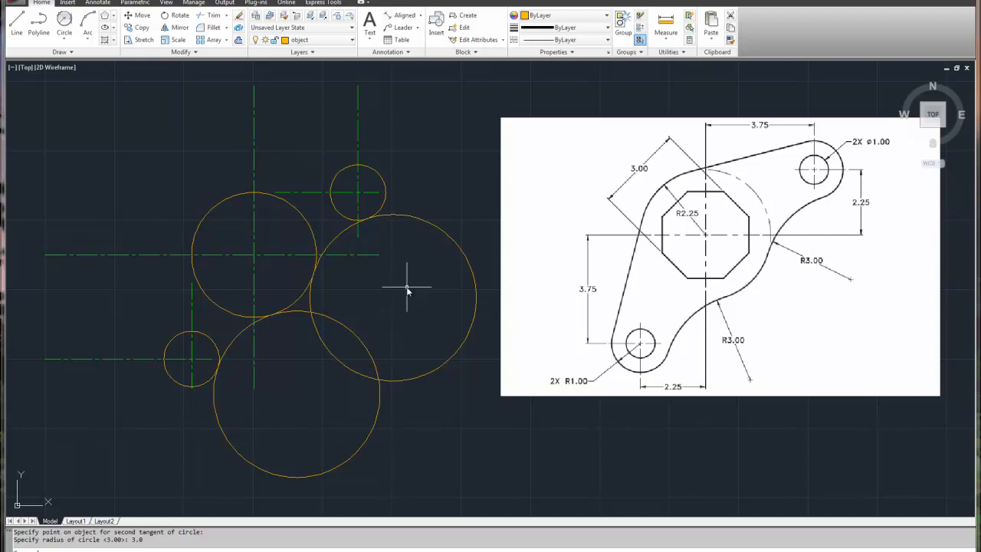
mouse_move(406, 296)
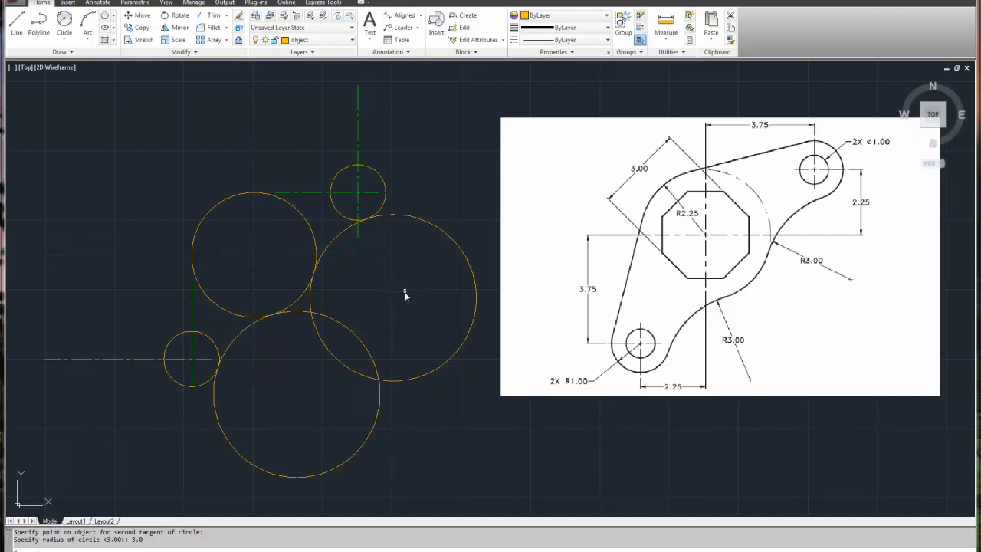
mouse_move(403, 297)
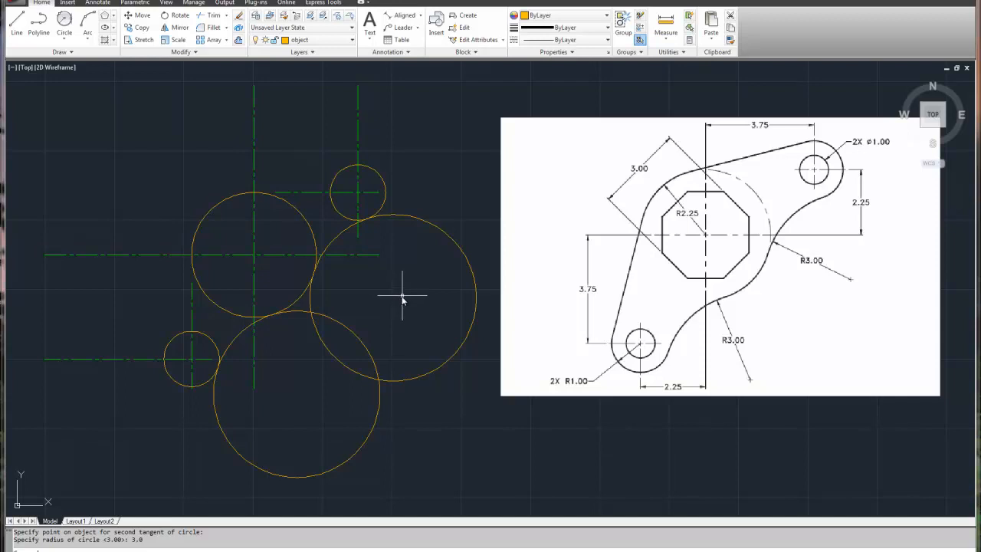
mouse_move(399, 299)
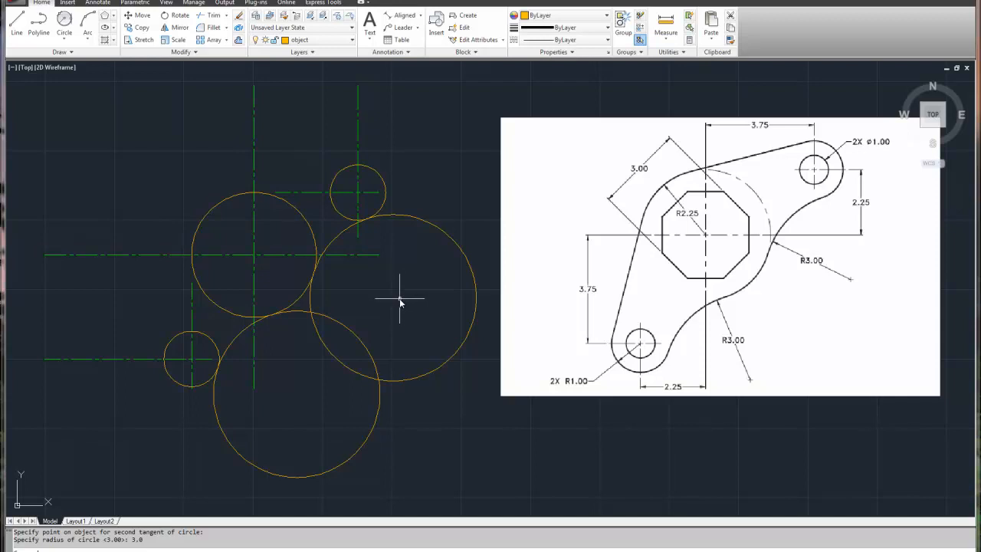